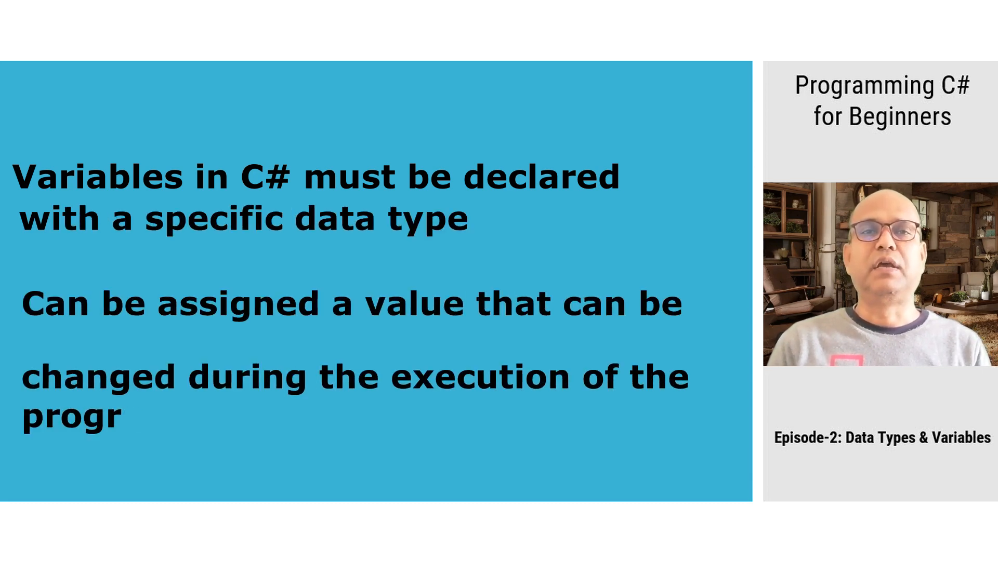
# Let the slide type out that variables are declared with a name and data type.
pyautogui.write('am.')
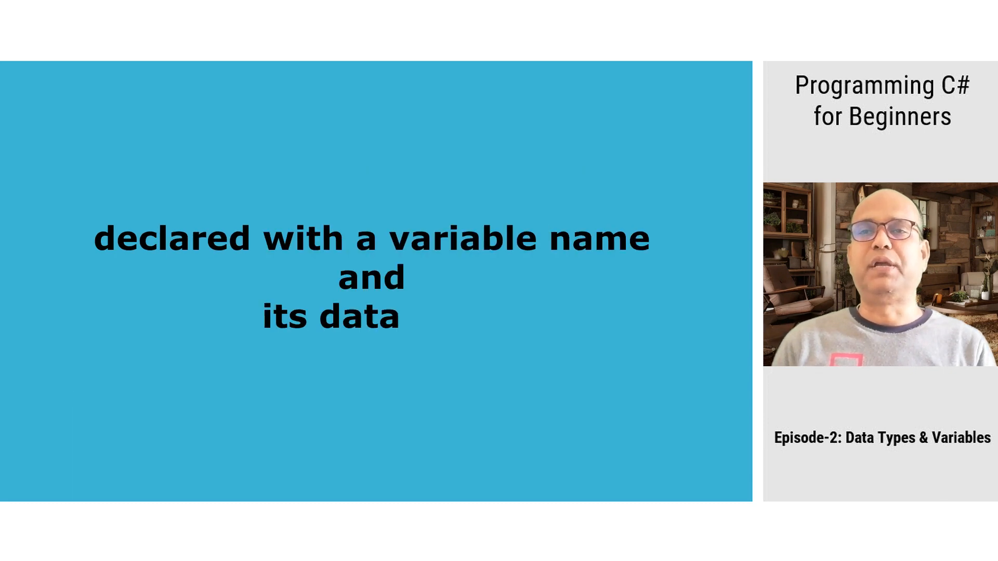
pyautogui.write('type')
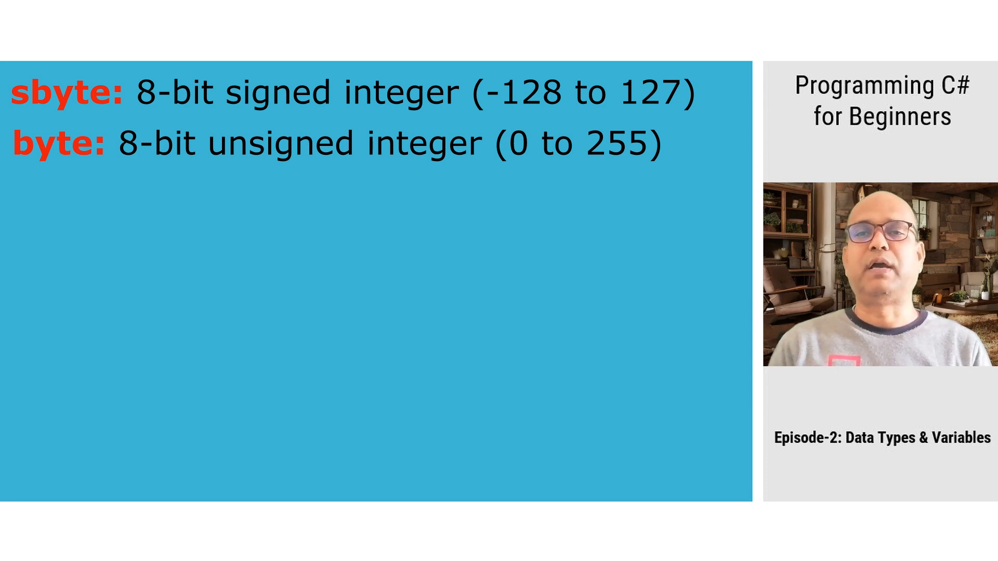
# Let the slides list short, ushort, int, uint ranges and the char character type.
pyautogui.write('short: 16-bit signed integer (-3')
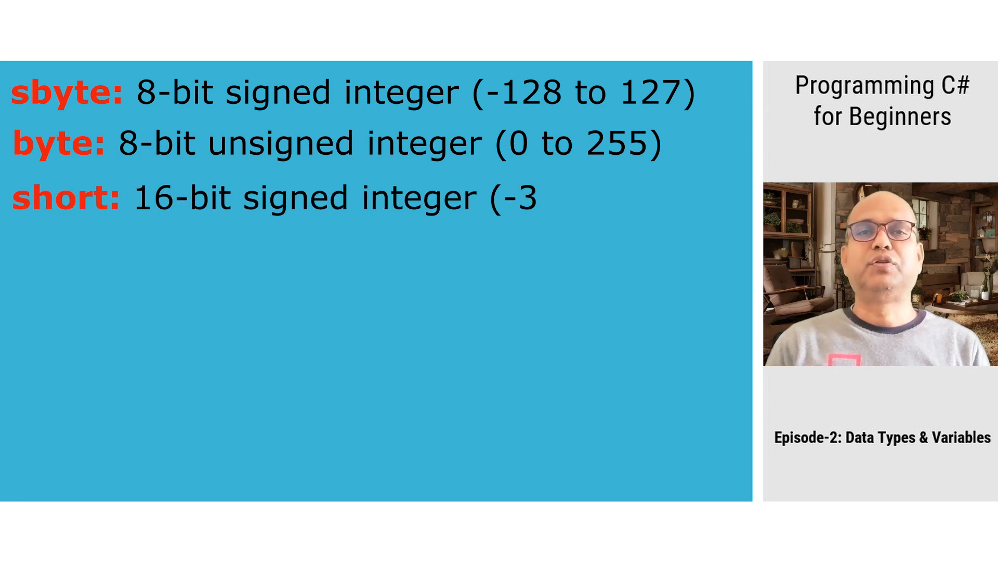
pyautogui.write('2768 to 32767)')
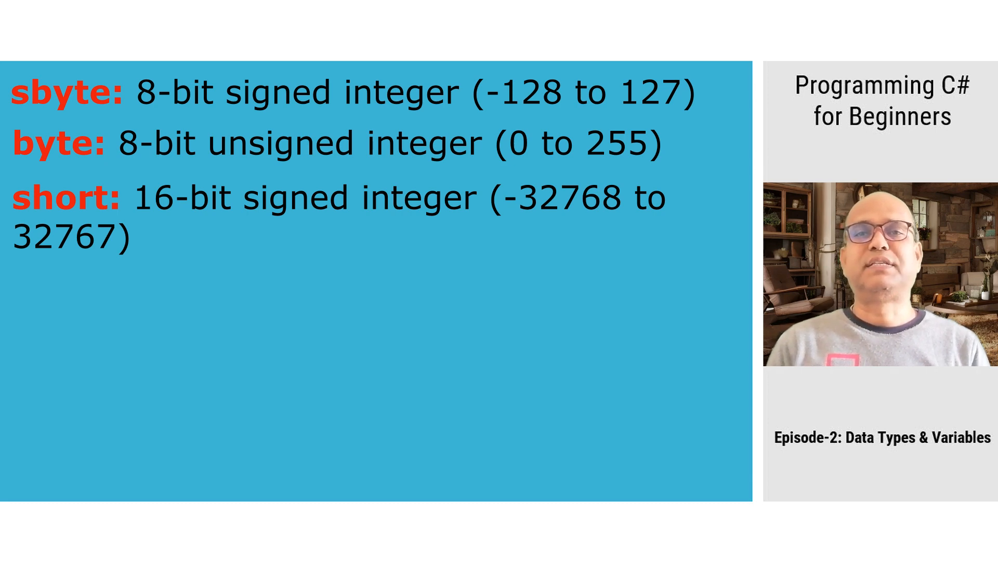
pyautogui.write('ushort: 16-bit unsigned integer (0 to 65535')
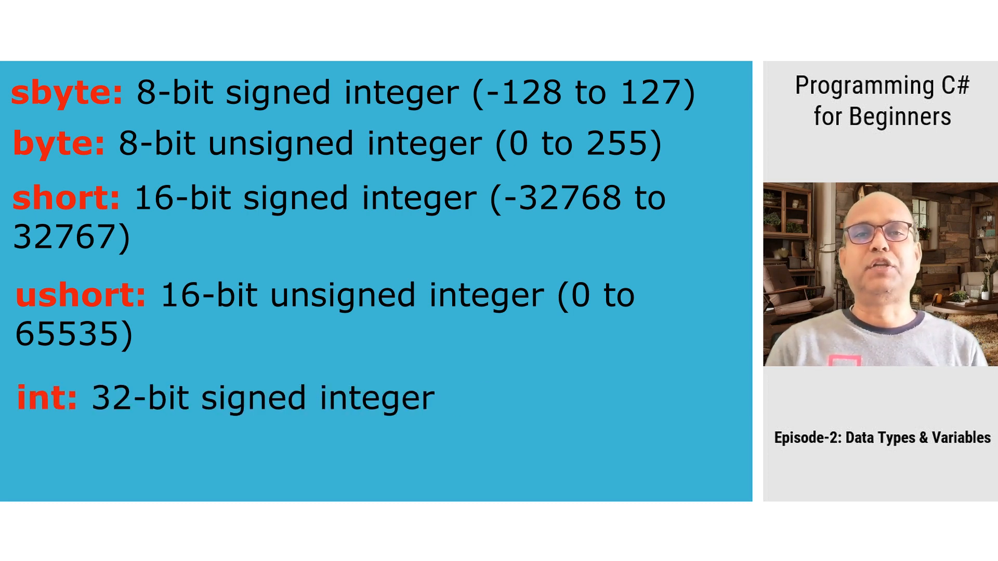
pyautogui.write('(-2147483648 to 2147483647)')
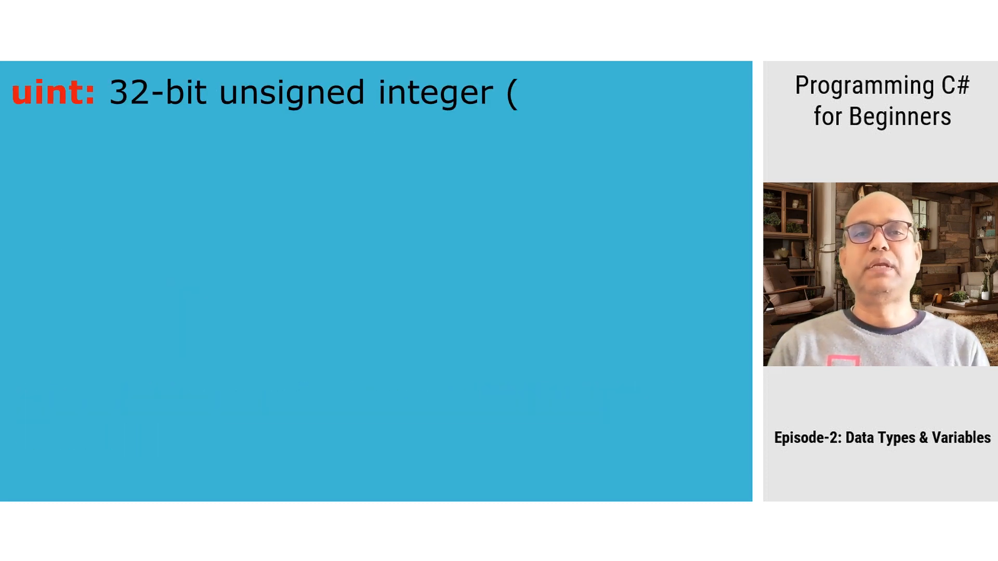
pyautogui.write('0 to 4294967295)')
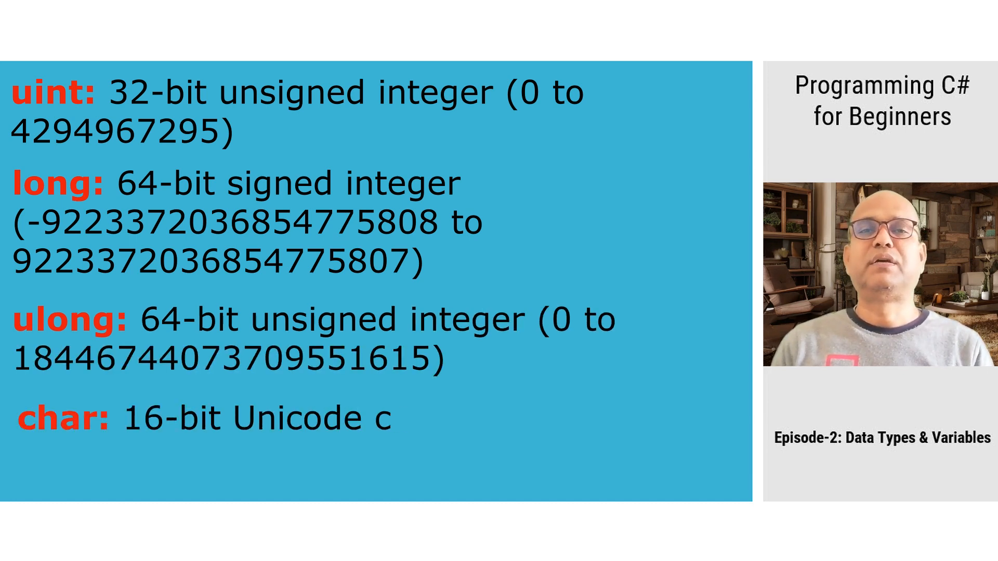
pyautogui.write('haracter')
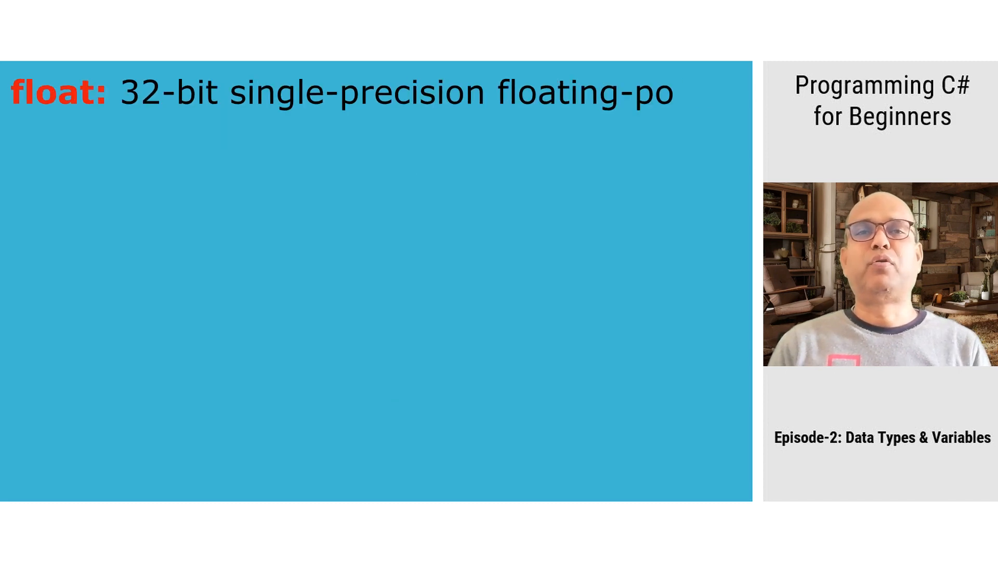
# Let the slide describe float as a 32-bit single-precision floating-point number.
pyautogui.write('int number')
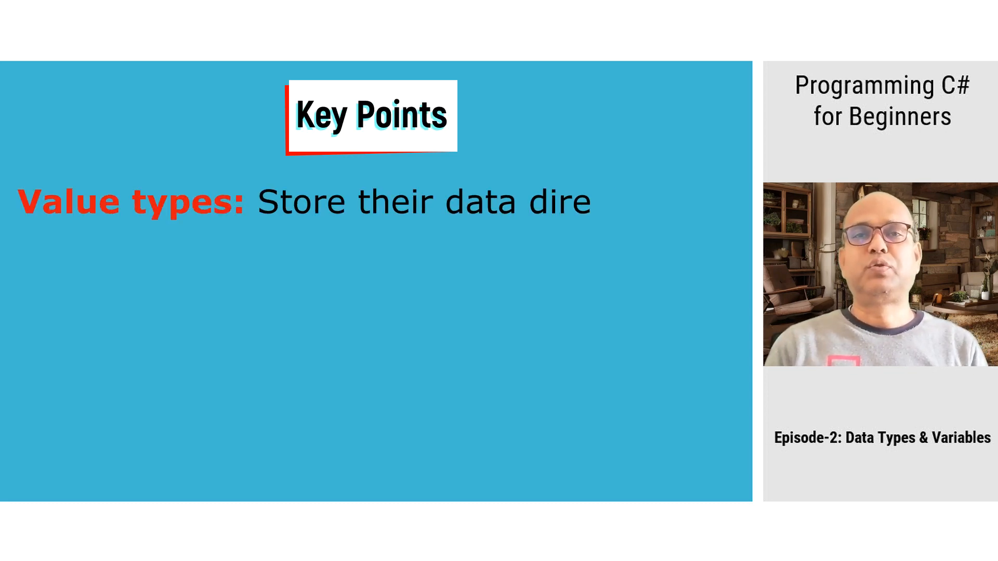
# Let the Key Points type out: value types on the stack, reference types, specific data types required.
pyautogui.write('ctly on the stack.')
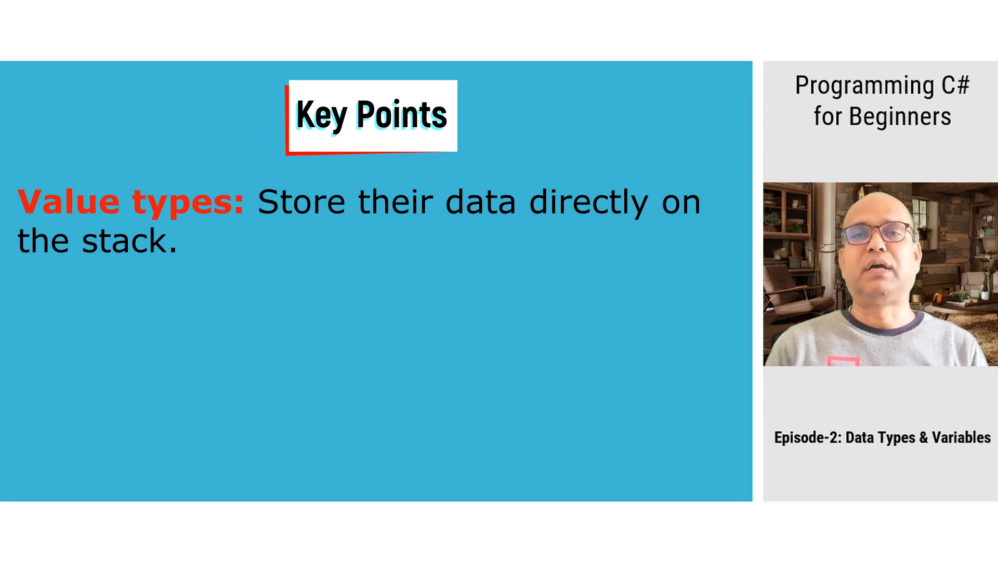
pyautogui.write('Reference types: Store a reference to the data on the heap.')
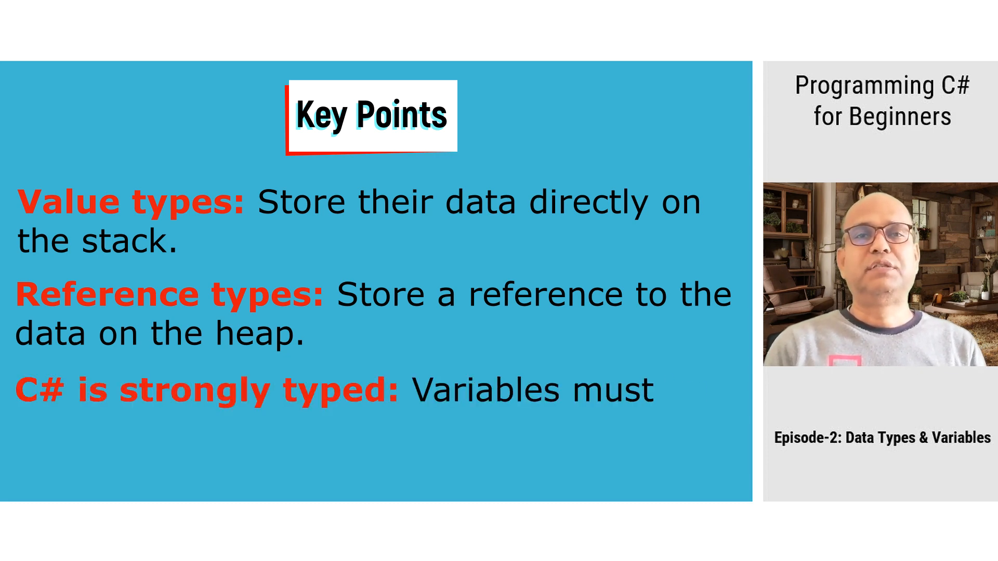
pyautogui.write('be declared with a specific data type.')
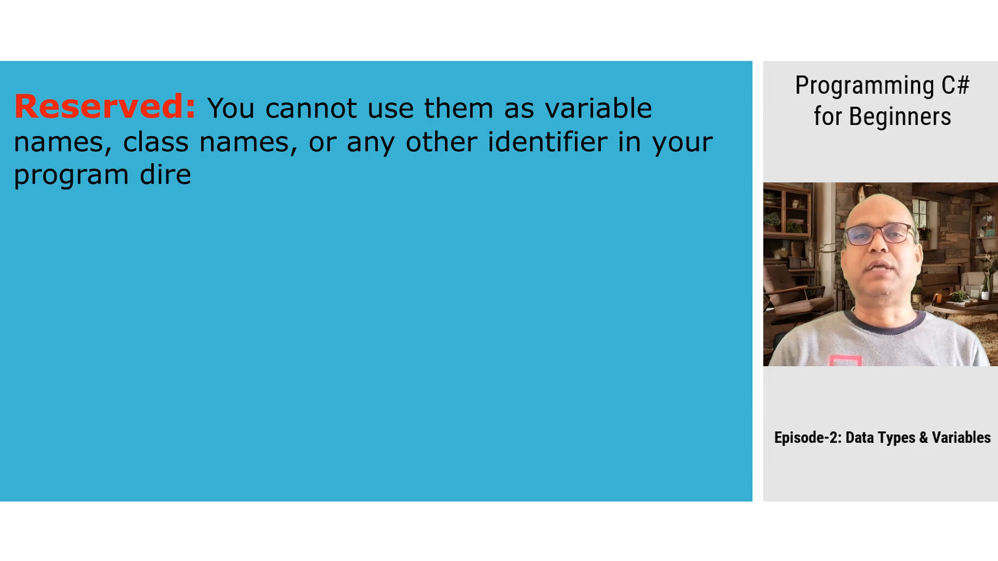
# Let the slide state reserved keywords cannot be used directly as identifiers.
pyautogui.write('ctly.')
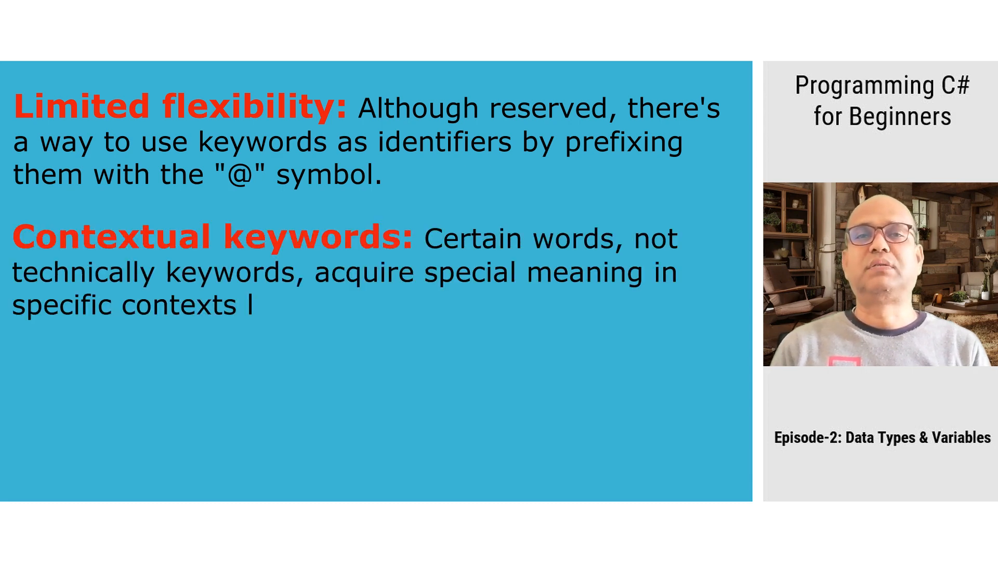
# Let the slide explain the @ prefix and contextual keywords like where or partial.
pyautogui.write('ike where or partial.')
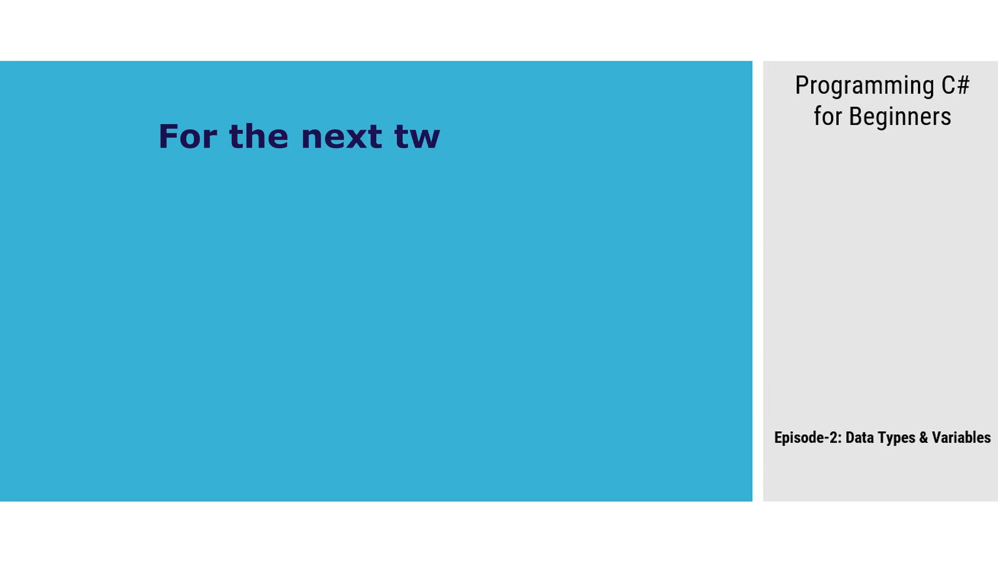
# Finish the closing slide and leave the slideshow for the C-Sharp_Lab folder in File Explorer.
pyautogui.write('o topics')
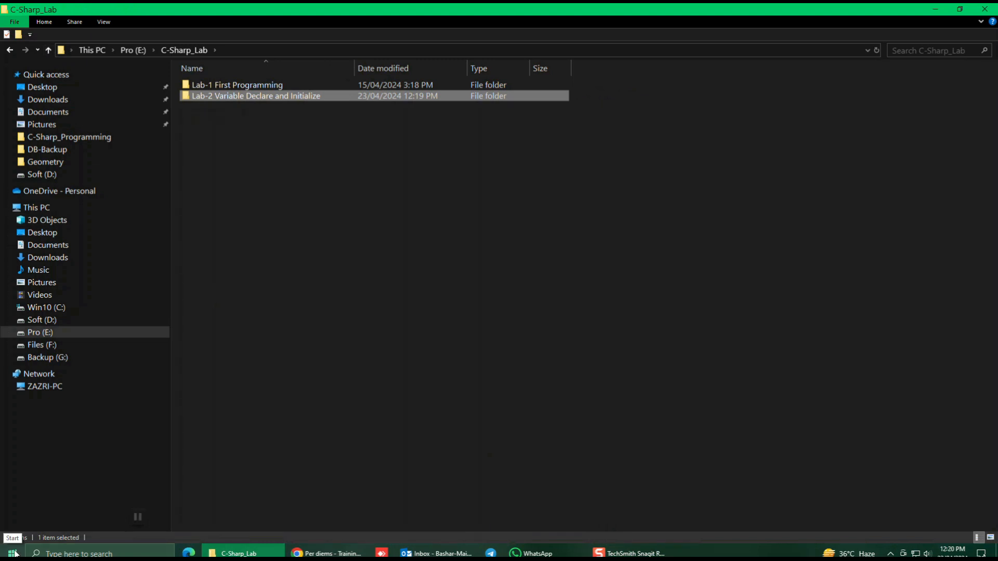
# Launch Visual Studio 2022 from the taskbar and continue without code.
pyautogui.click(11, 551)
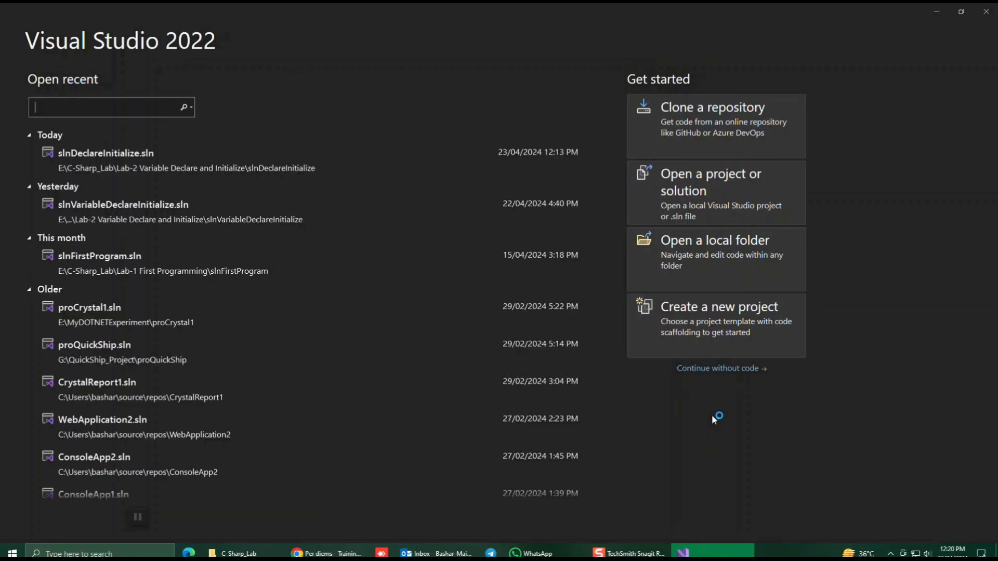
pyautogui.moveTo(703, 372)
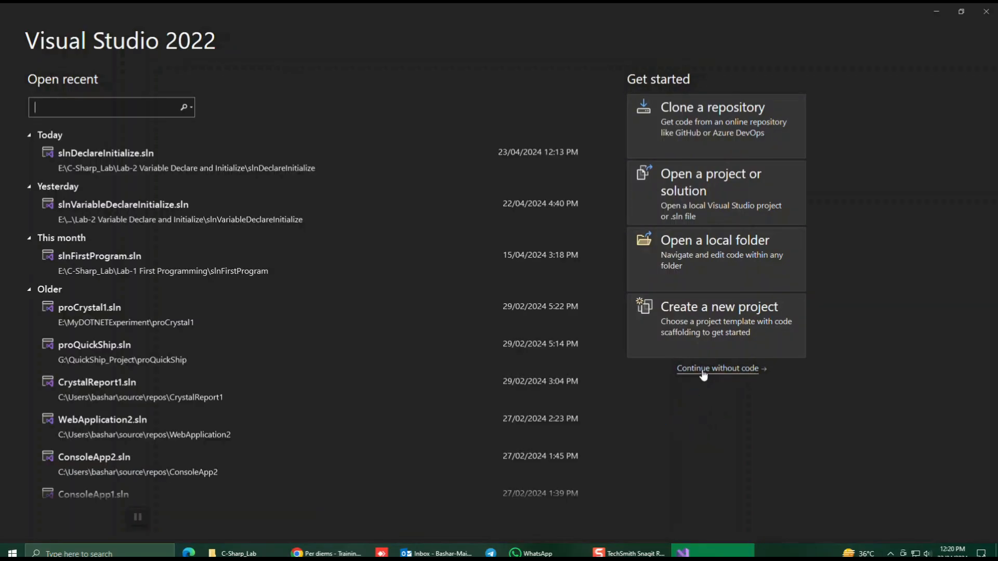
pyautogui.click(718, 368)
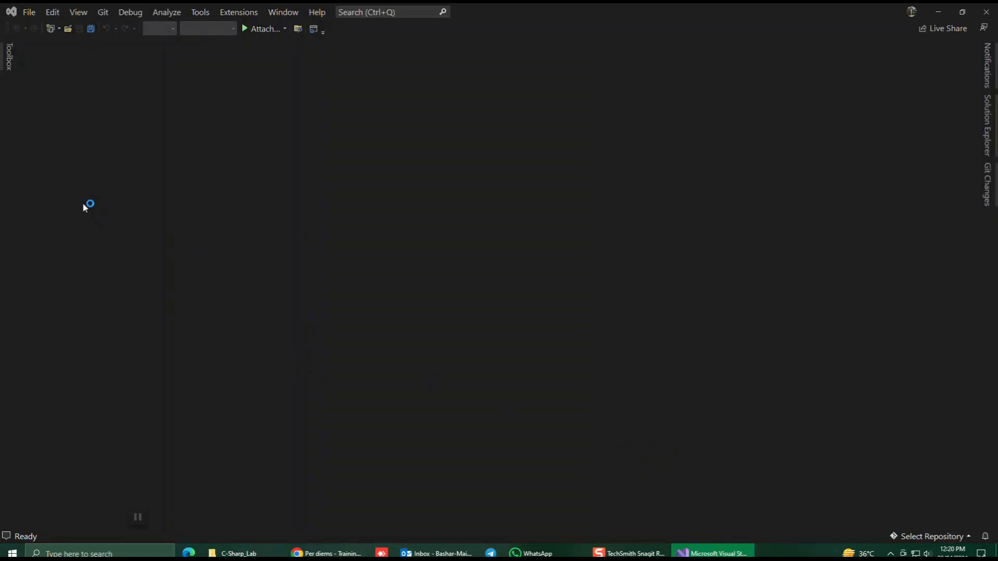
# Start a new project from the File menu using the Console App (.NET Framework) template.
pyautogui.click(29, 11)
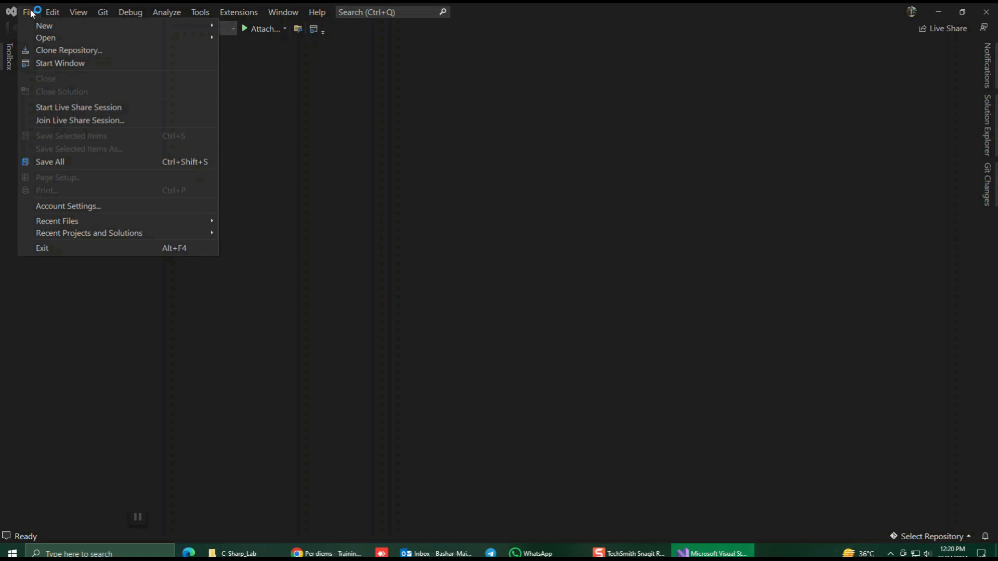
pyautogui.moveTo(40, 25)
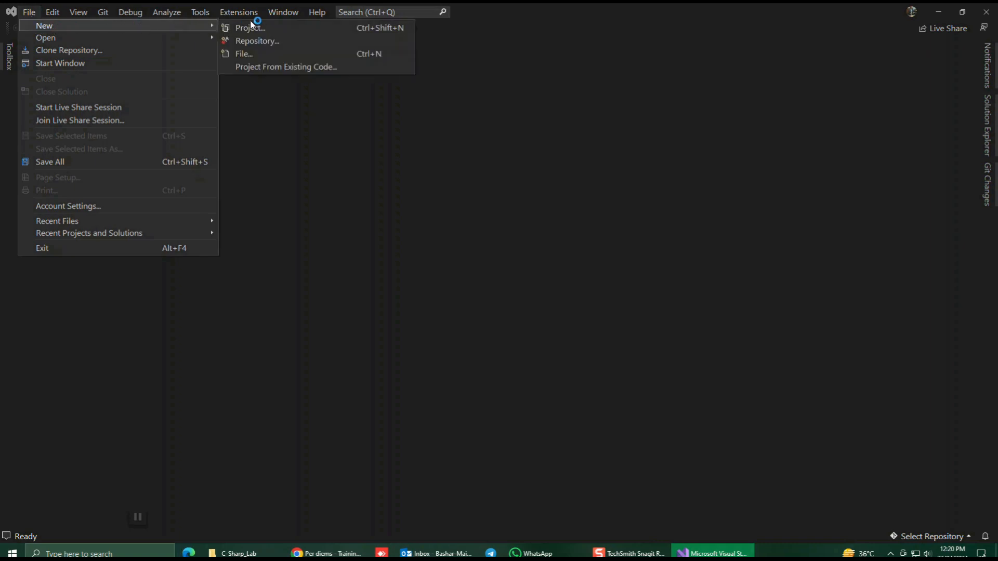
pyautogui.click(250, 27)
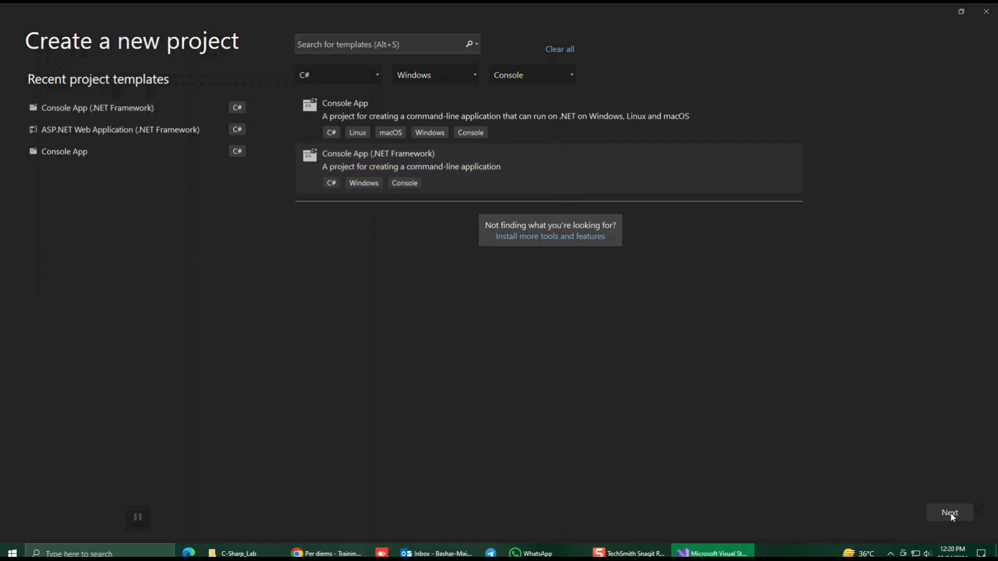
pyautogui.click(950, 512)
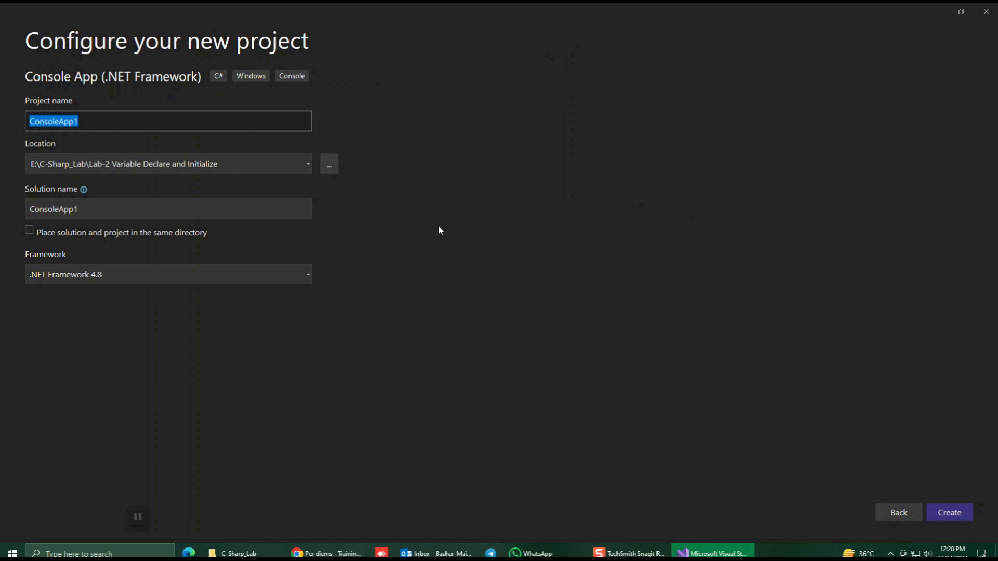
# Name the project proDeclareInitialize and set its location to the Lab-2 Variable Declare and Initialize folder.
pyautogui.write('pr')
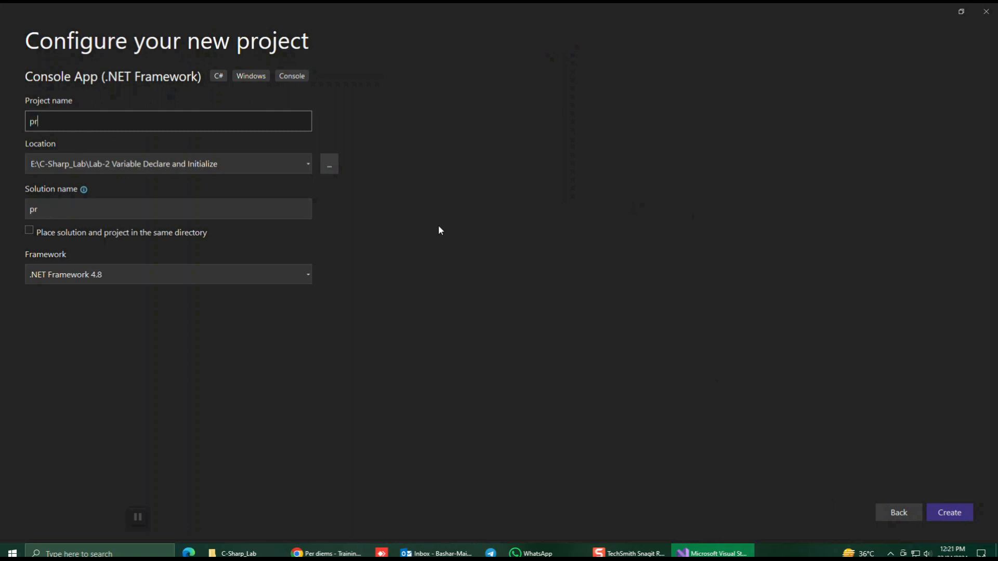
pyautogui.write('oDeclar')
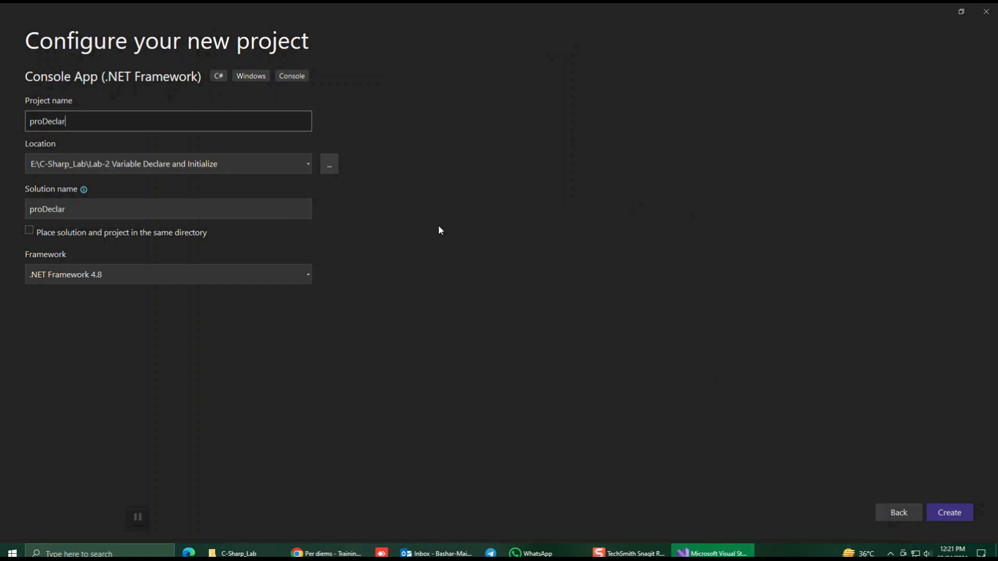
pyautogui.write('eInitialize')
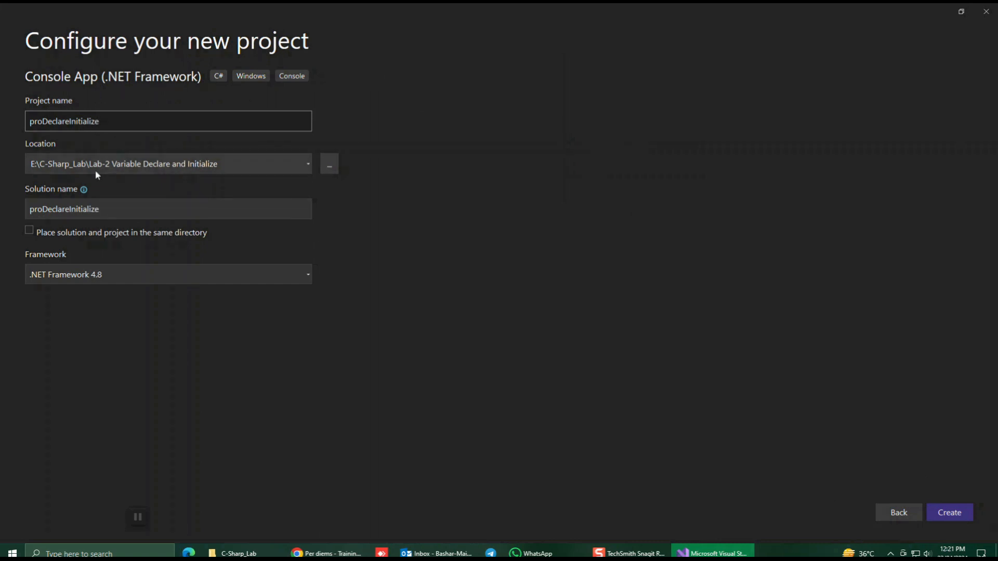
pyautogui.moveTo(332, 168)
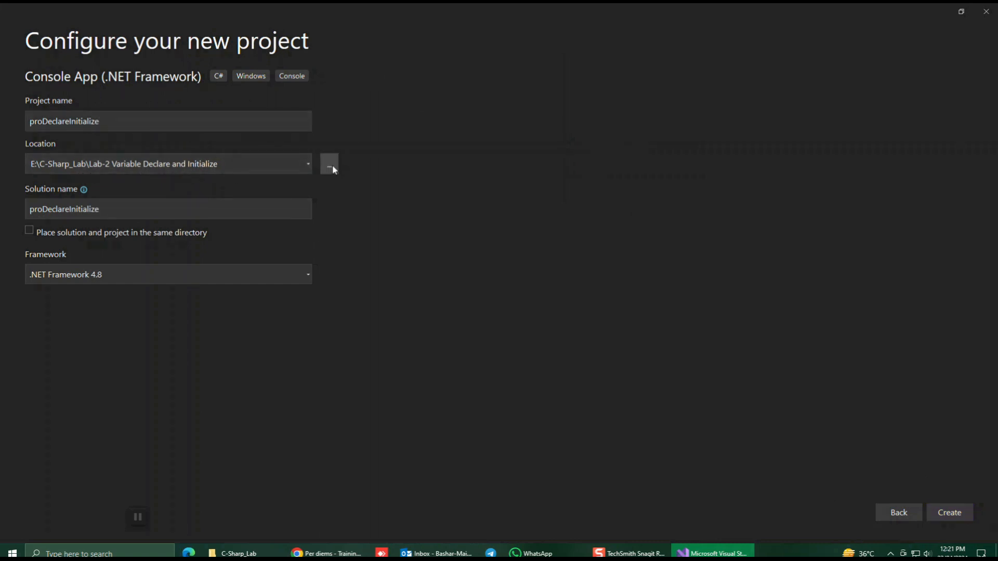
pyautogui.click(329, 164)
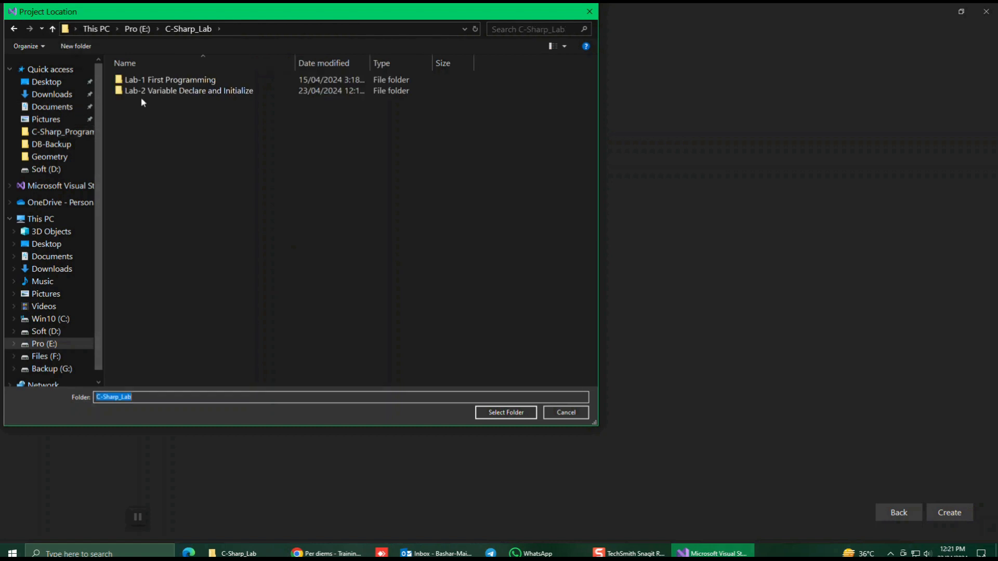
pyautogui.doubleClick(187, 90)
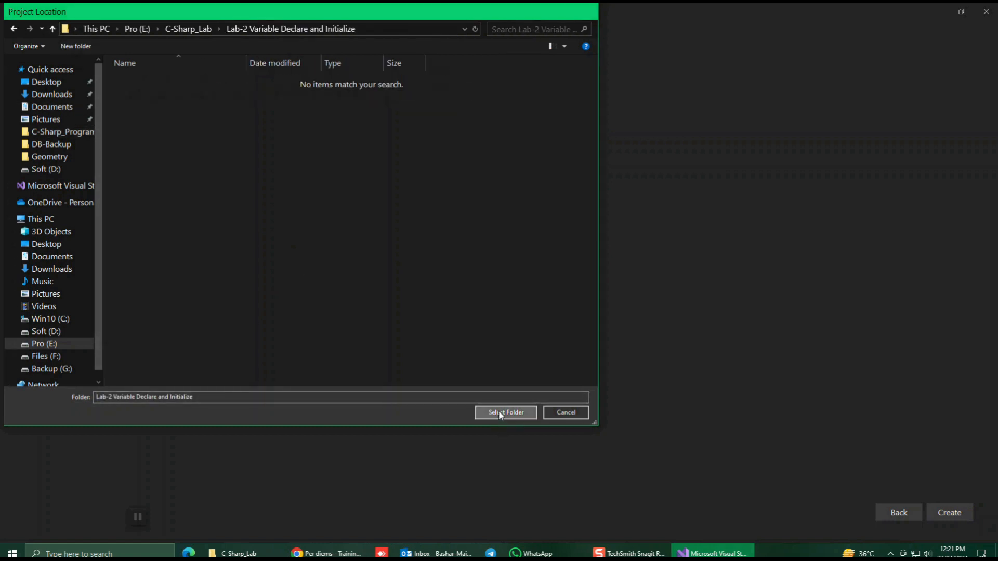
pyautogui.click(505, 413)
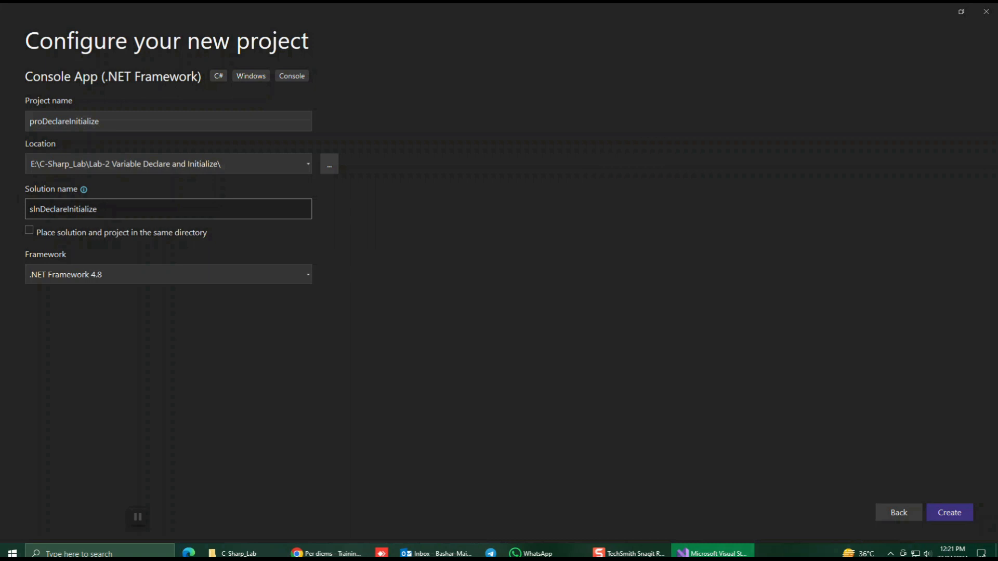
pyautogui.moveTo(145, 275)
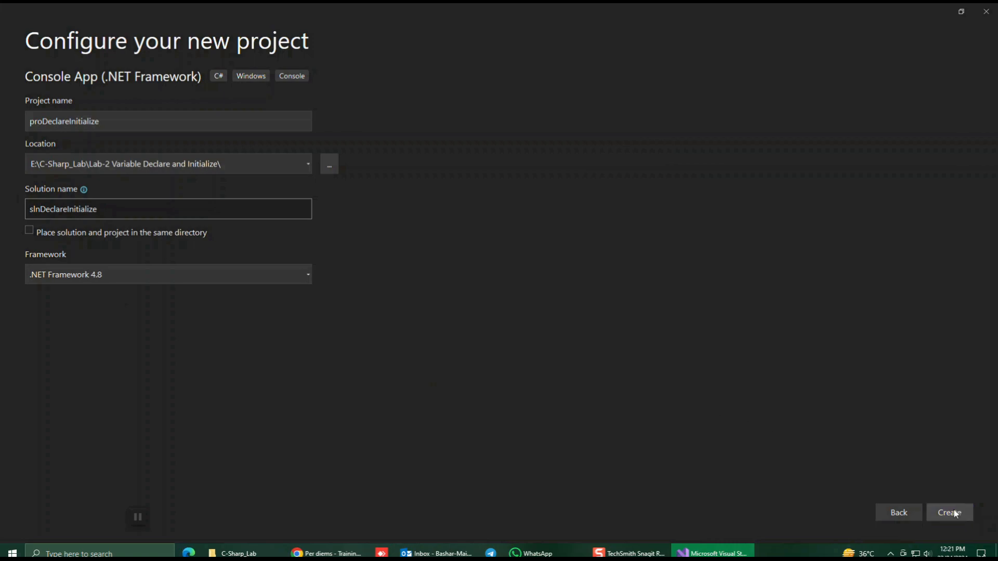
# Create the console project and add the '//Simple declaration and initialization' section comment in Main.
pyautogui.click(950, 513)
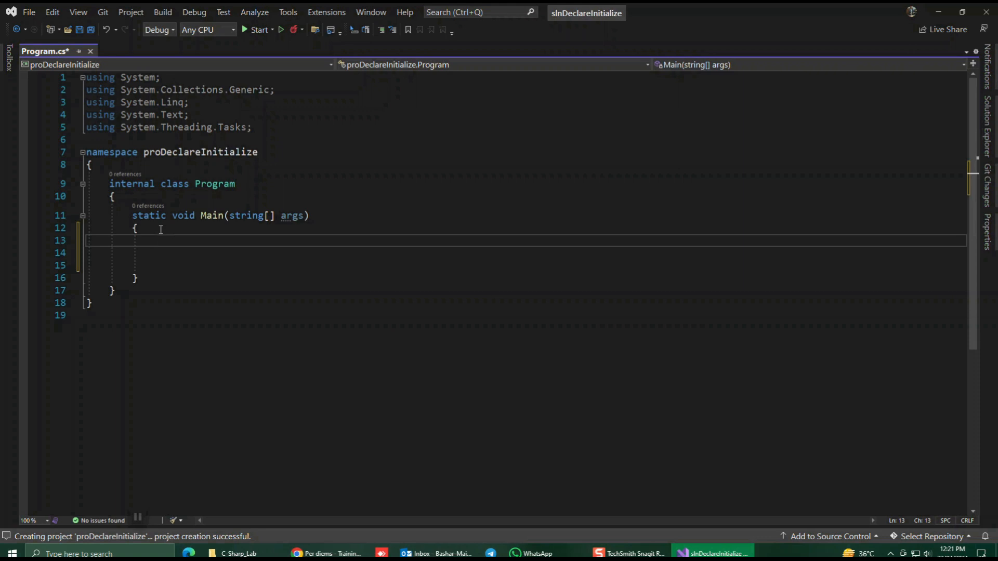
pyautogui.write('//Simple declaration and i')
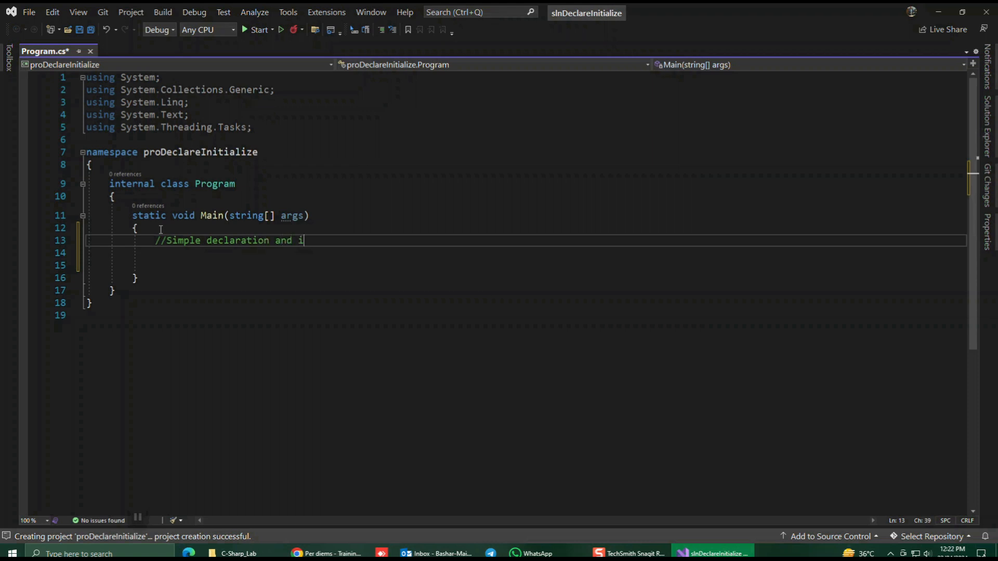
pyautogui.write('niltialization')
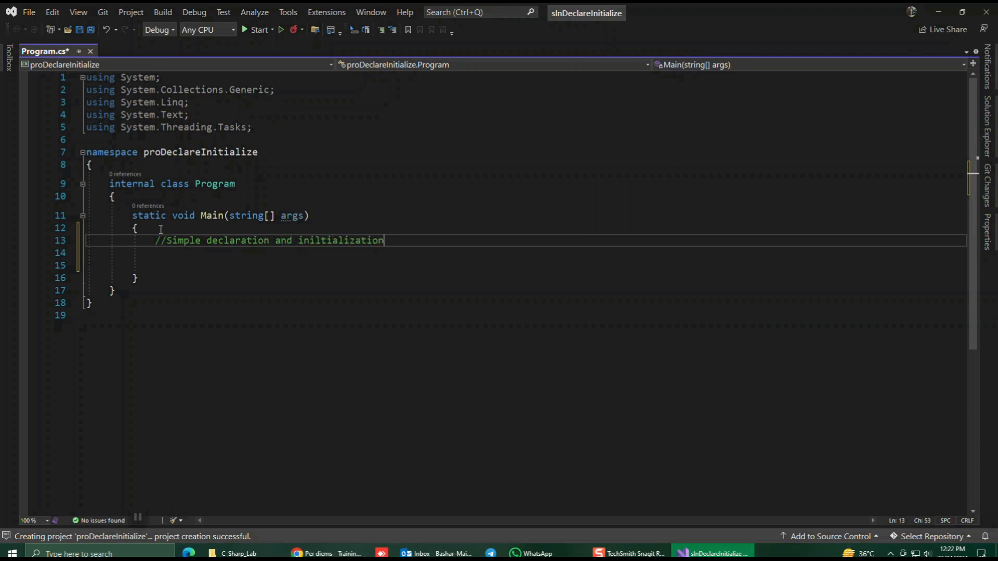
pyautogui.press('Enter')
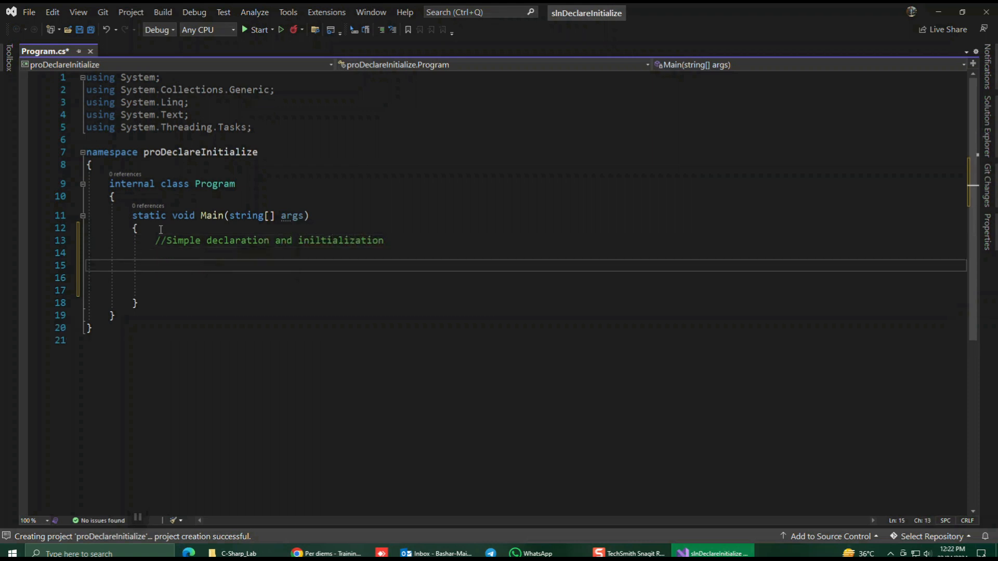
# Declare int age = 30; with a trailing comment that it declares and initializes an integer with value 30.
pyautogui.write('in')
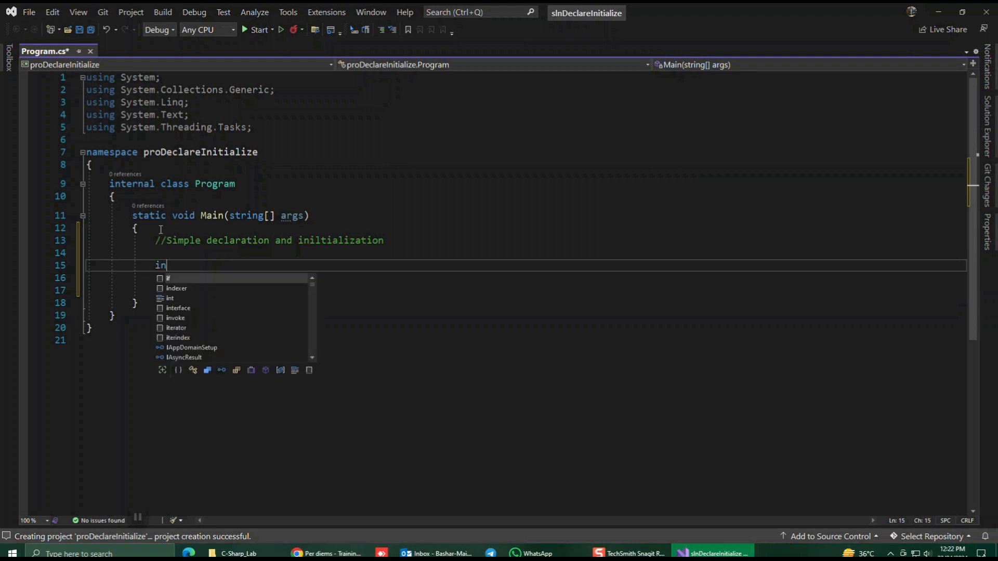
pyautogui.write('t')
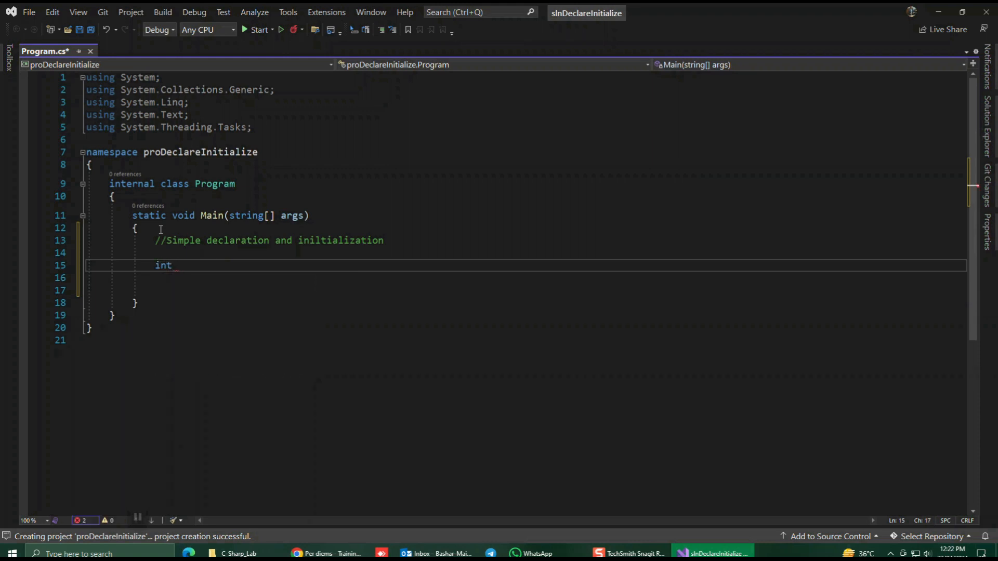
pyautogui.write('age =')
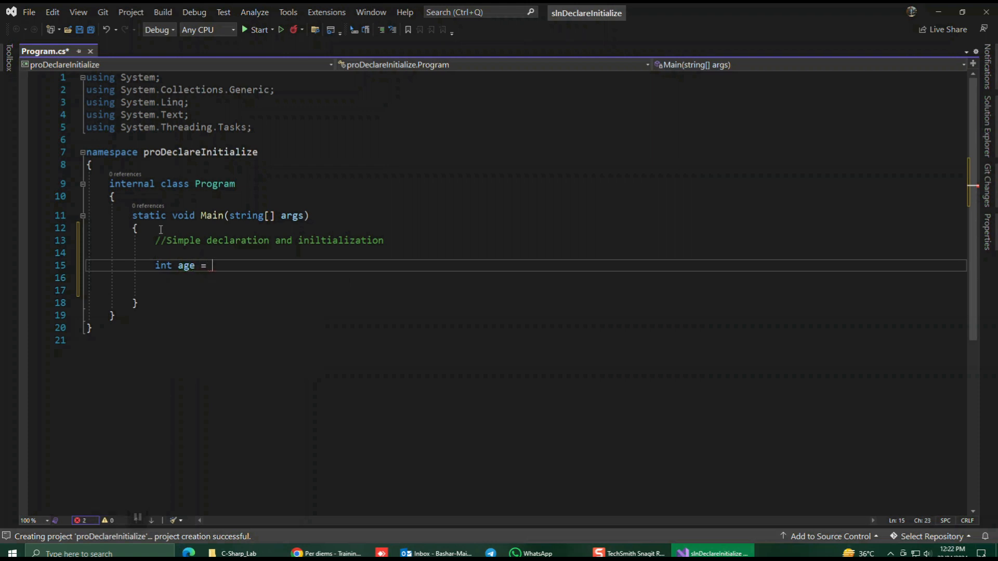
pyautogui.write('30')
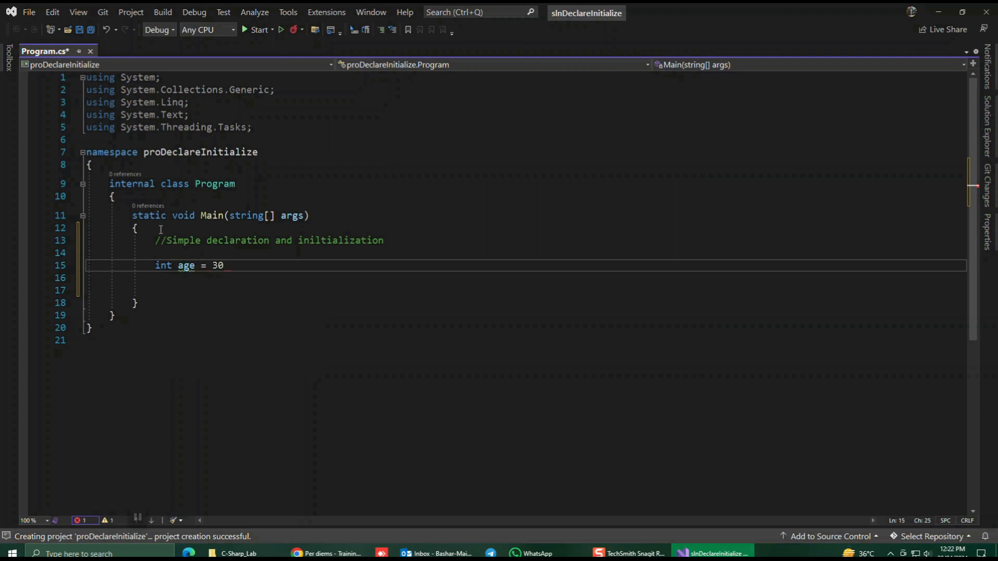
pyautogui.write(';')
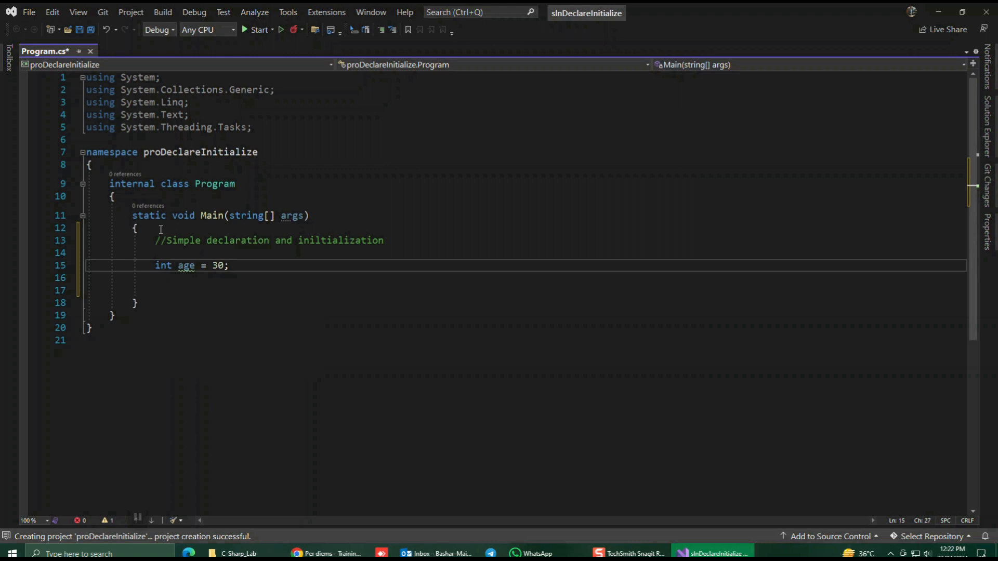
pyautogui.write('//')
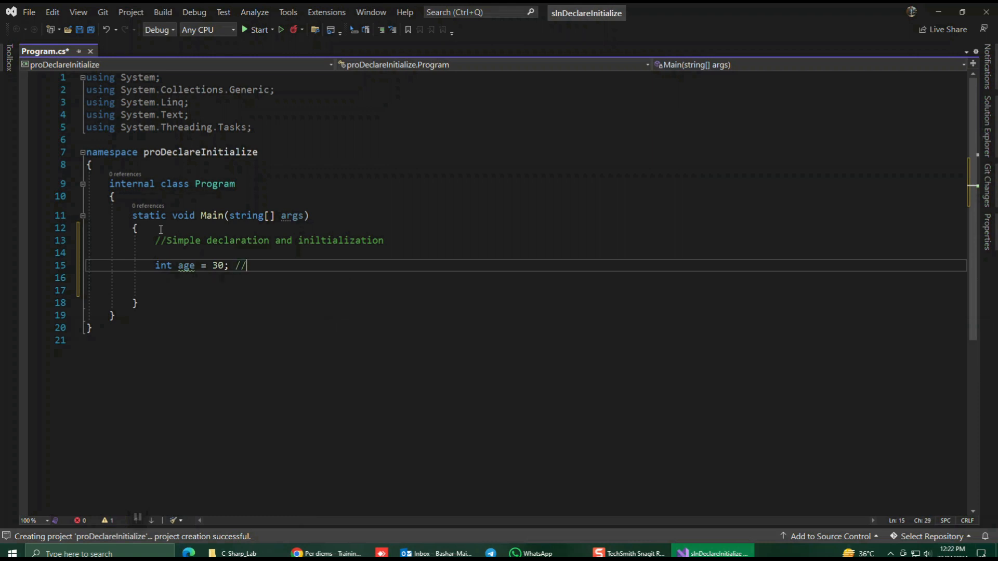
pyautogui.write('Declares and initia')
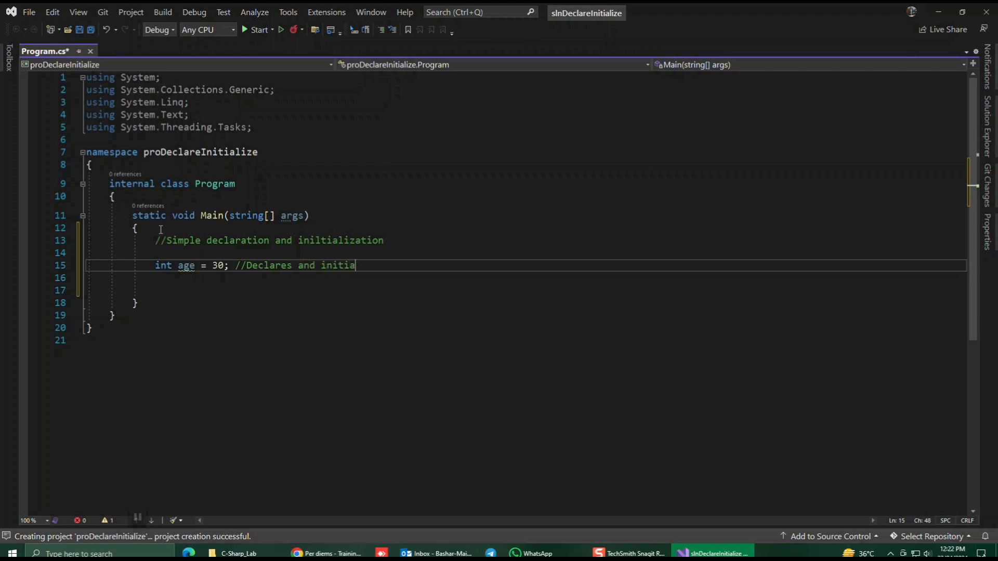
pyautogui.write('lizes an')
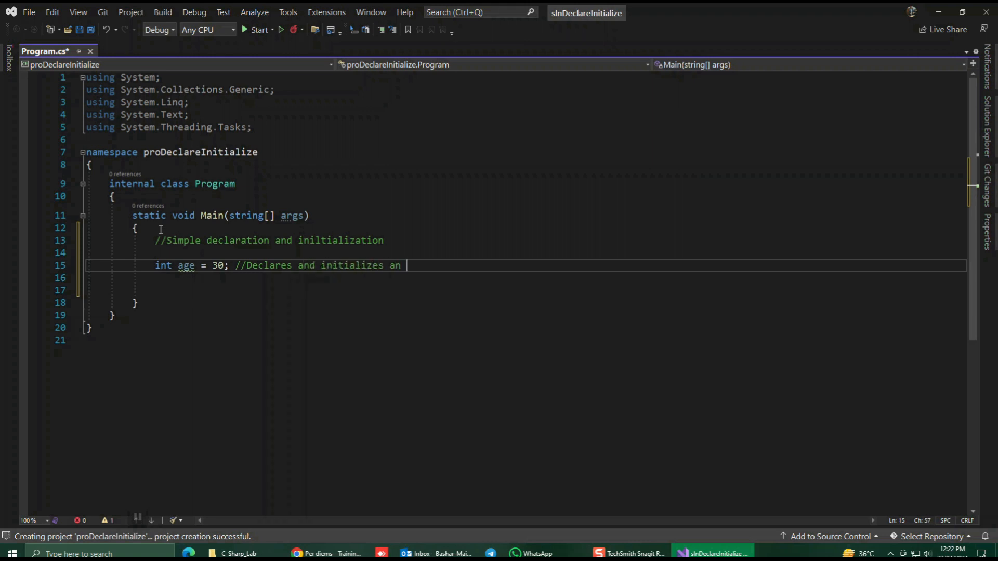
pyautogui.write('integer variabl')
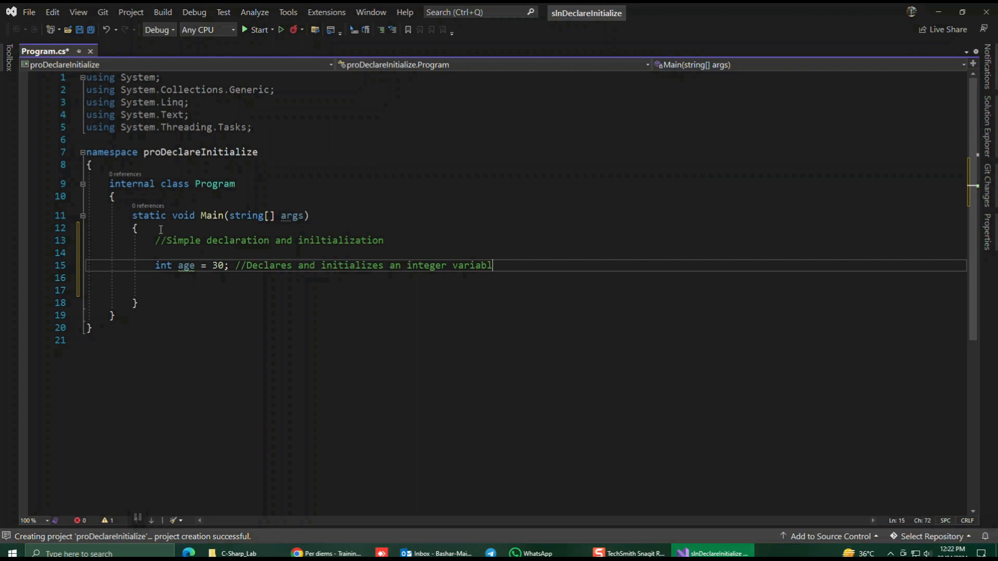
pyautogui.write('e with v')
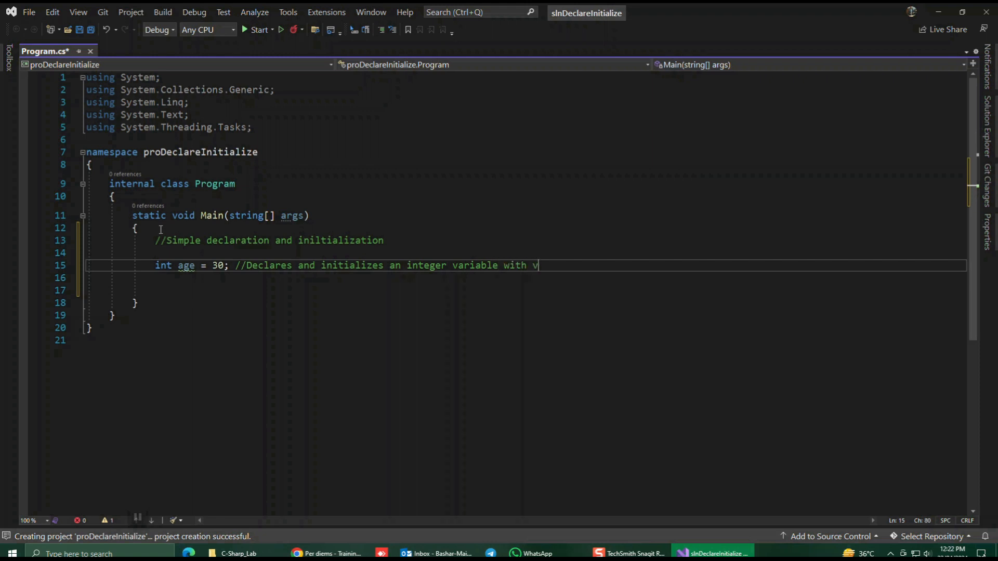
pyautogui.write('alue 30')
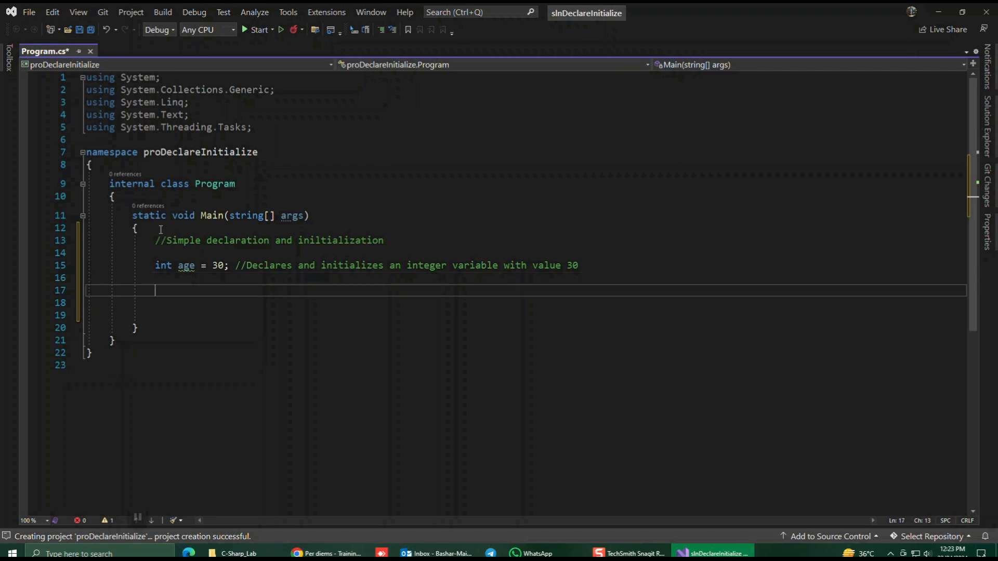
# Print "The value of the variable age: " + age, add Console.ReadKey(), and save the file.
pyautogui.write('console.WriteLine();')
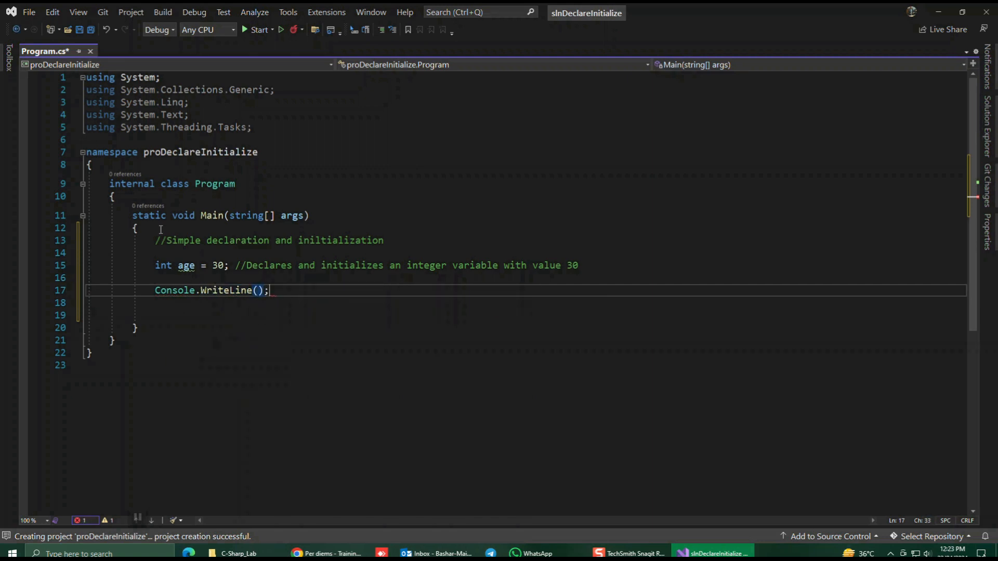
pyautogui.write('"The "')
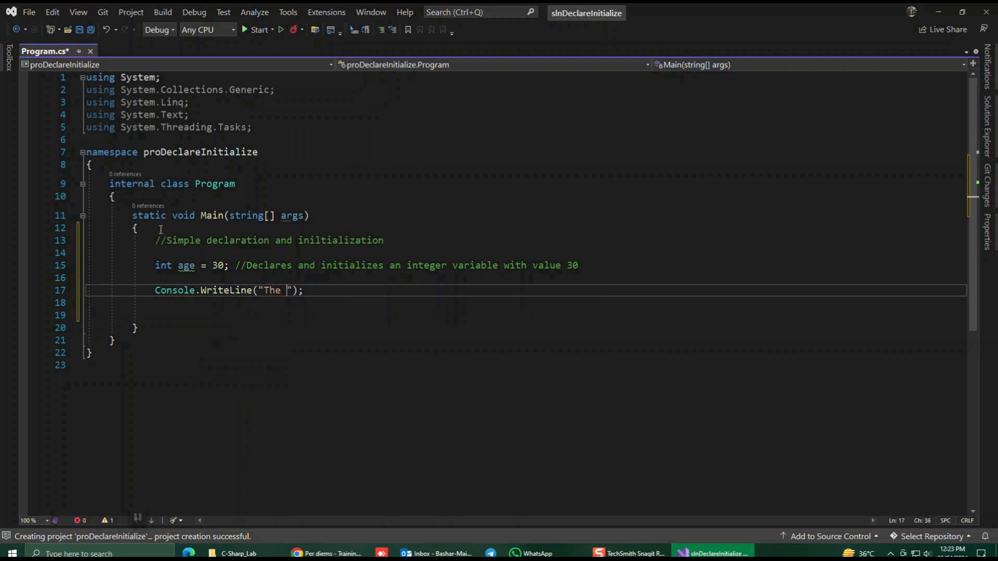
pyautogui.write('value of the')
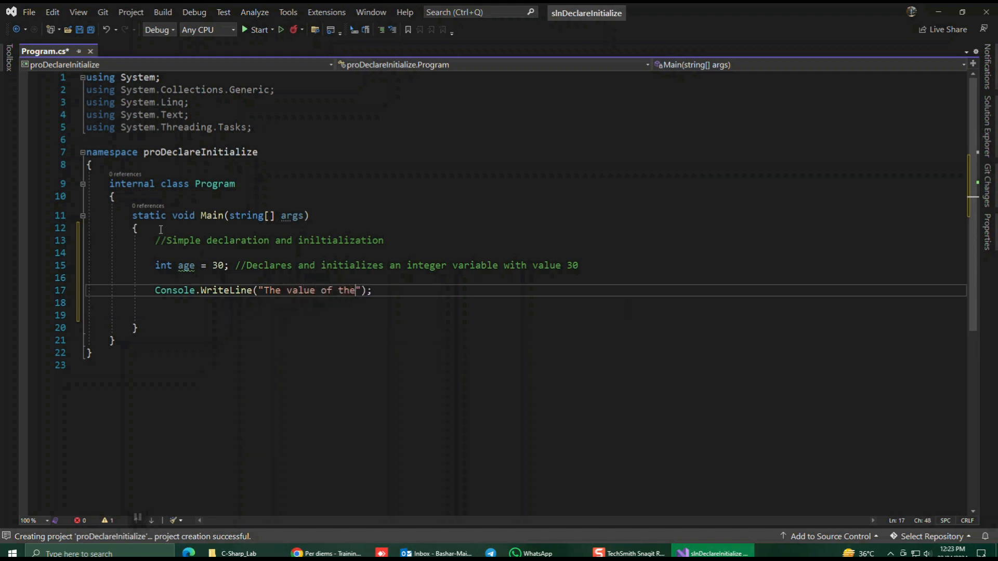
pyautogui.write('variable ag')
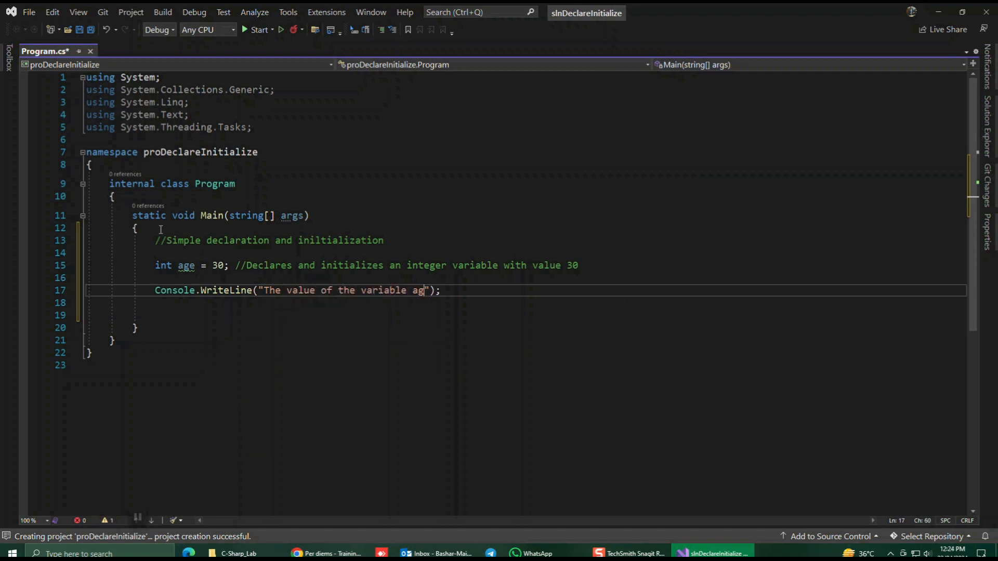
pyautogui.write('e: " + age')
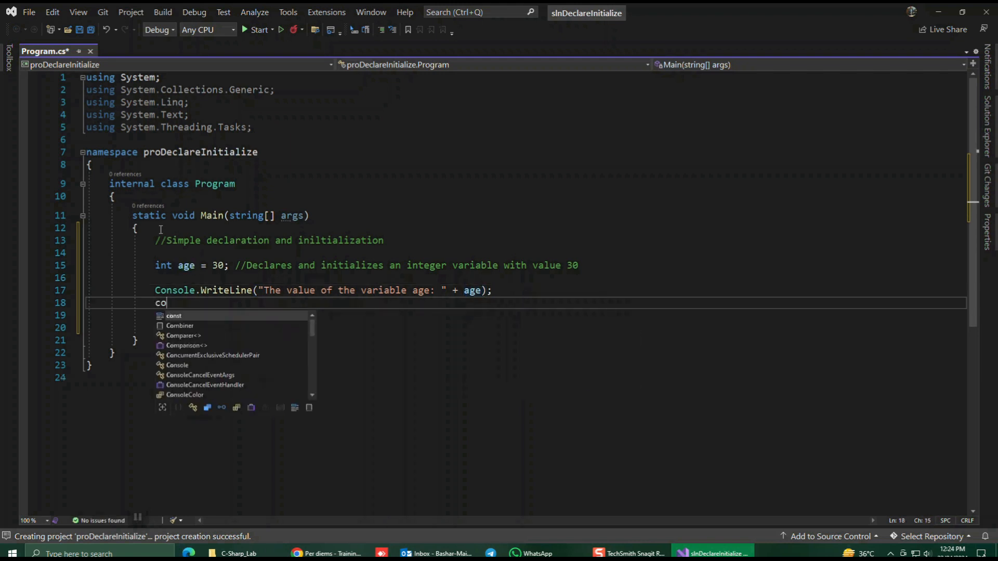
pyautogui.write('nsole.readKey();')
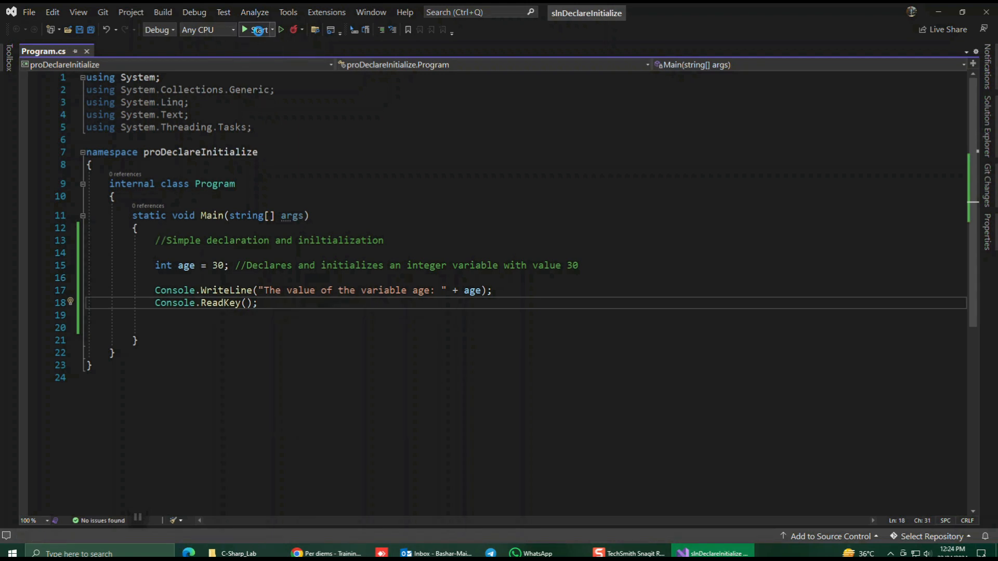
# Run the program, check it prints age 30, and close the console window.
pyautogui.click(255, 29)
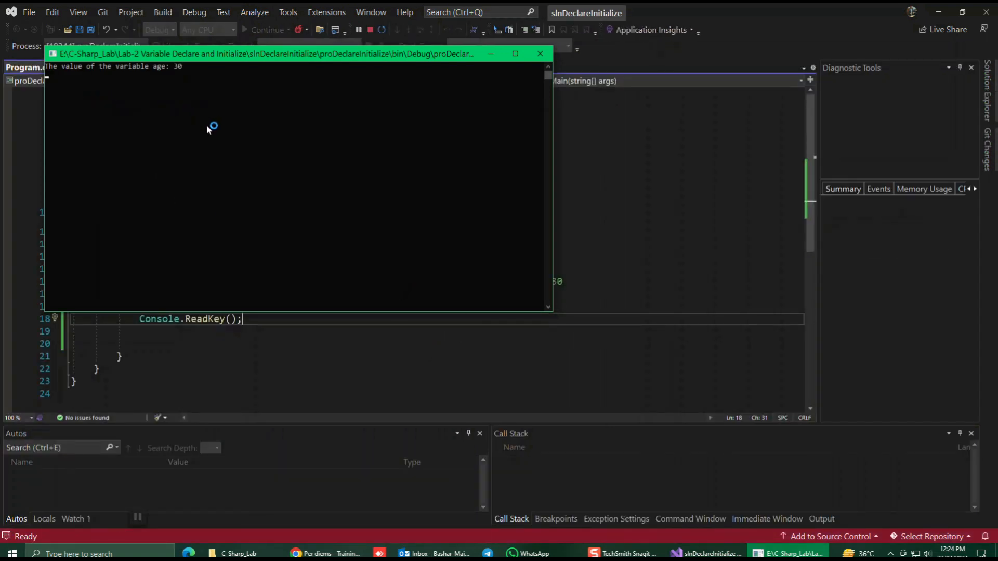
pyautogui.click(539, 54)
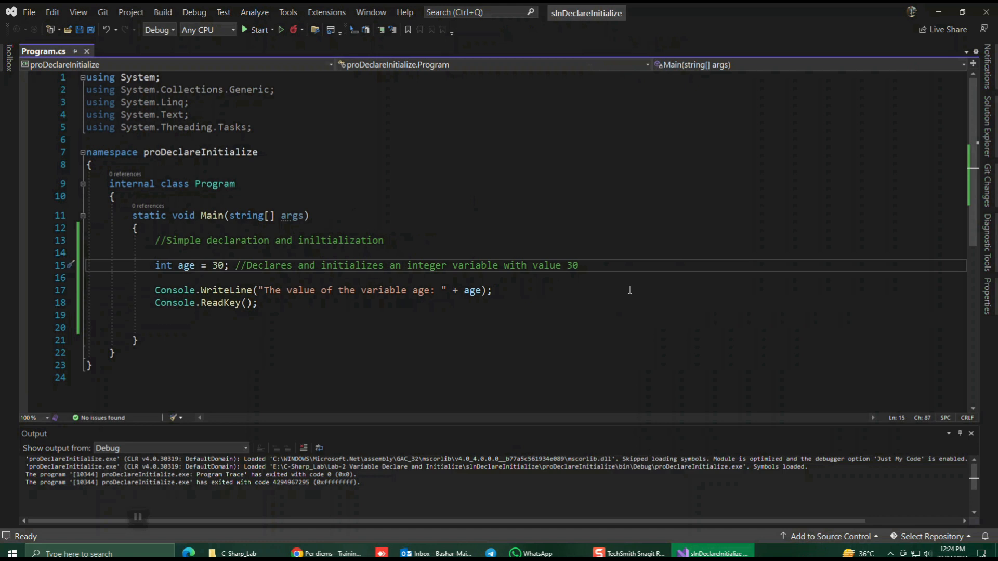
# Declare string name = "Alice"; below the age declaration.
pyautogui.press('Enter')
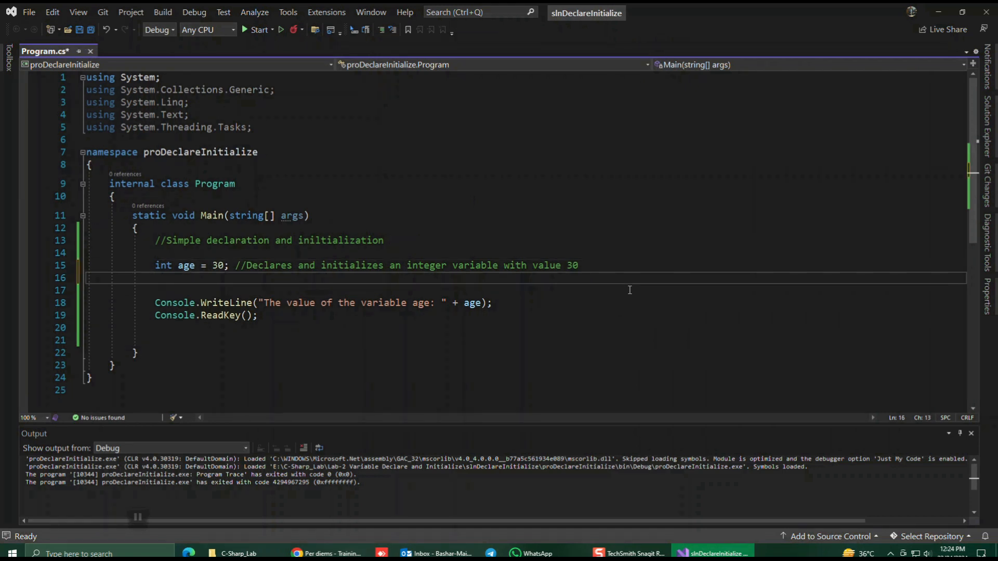
pyautogui.write('str')
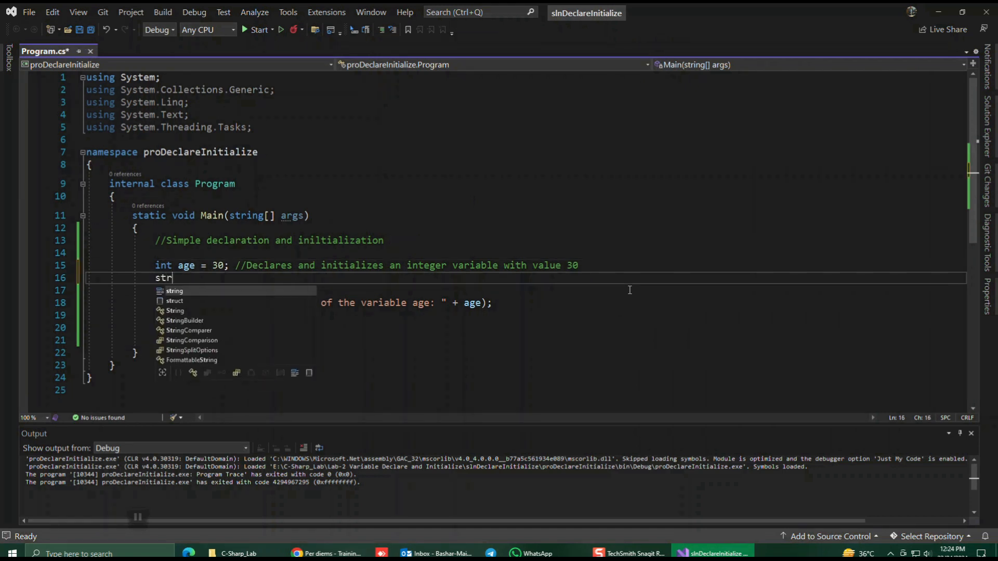
pyautogui.press('Tab')
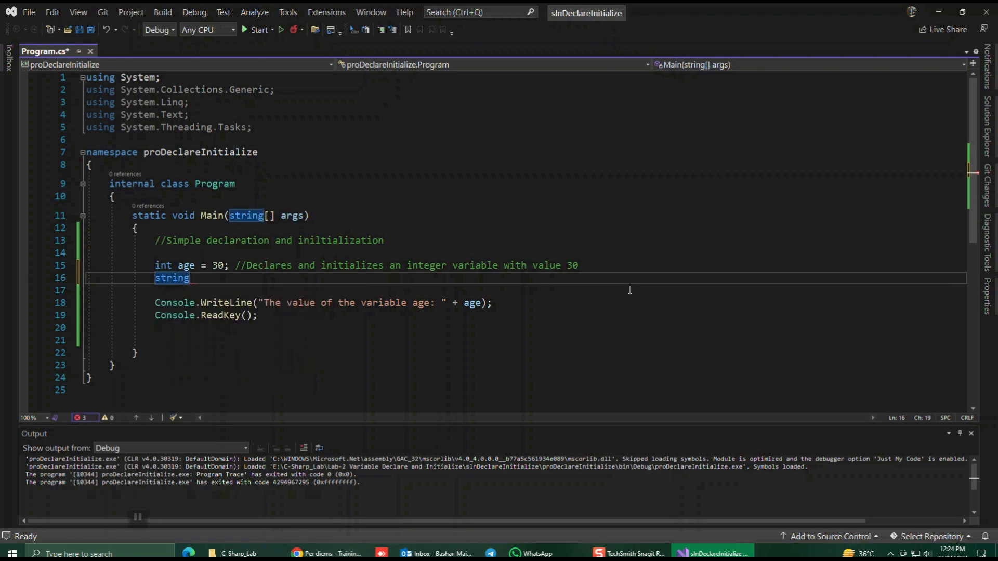
pyautogui.write('nam')
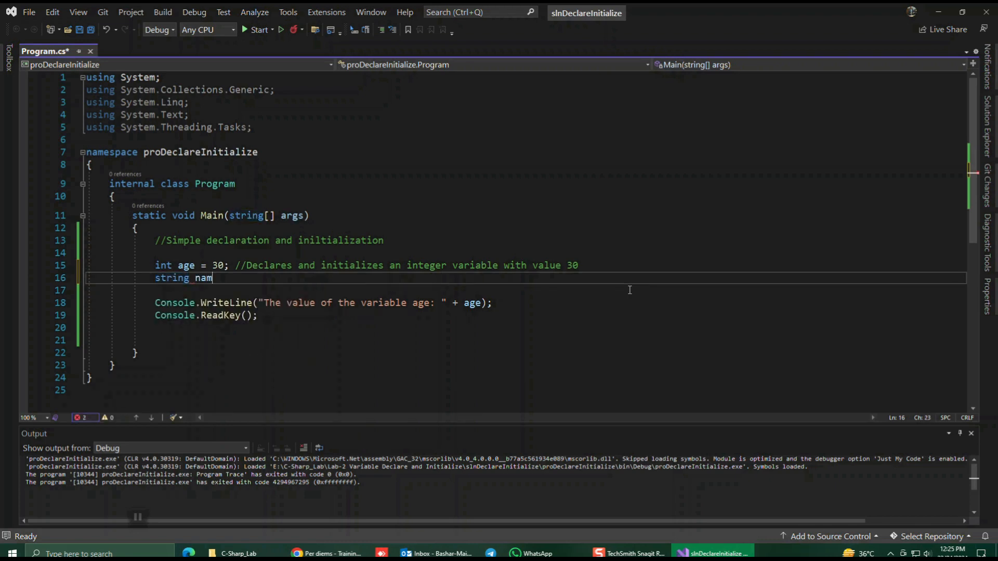
pyautogui.write('e=')
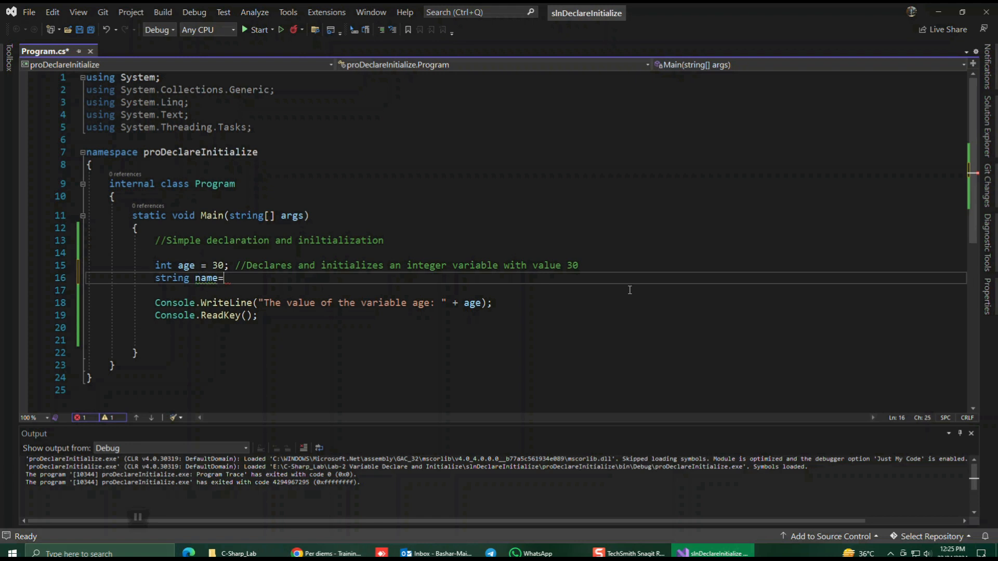
pyautogui.write('"";')
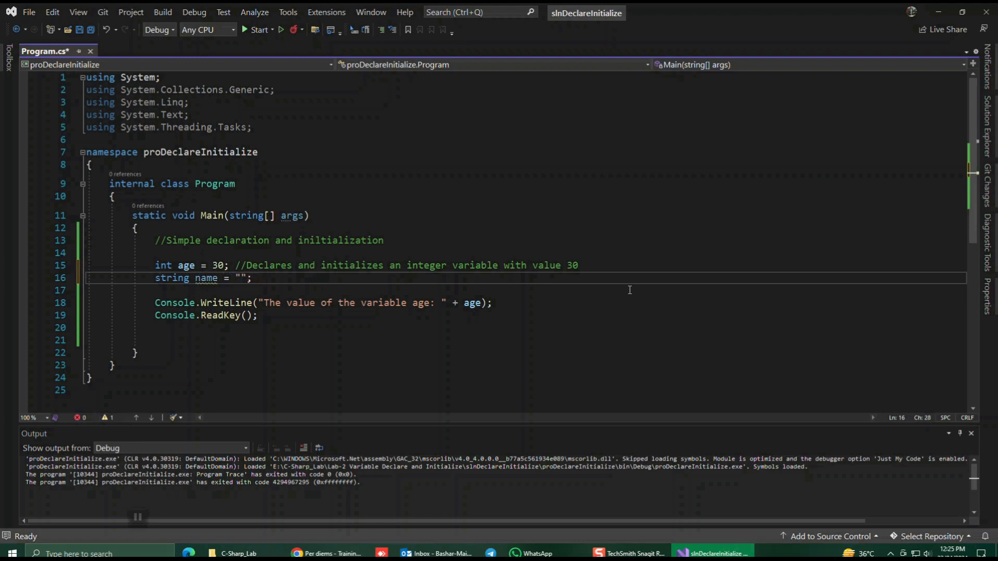
pyautogui.write('Alice')
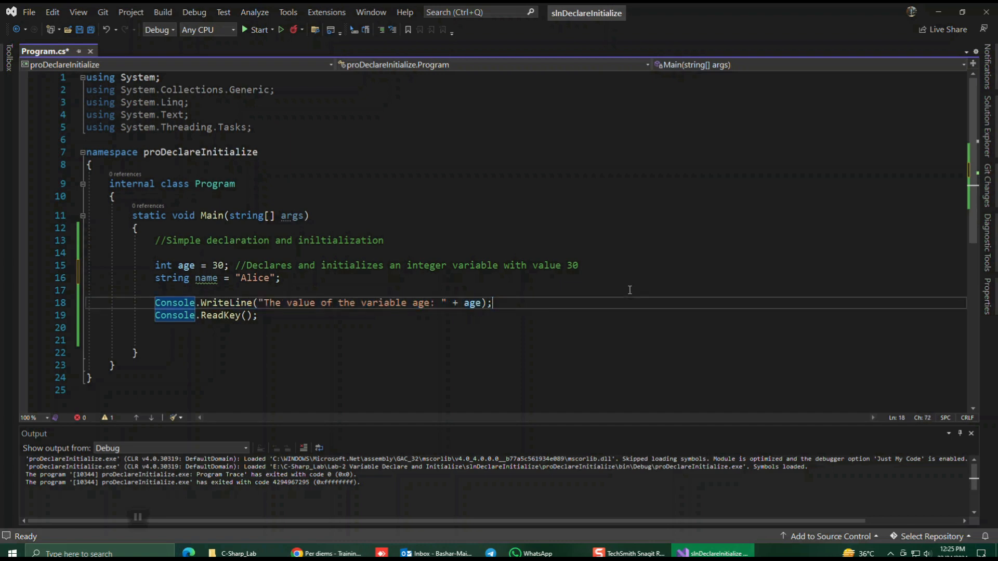
# Duplicate the WriteLine to print "The value of the variable name: " + name and save.
pyautogui.write('Console.WriteLine("The value of the variable age: " + age);')
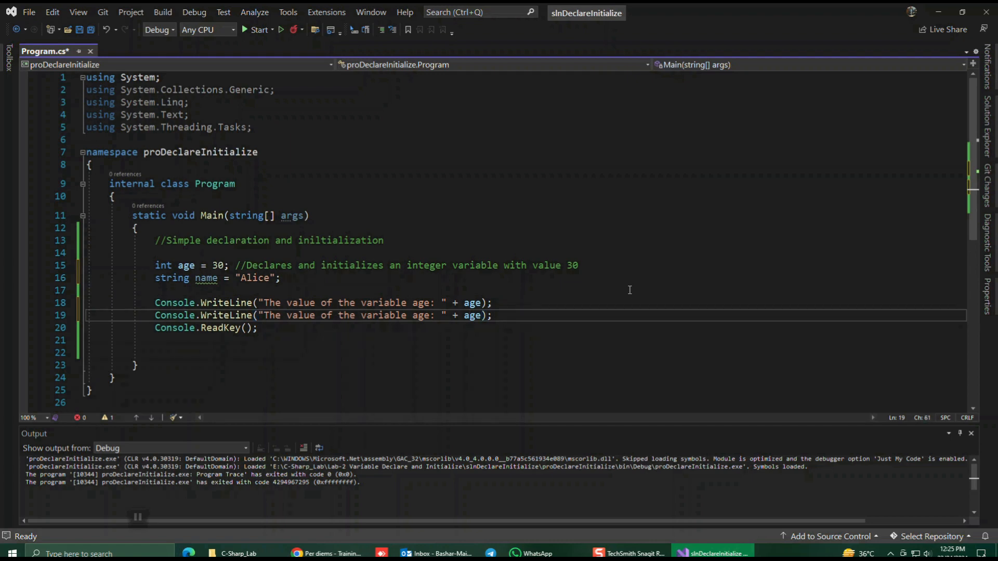
pyautogui.write('nam')
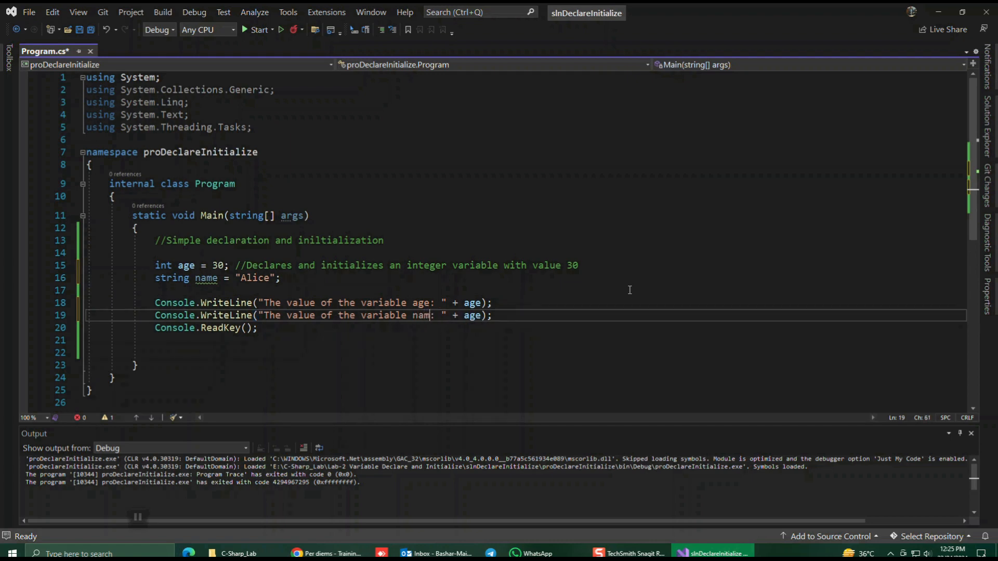
pyautogui.write('e:')
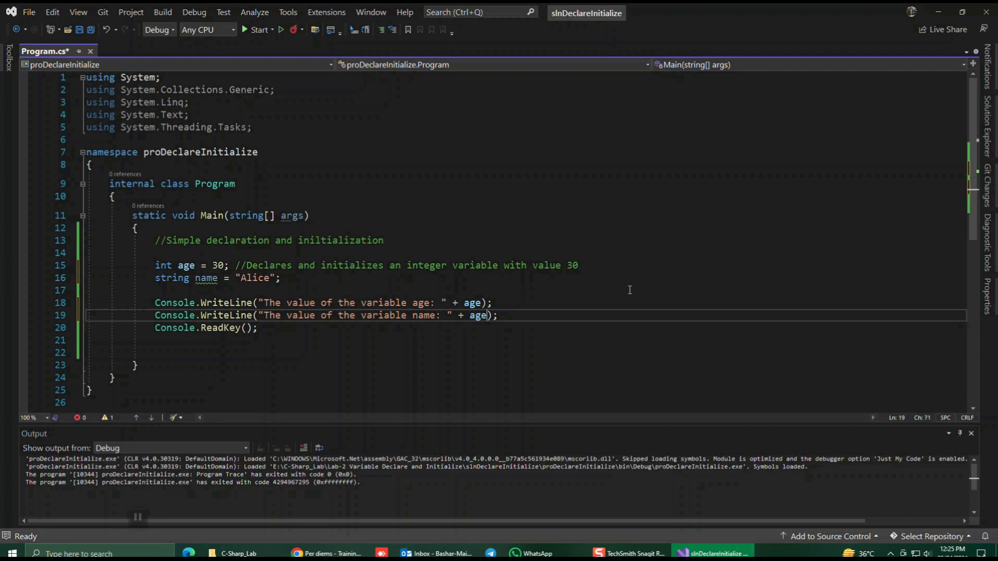
pyautogui.write('n')
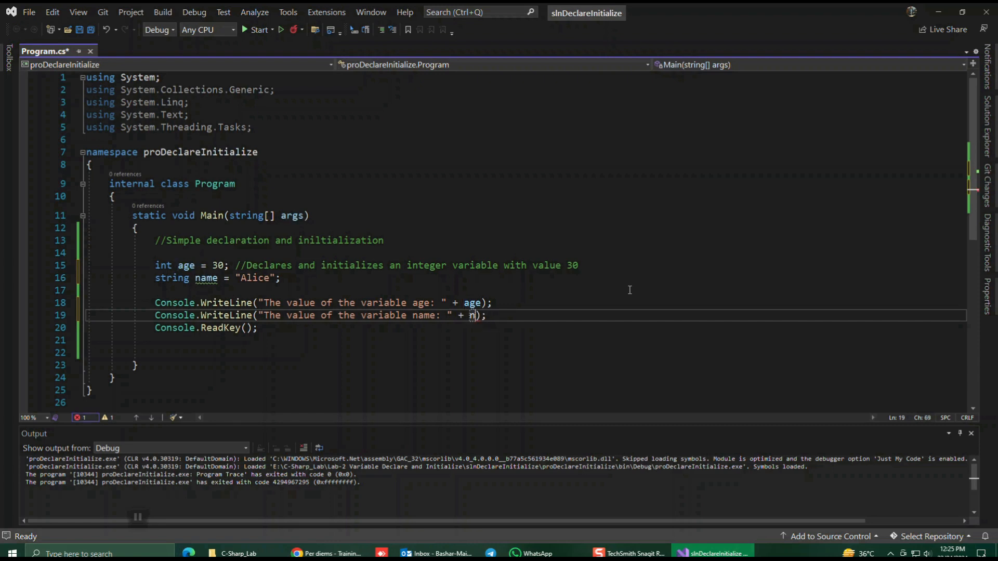
pyautogui.write('ame')
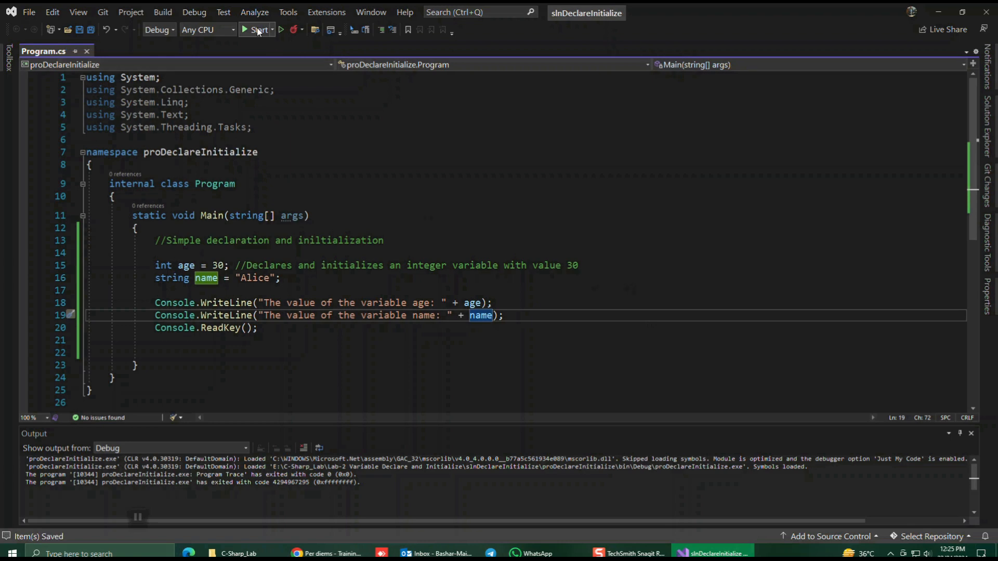
# Run the program again to check the name output, then close the console.
pyautogui.click(254, 29)
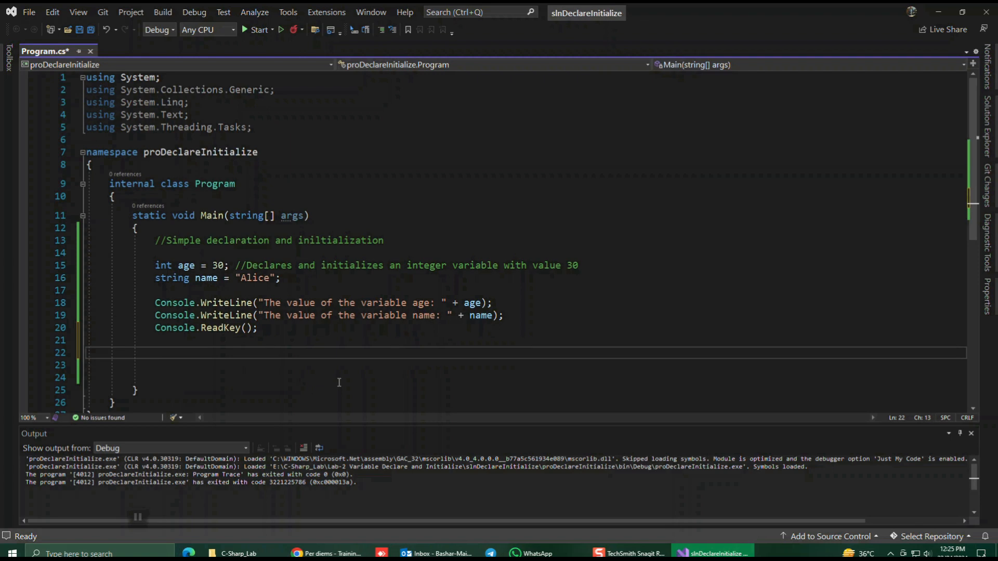
# Add a '//Declaration and initialization' section with int num; and num = 50; below ReadKey.
pyautogui.write('//')
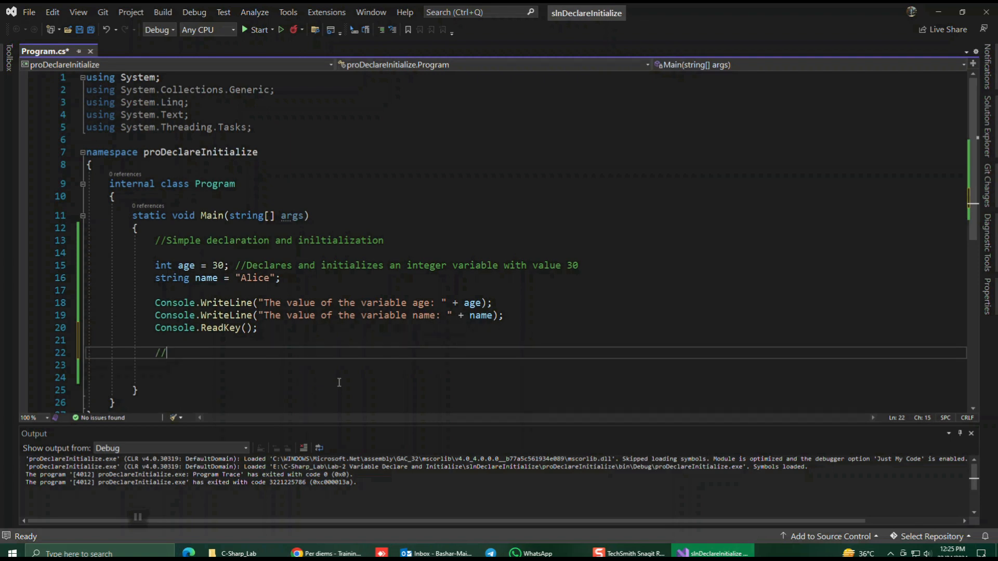
pyautogui.write('Declaration and initial;')
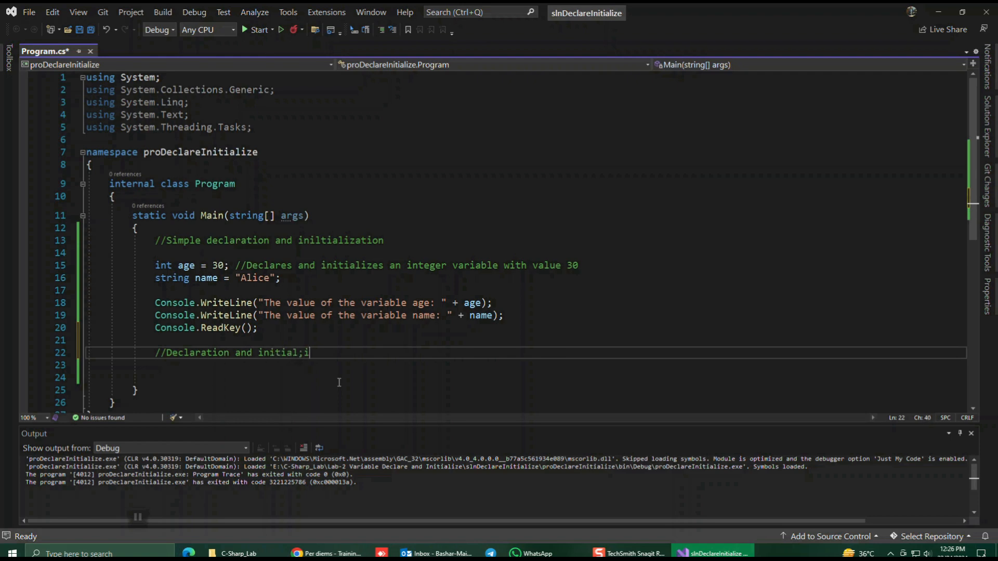
pyautogui.write('ization')
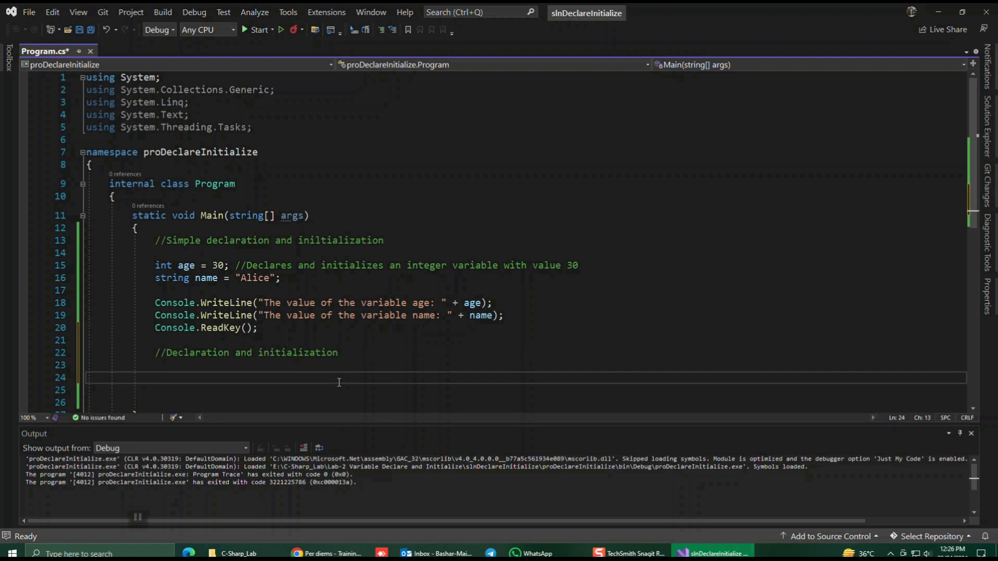
pyautogui.write('int num;')
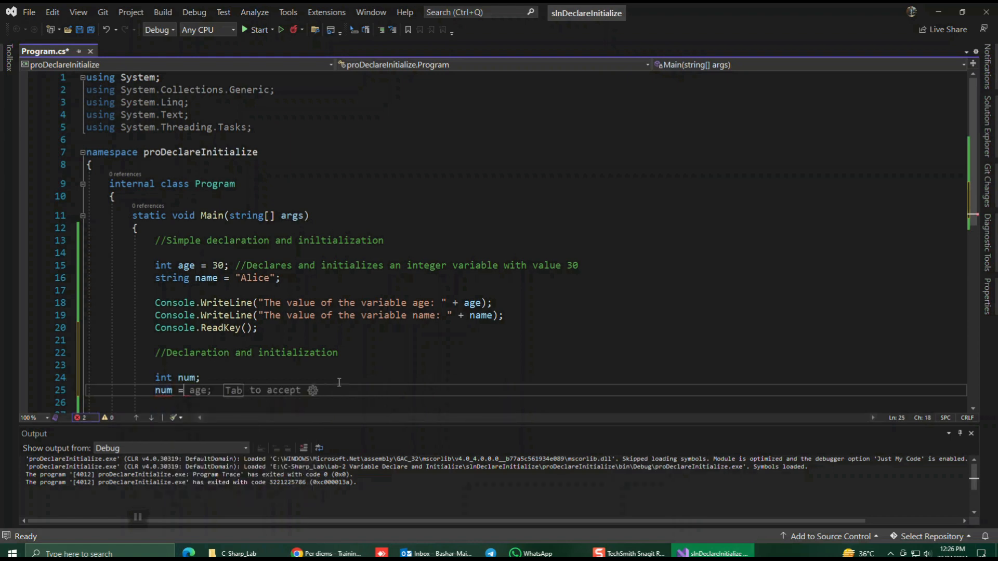
pyautogui.write('50;')
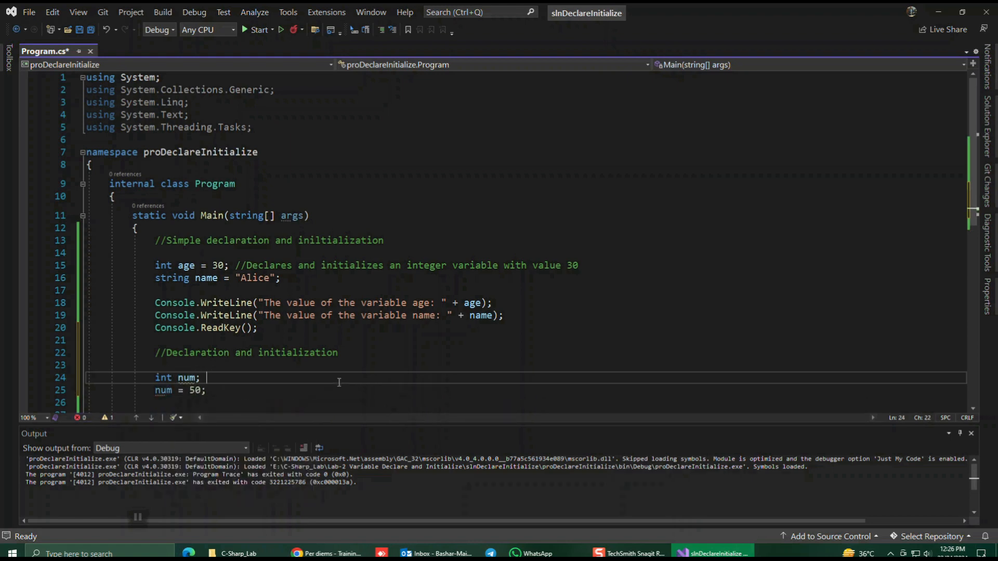
# Comment the two lines as declaring the variable num and initializing it with the value 50.
pyautogui.write('//')
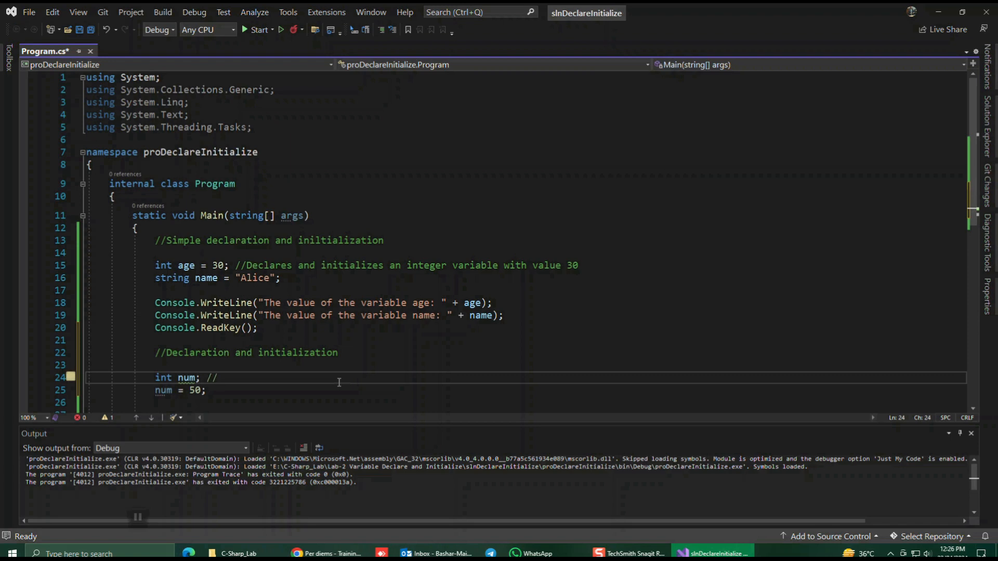
pyautogui.write('Declare the')
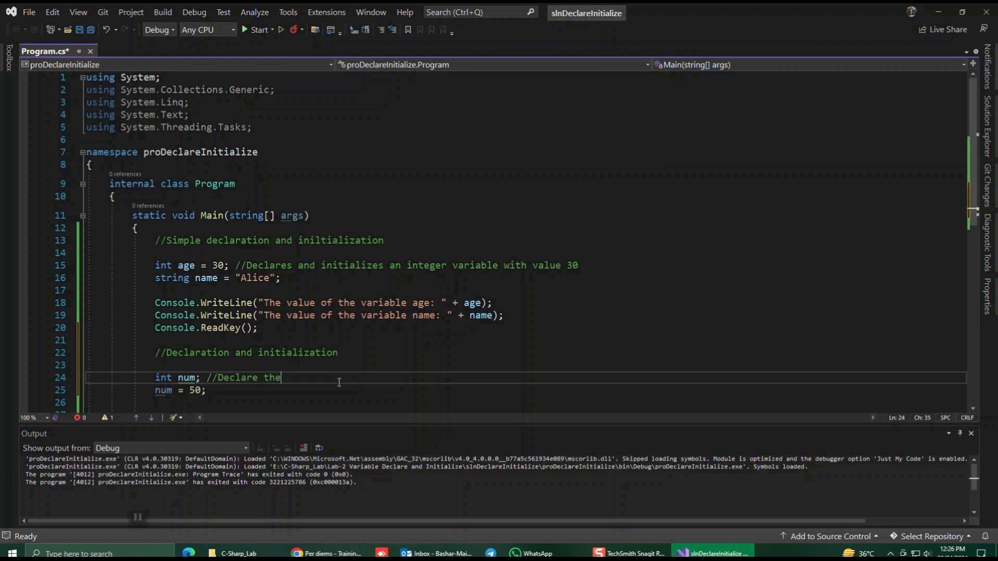
pyautogui.write('num')
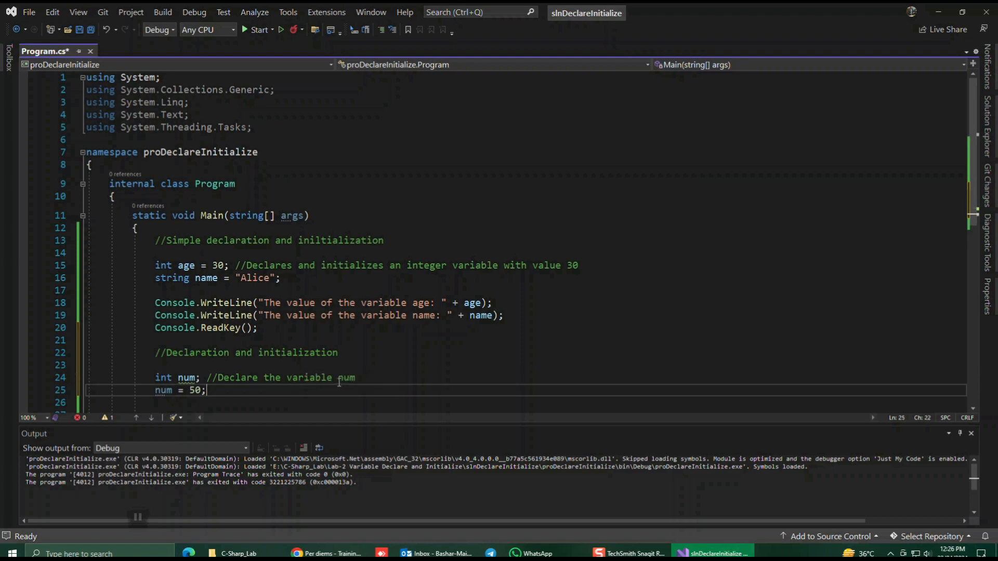
pyautogui.write('//Initializ')
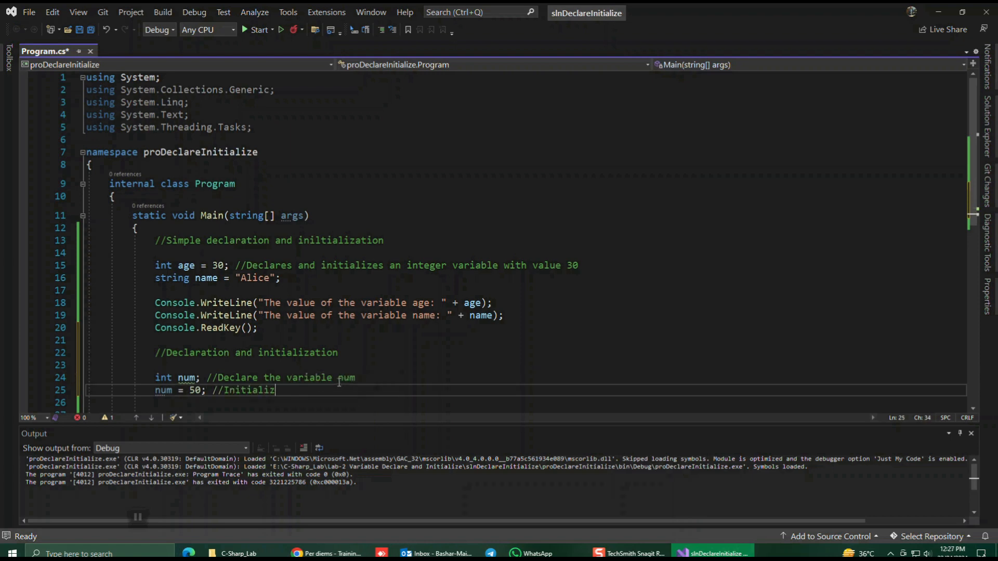
pyautogui.write('e the variable')
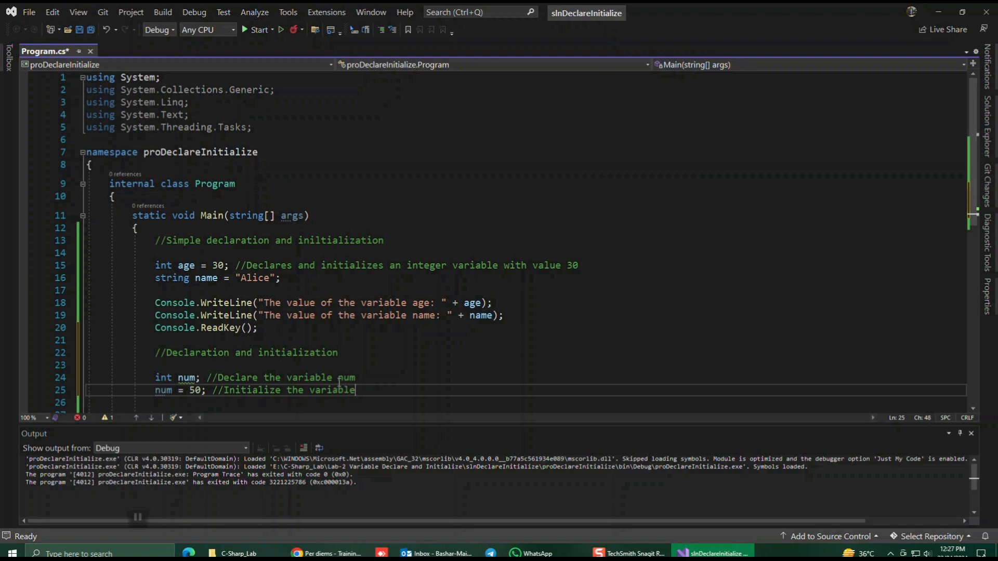
pyautogui.write('with the value 50;')
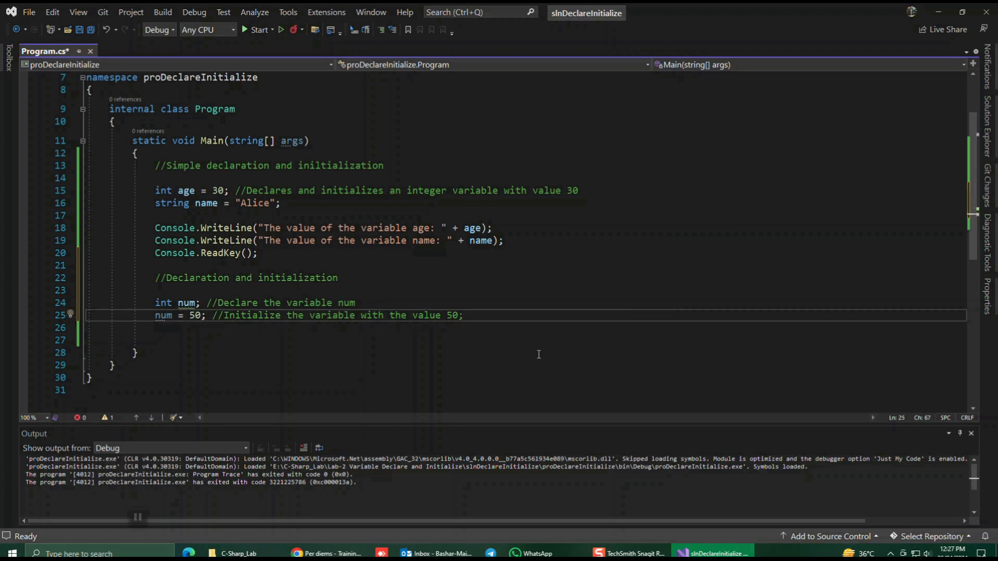
# Print "The value of the variable num: " + num, add Console.ReadKey(), and save.
pyautogui.write('Console.WriteLine(')
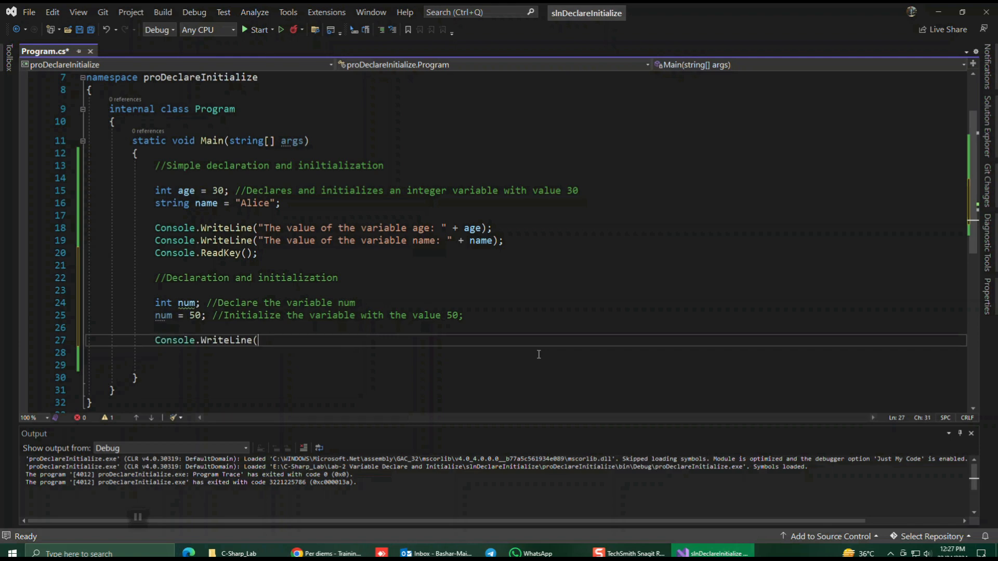
pyautogui.write(');')
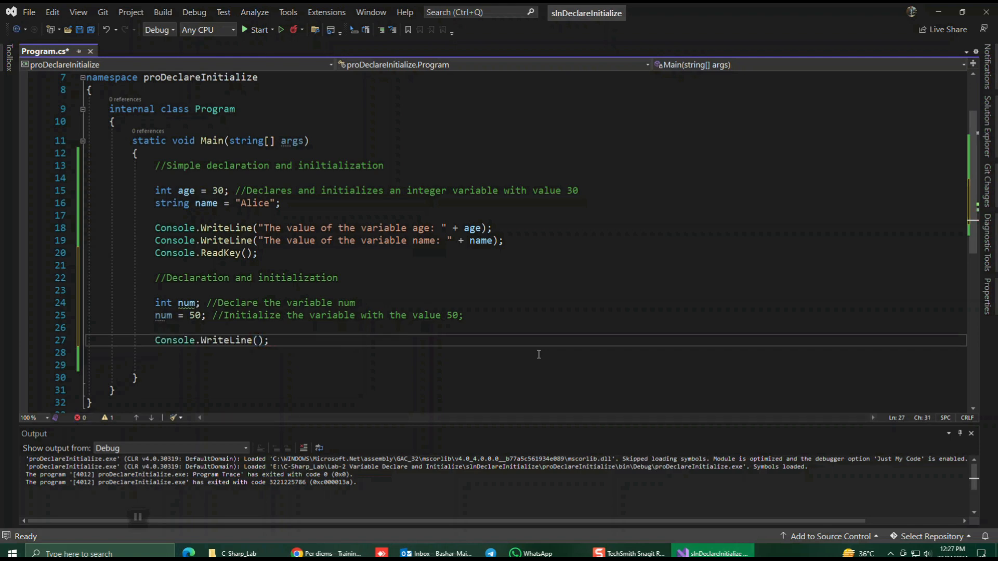
pyautogui.write('""')
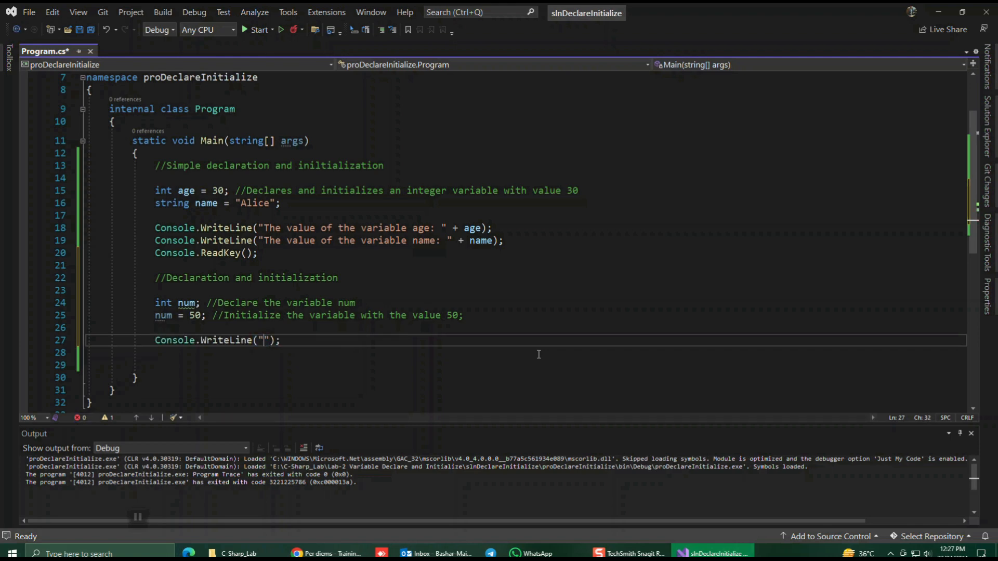
pyautogui.write('The v')
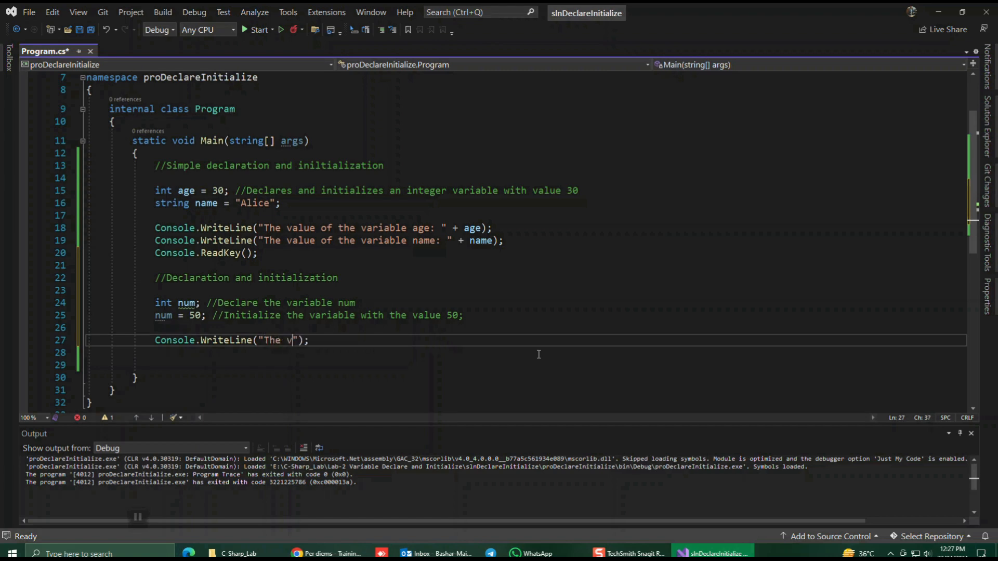
pyautogui.write('alue of the var')
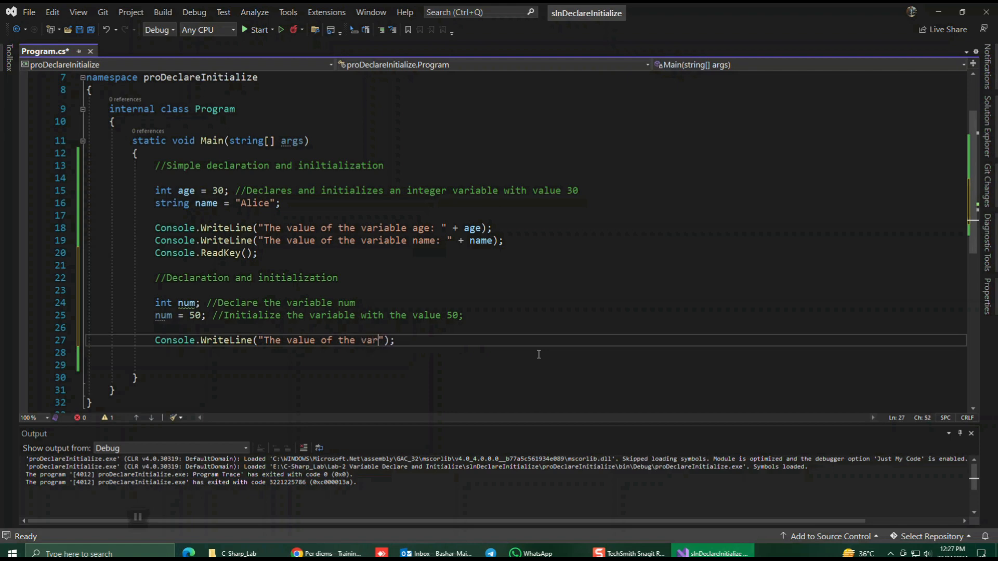
pyautogui.write('iable')
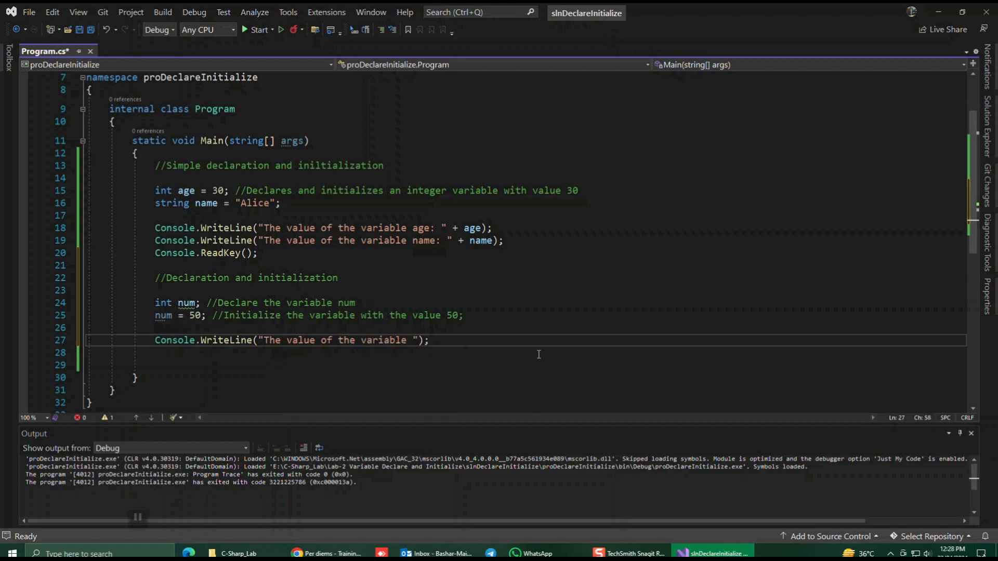
pyautogui.write('num:')
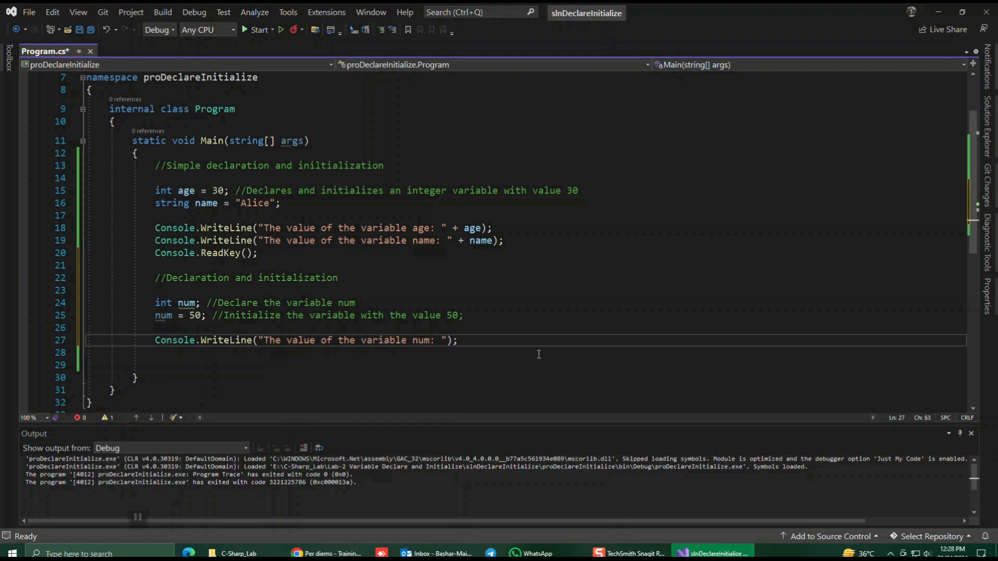
pyautogui.write('+ num')
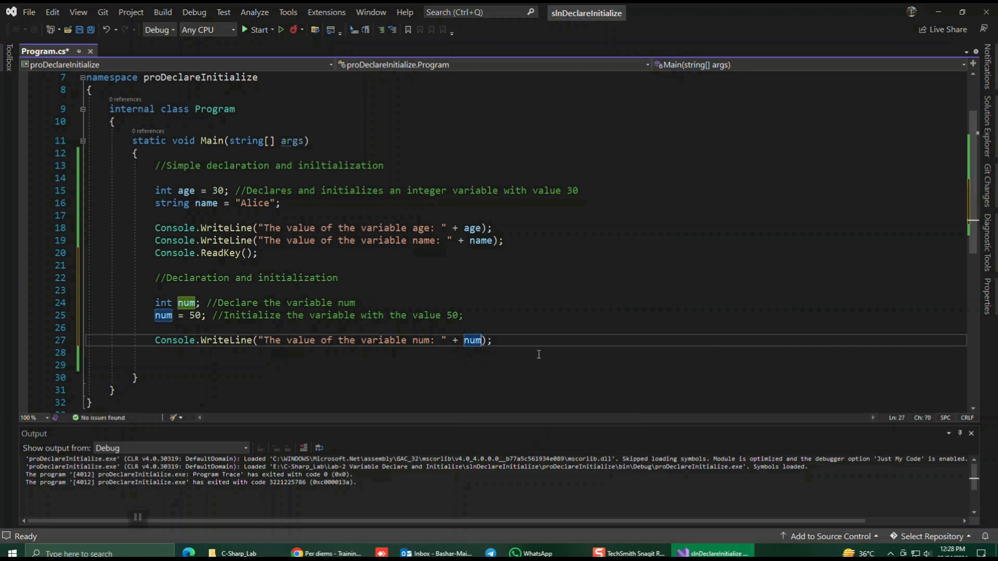
pyautogui.write('cons')
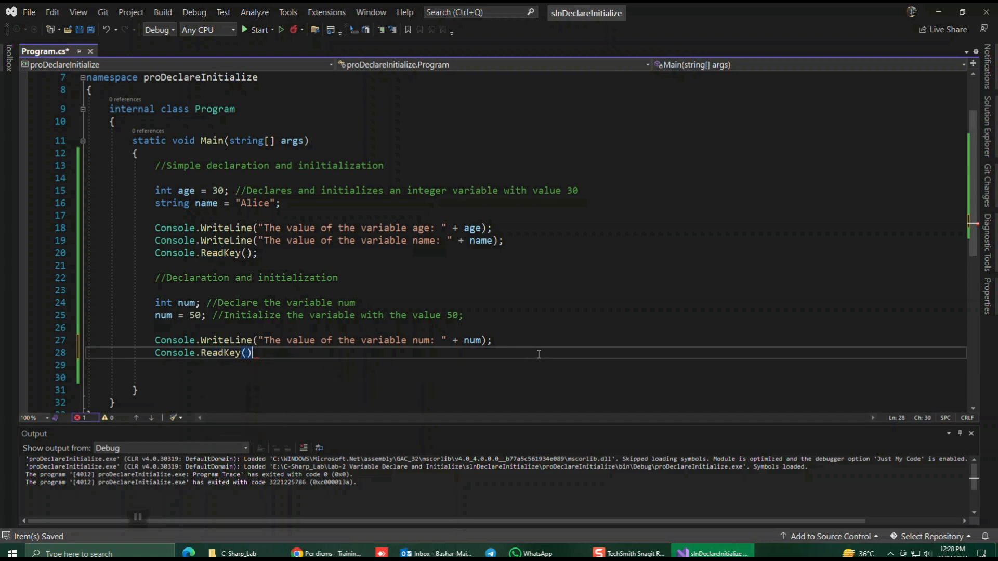
pyautogui.write(';')
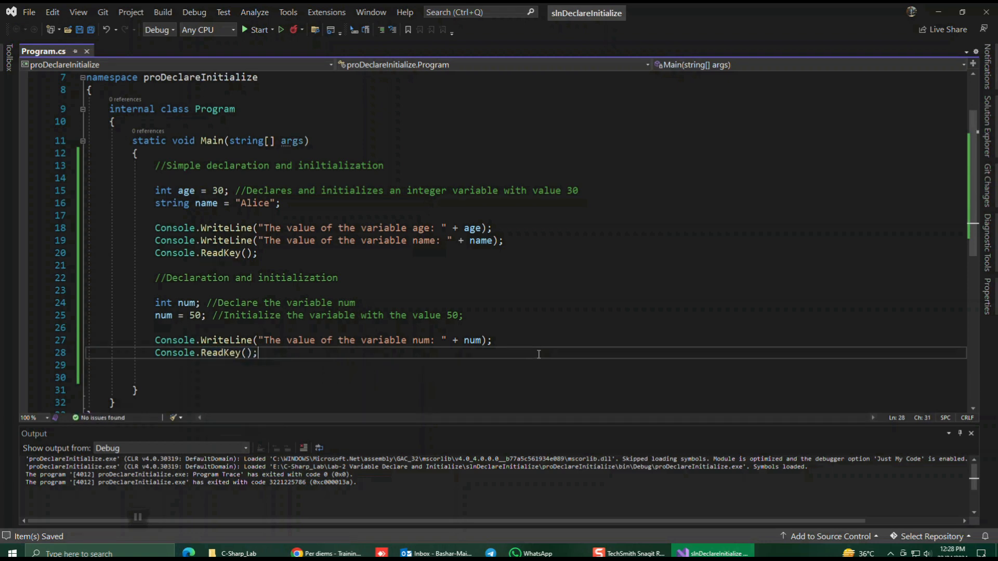
# Run to see age 30, name Alice and num 50, stop, then comment out the simple-declaration lines.
pyautogui.click(258, 29)
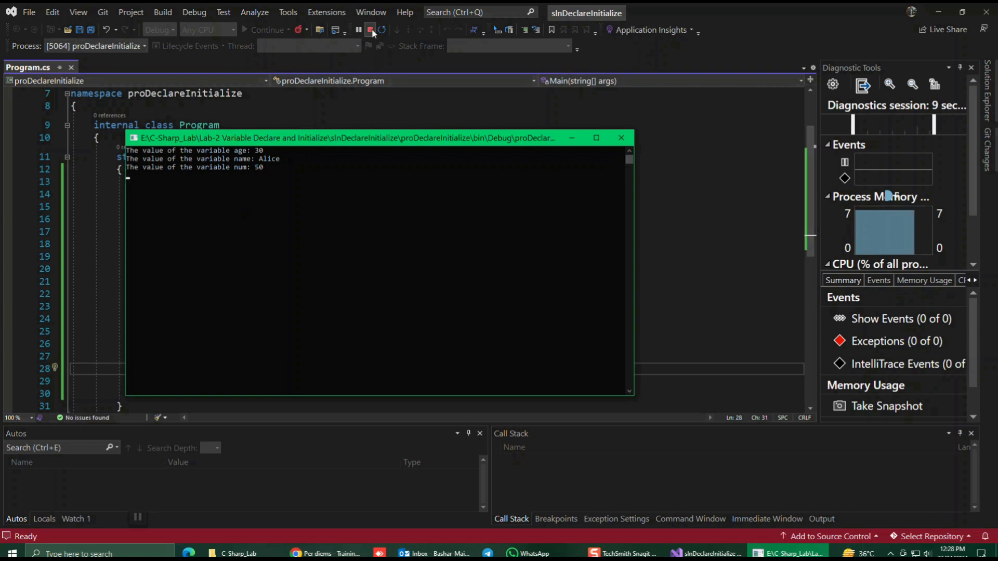
pyautogui.click(371, 29)
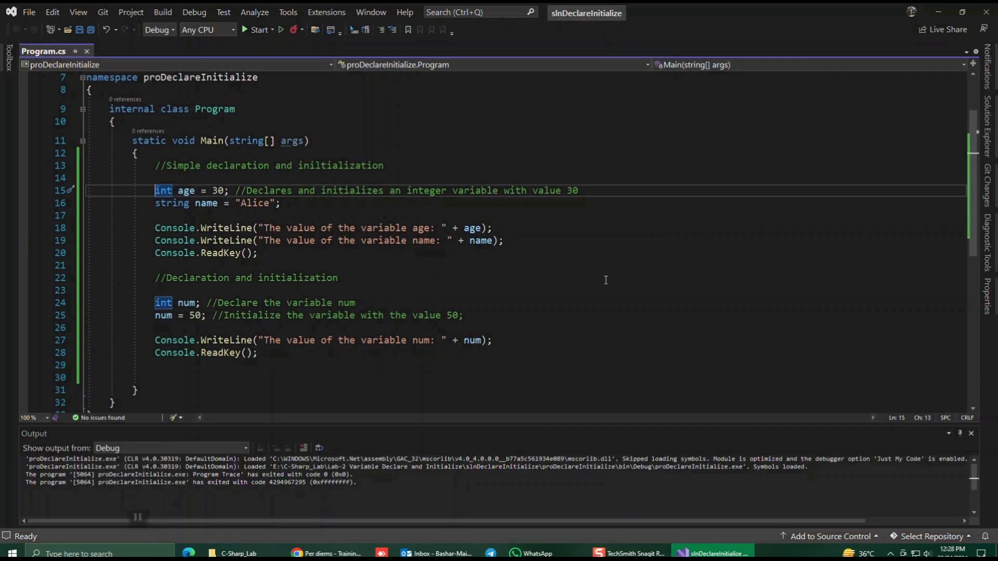
pyautogui.moveTo(155, 190); pyautogui.dragTo(166, 253)
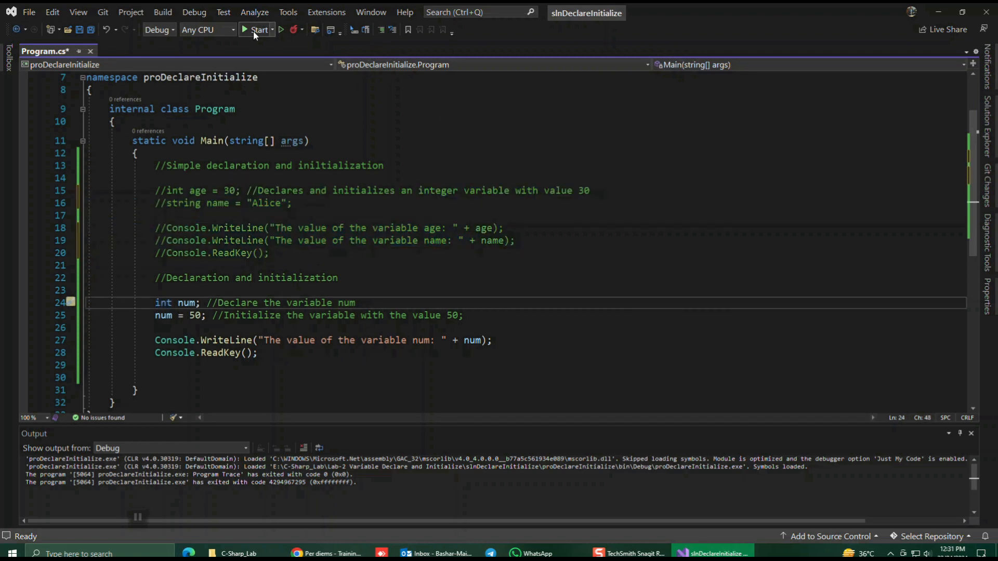
# Declare string message; and assign message = "Hello world!"; after the num assignment.
pyautogui.click(260, 29)
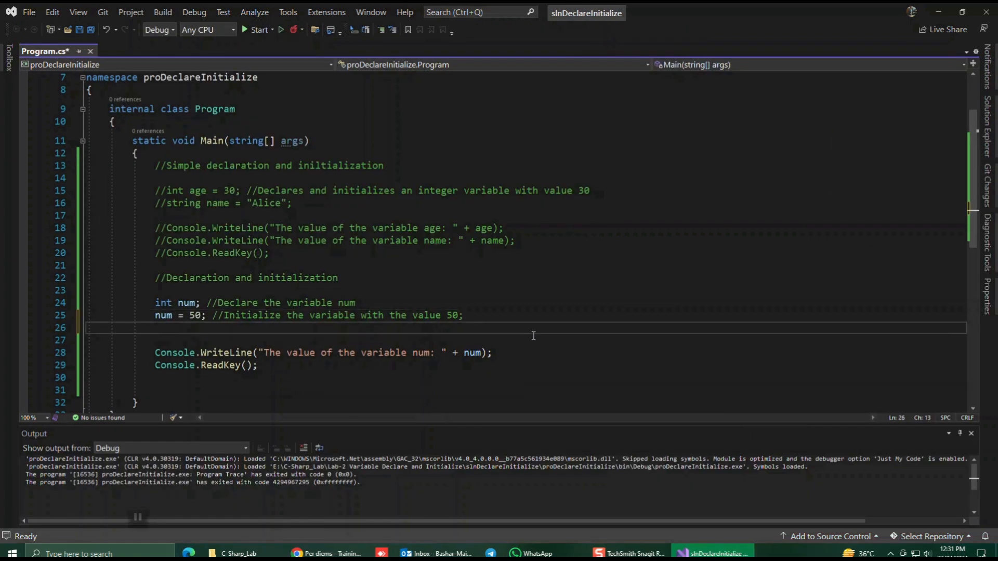
pyautogui.write('string')
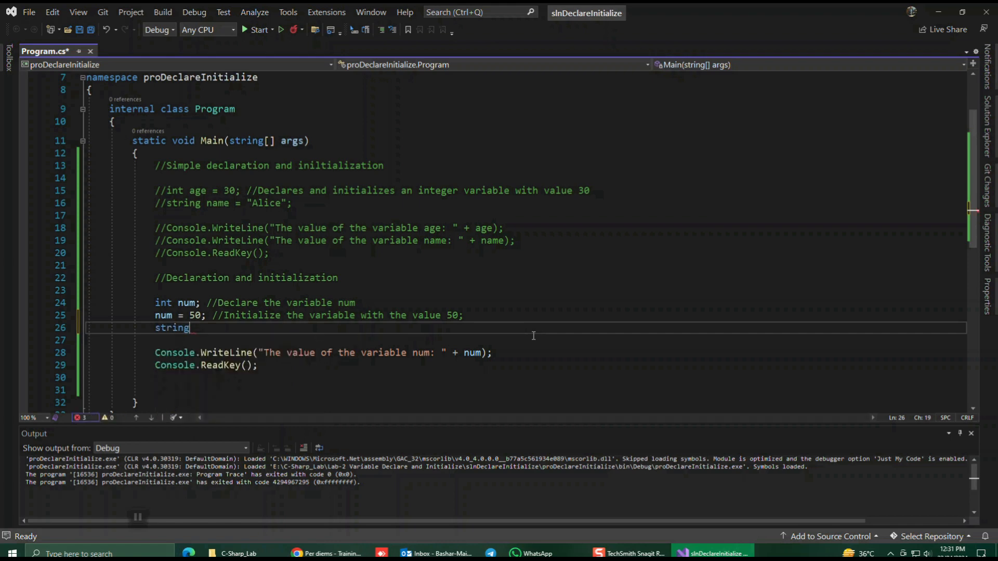
pyautogui.write('me')
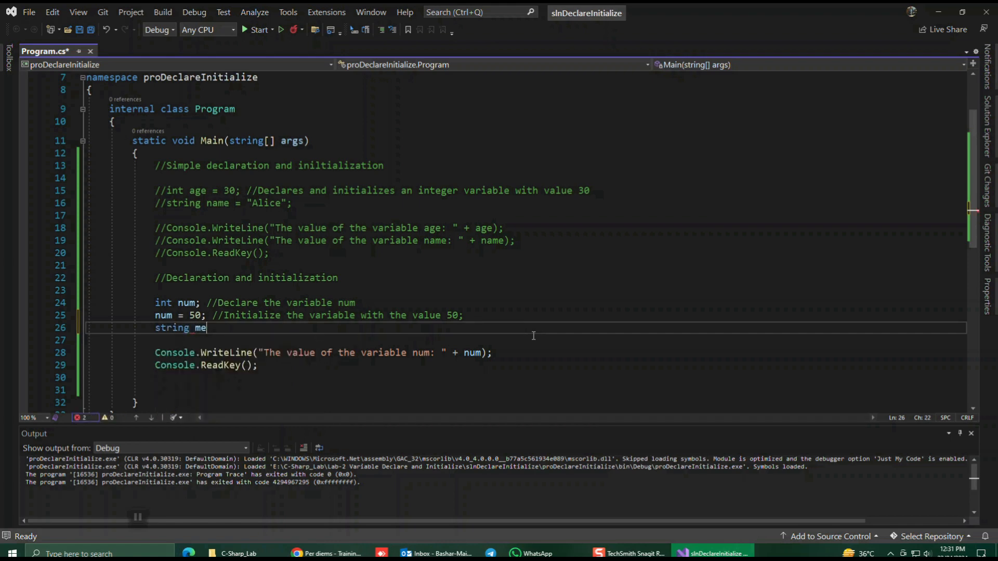
pyautogui.write('ssage;')
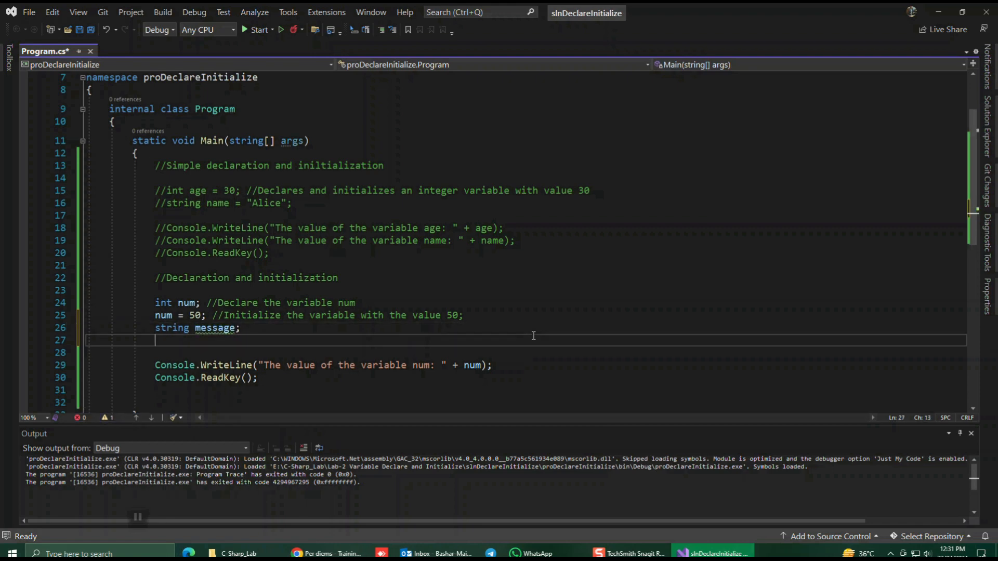
pyautogui.write('message = "";')
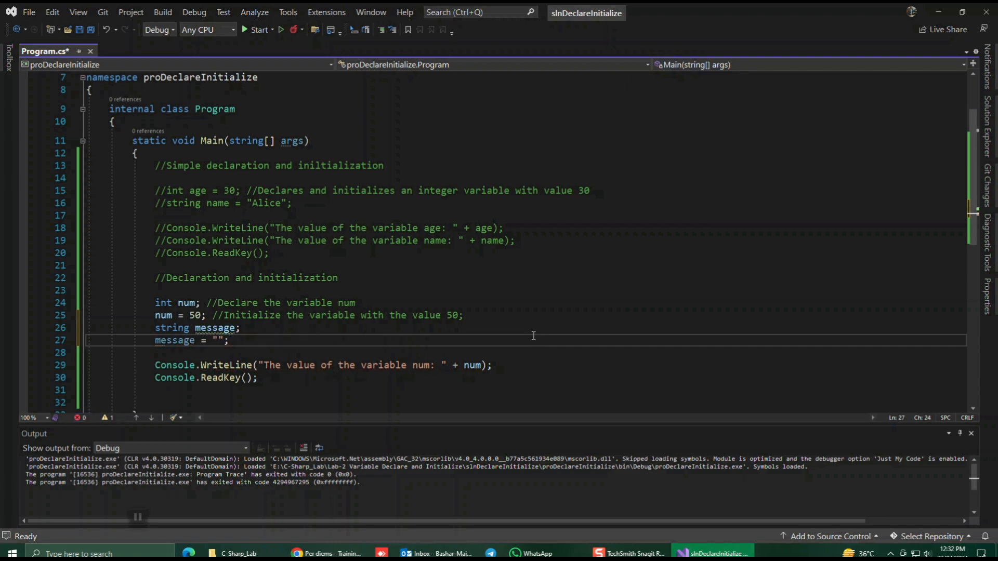
pyautogui.write('Hello worl')
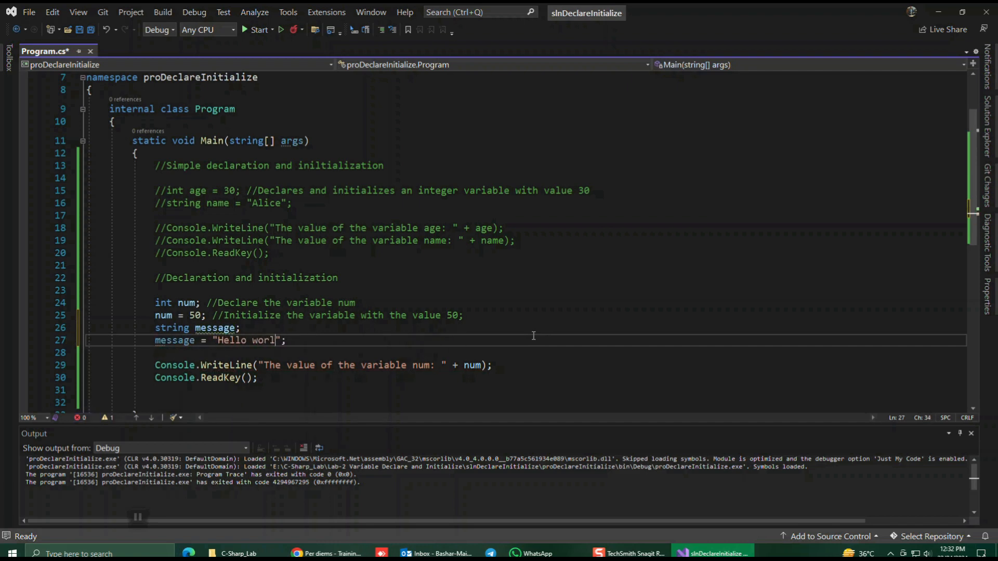
pyautogui.write('d!')
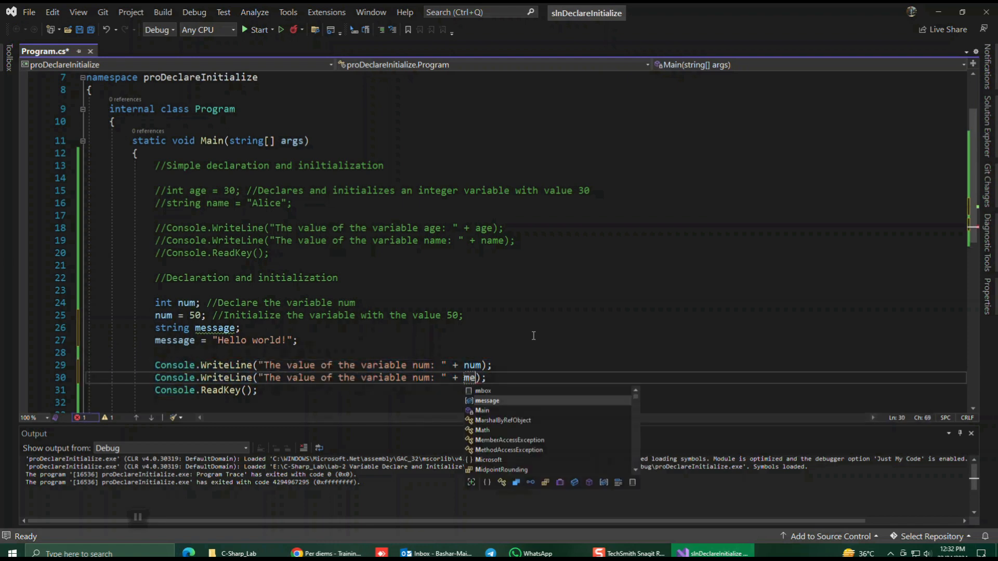
# Add a Console.WriteLine printing the message value and save the file.
pyautogui.press('Tab')
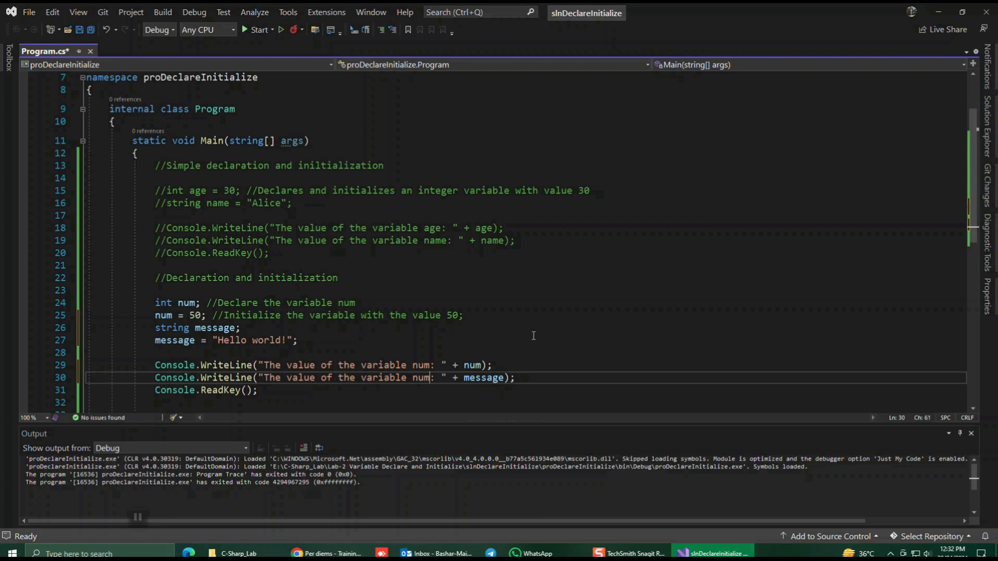
pyautogui.write('message')
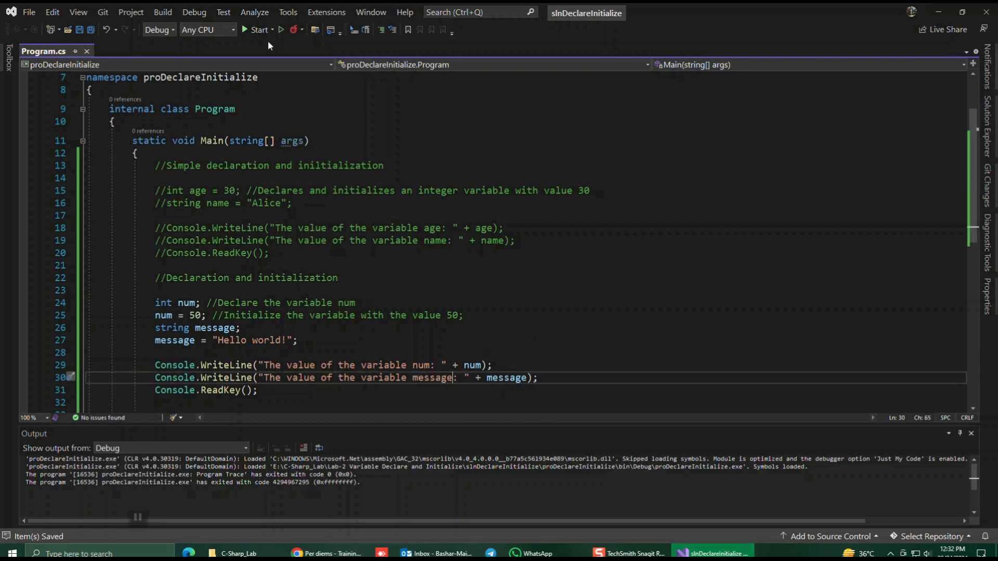
# Run the program to print num and message, close the console, and start a new line after ReadKey.
pyautogui.click(256, 30)
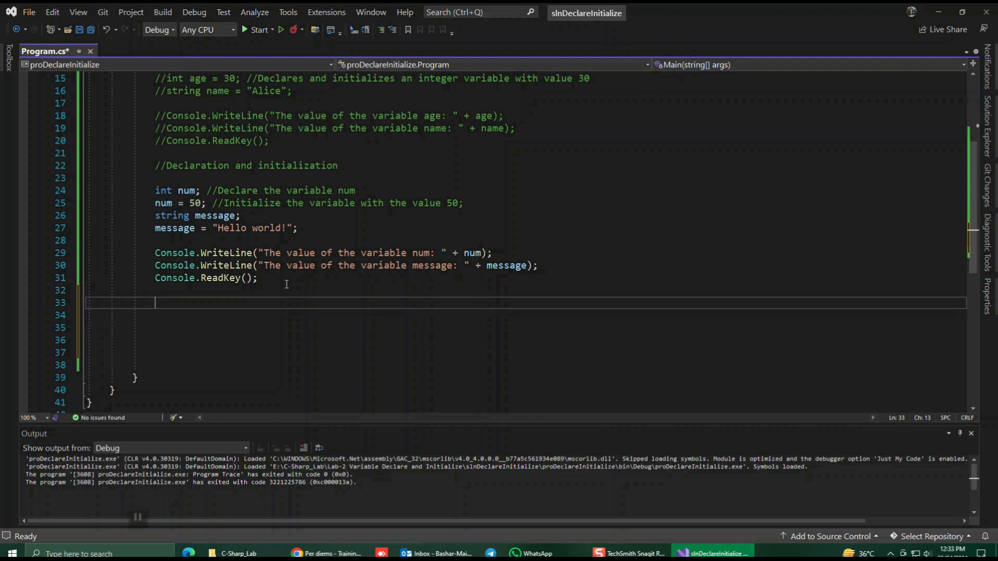
# Add the heading comment '//Multiple variable declaration and initialization'.
pyautogui.write('//M')
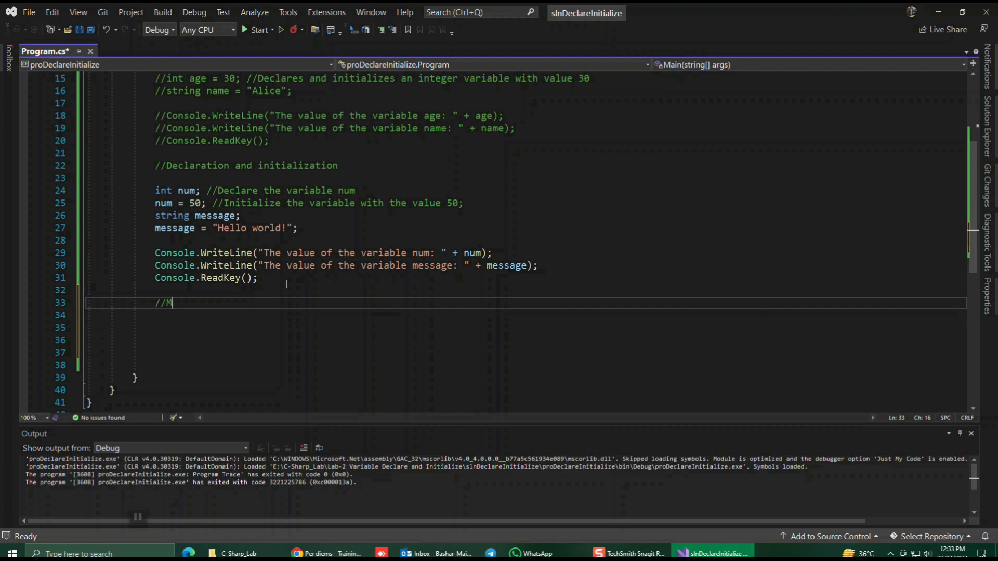
pyautogui.write('ultipl')
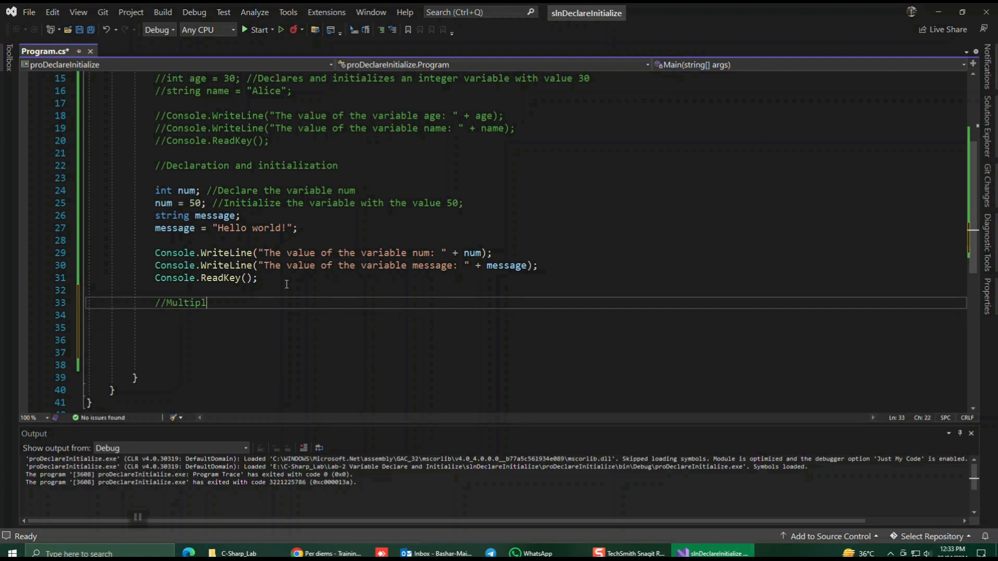
pyautogui.write('e varia')
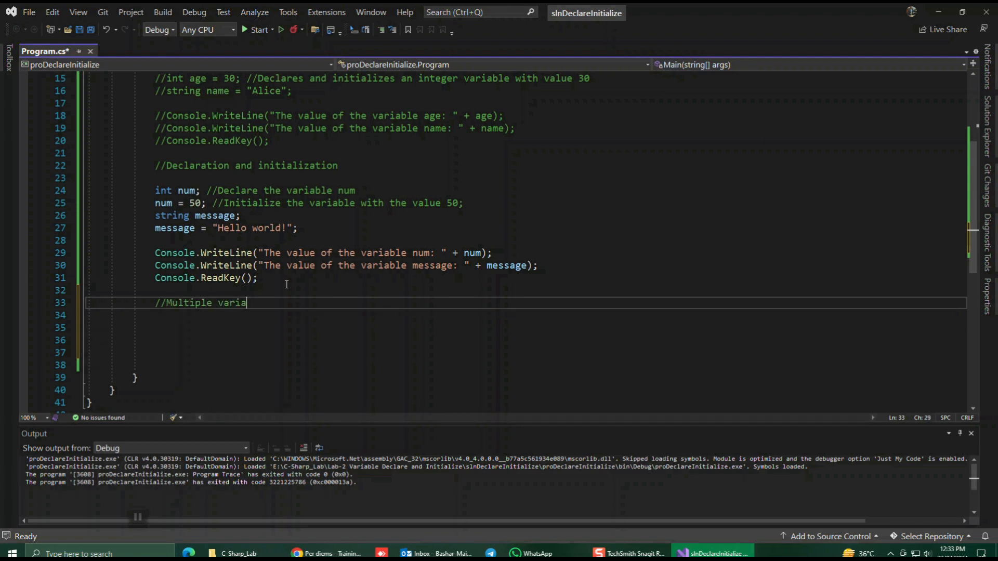
pyautogui.write('ble dec')
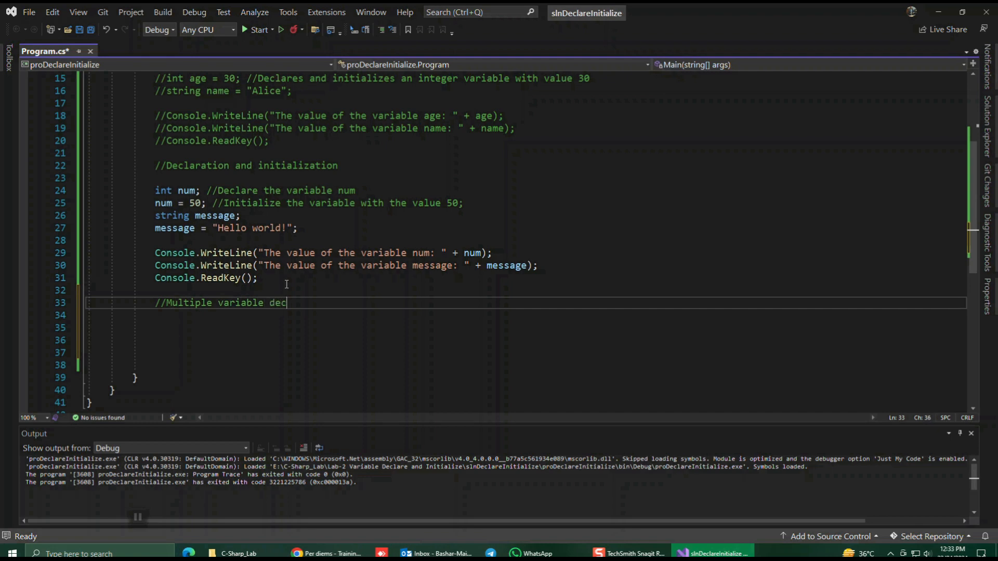
pyautogui.write('lara')
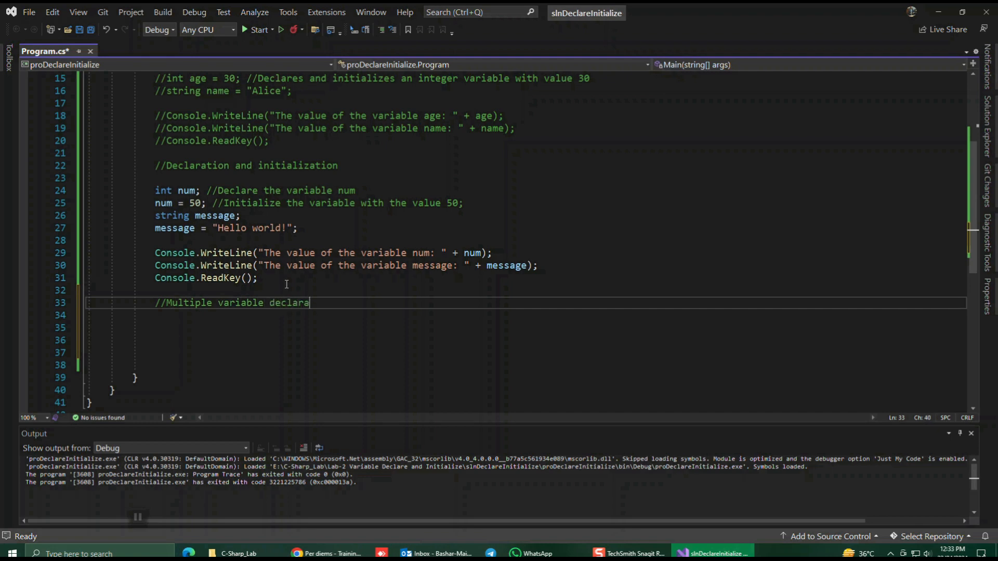
pyautogui.write('tion and ini')
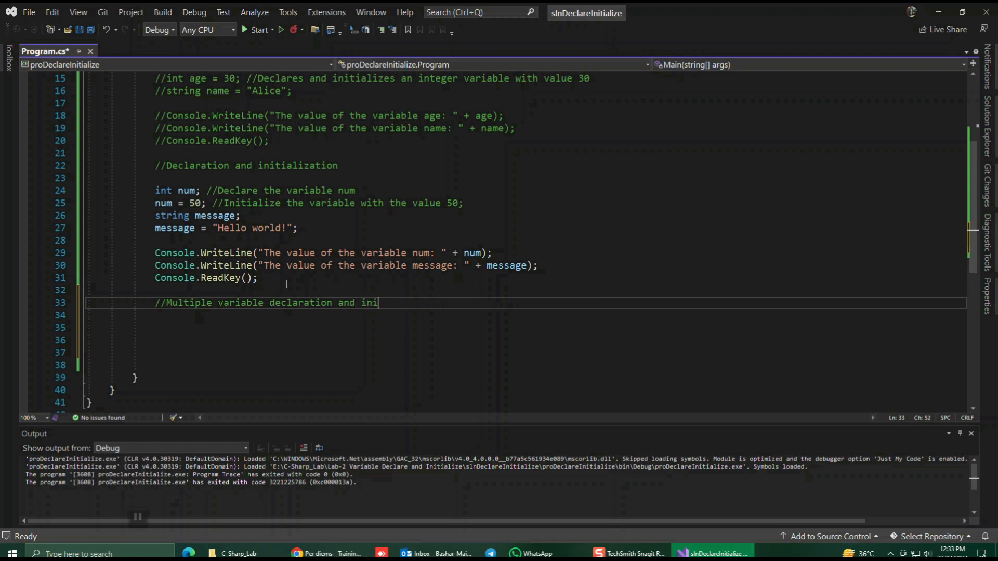
pyautogui.write('tialization')
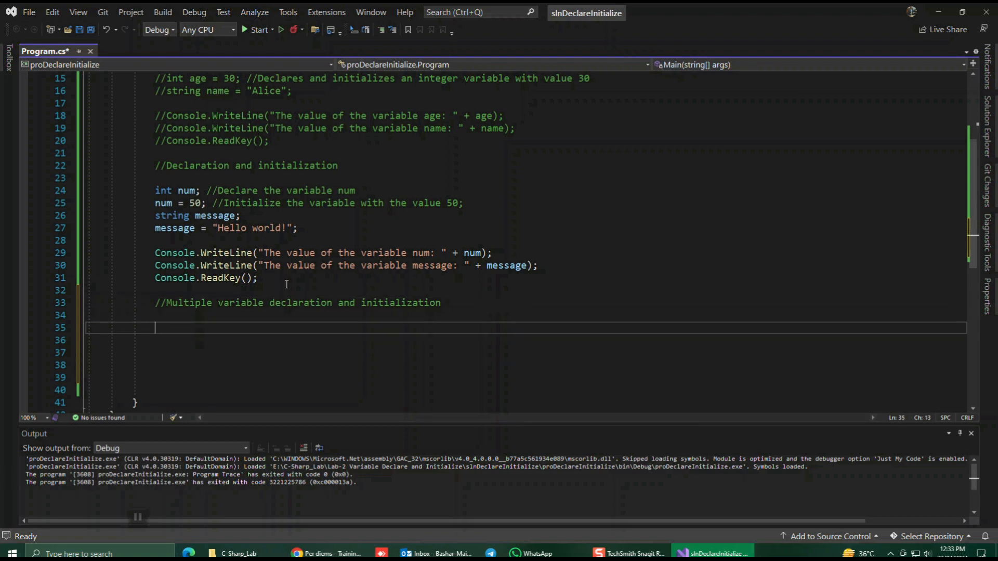
# Declare int x = 500, y = 700 on a single line.
pyautogui.write('int')
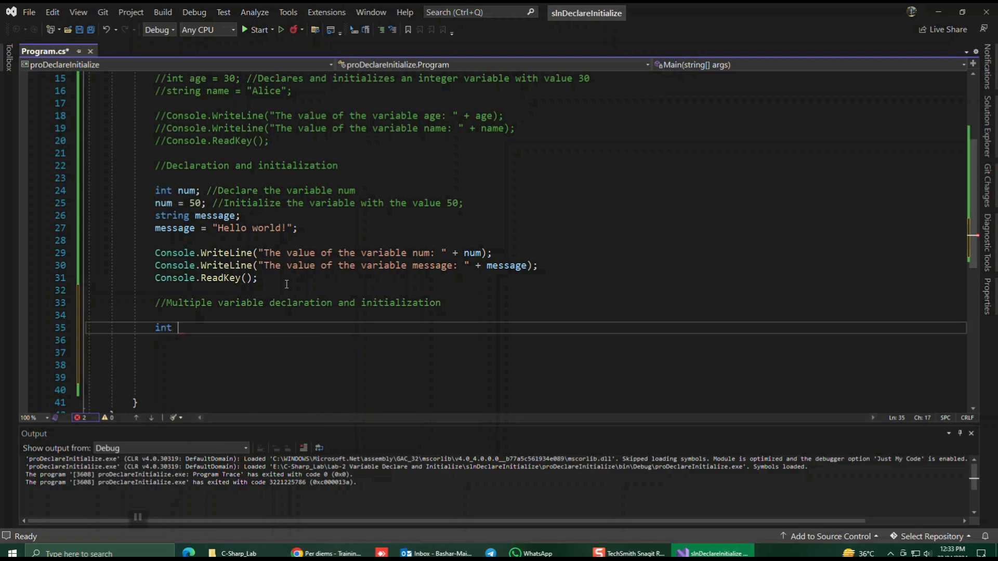
pyautogui.write('x')
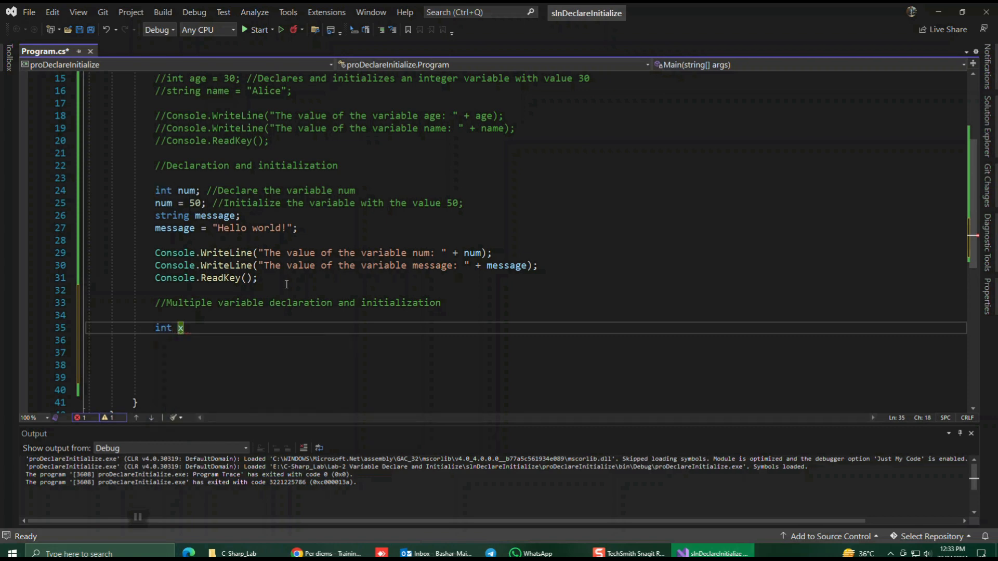
pyautogui.write('=')
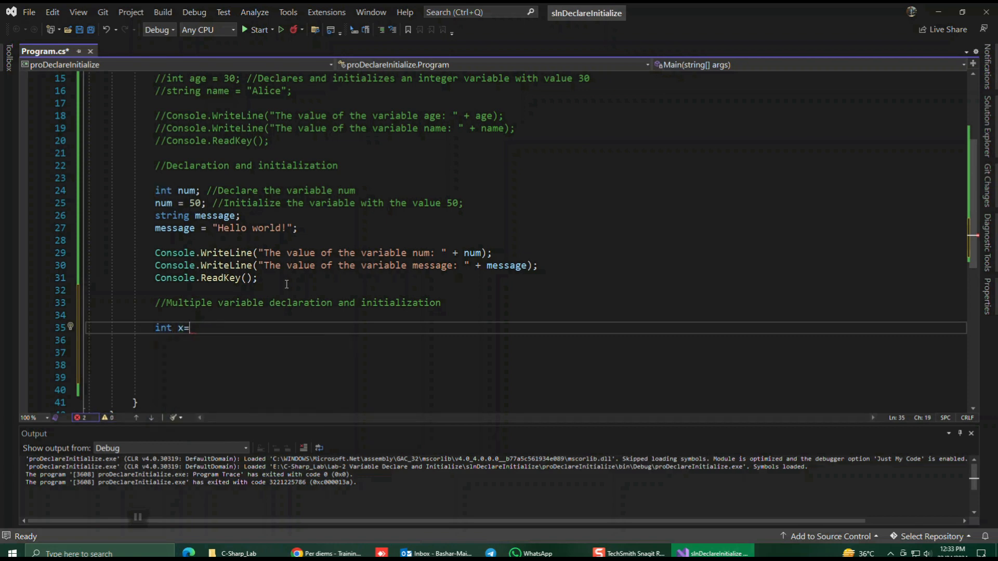
pyautogui.write('500,')
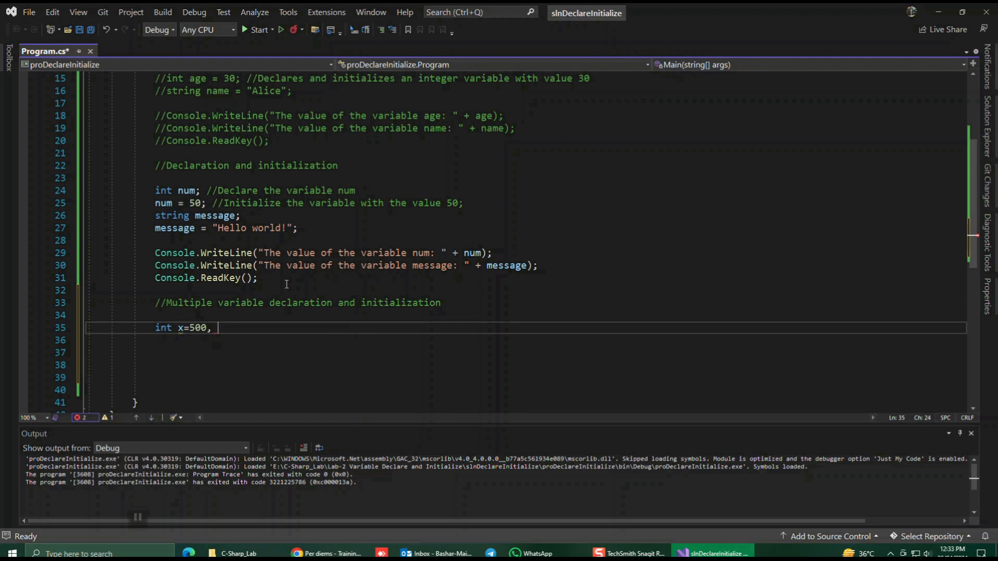
pyautogui.write('y=')
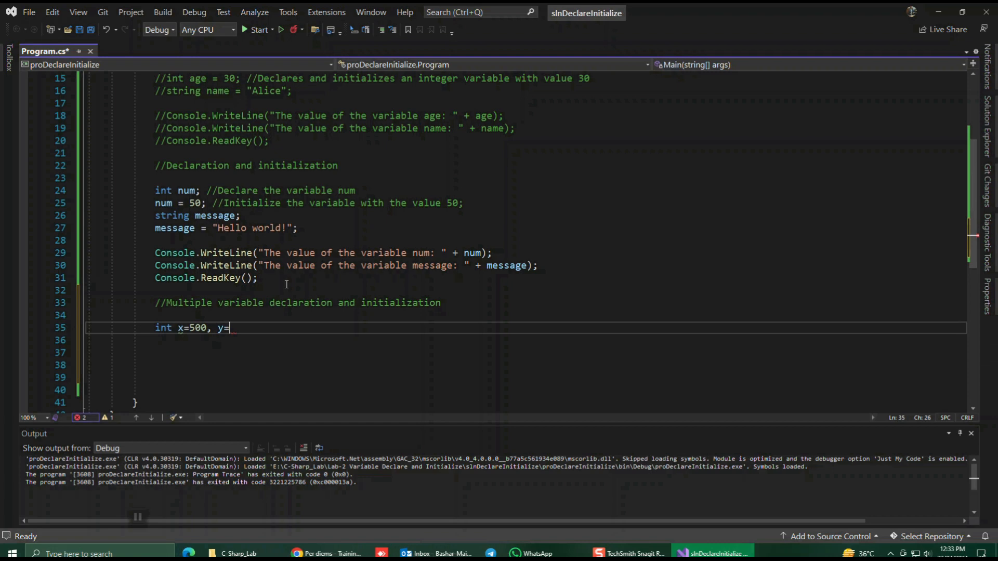
pyautogui.write('700; //')
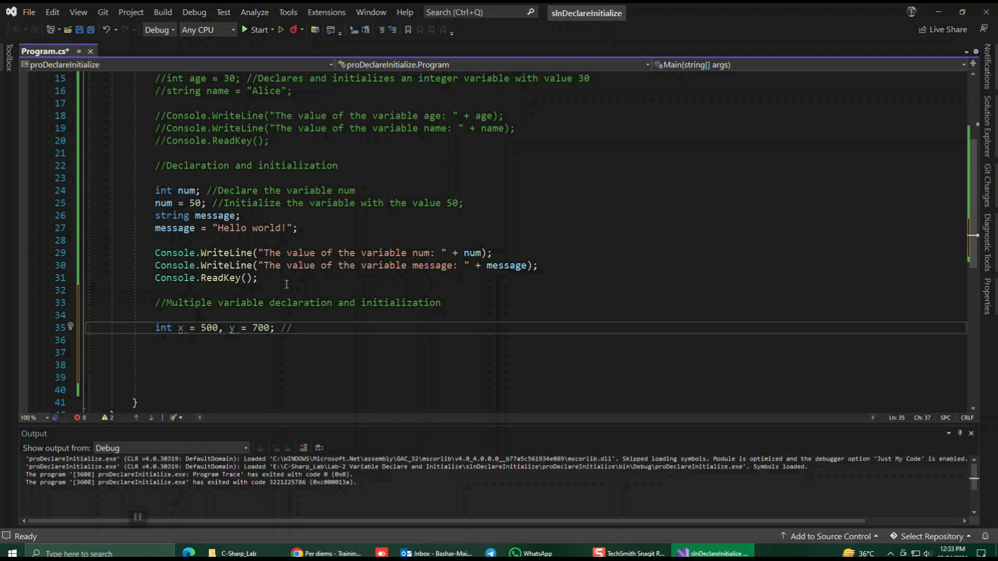
# Append the comment 'Declares and initializes two variables with values 500 and 700'.
pyautogui.write('Decla')
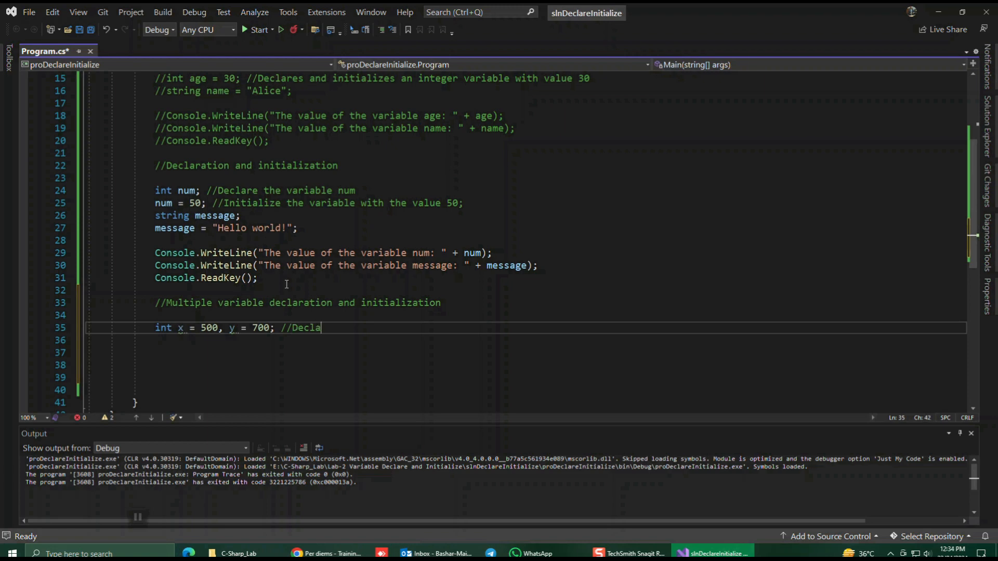
pyautogui.write('re and initial')
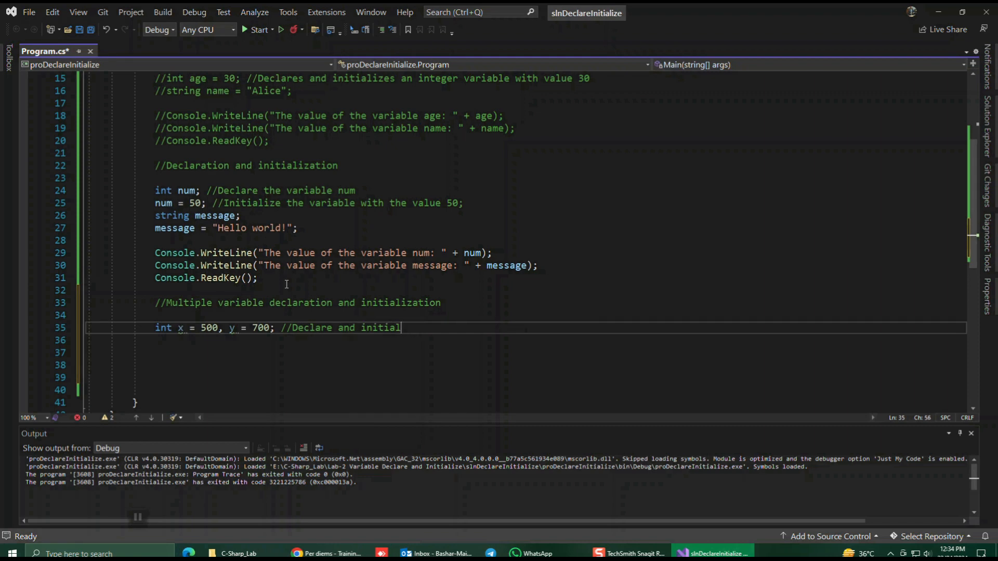
pyautogui.write('izes')
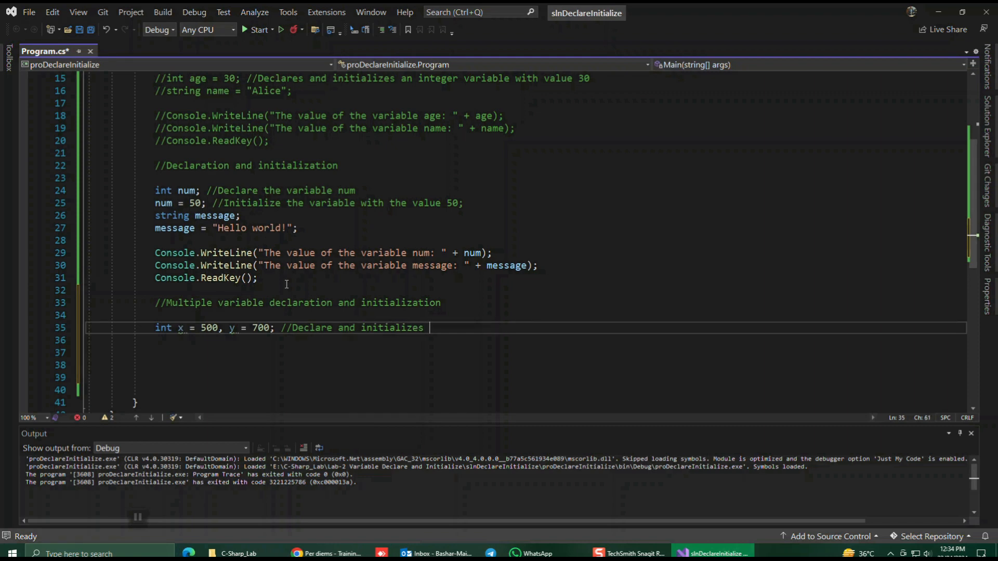
pyautogui.write('two')
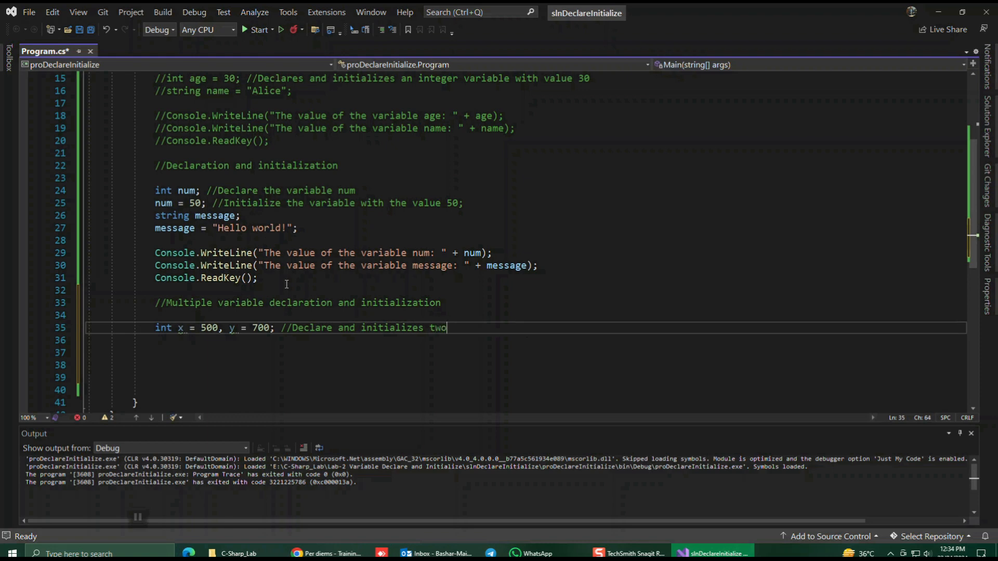
pyautogui.write('var')
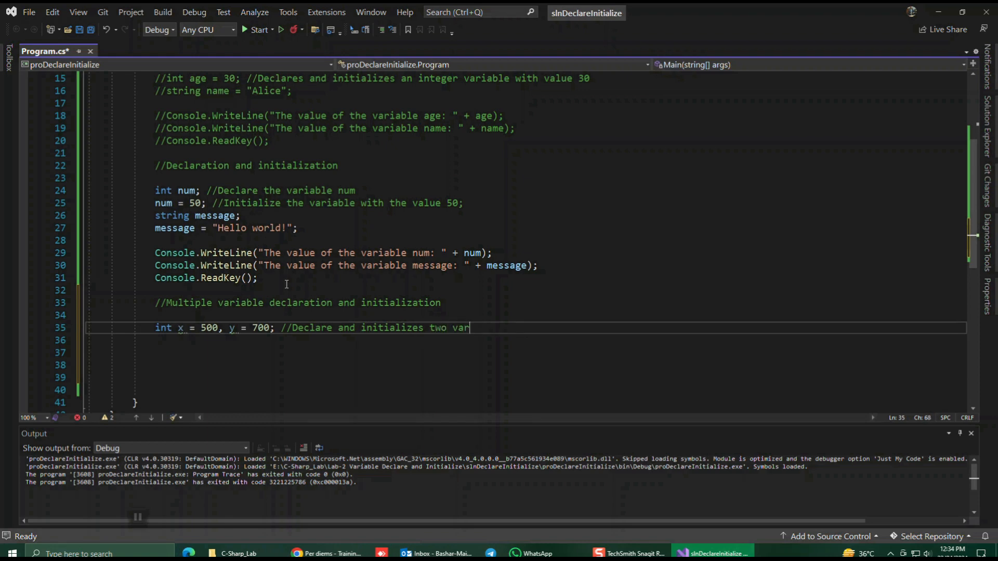
pyautogui.write('iable')
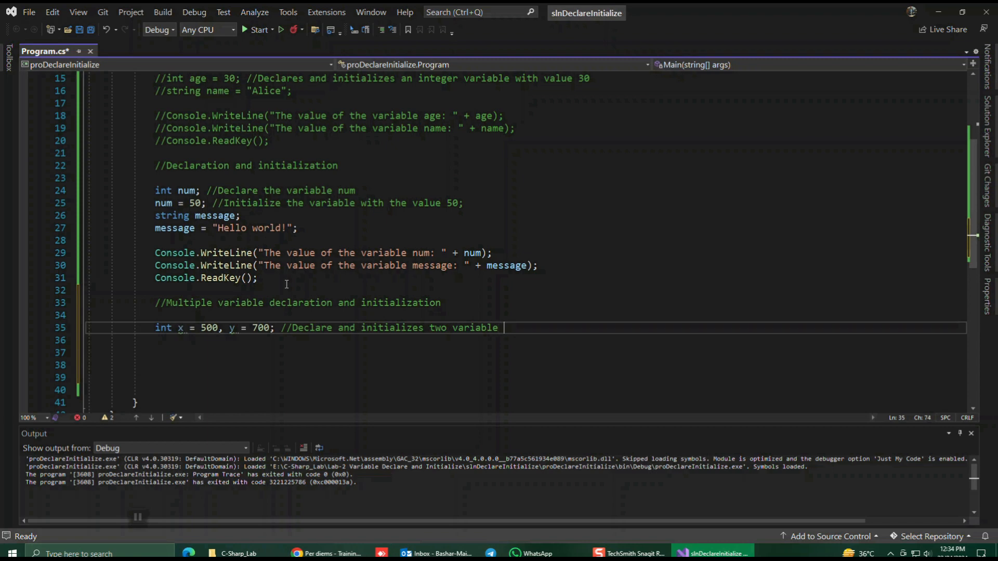
pyautogui.write('with va')
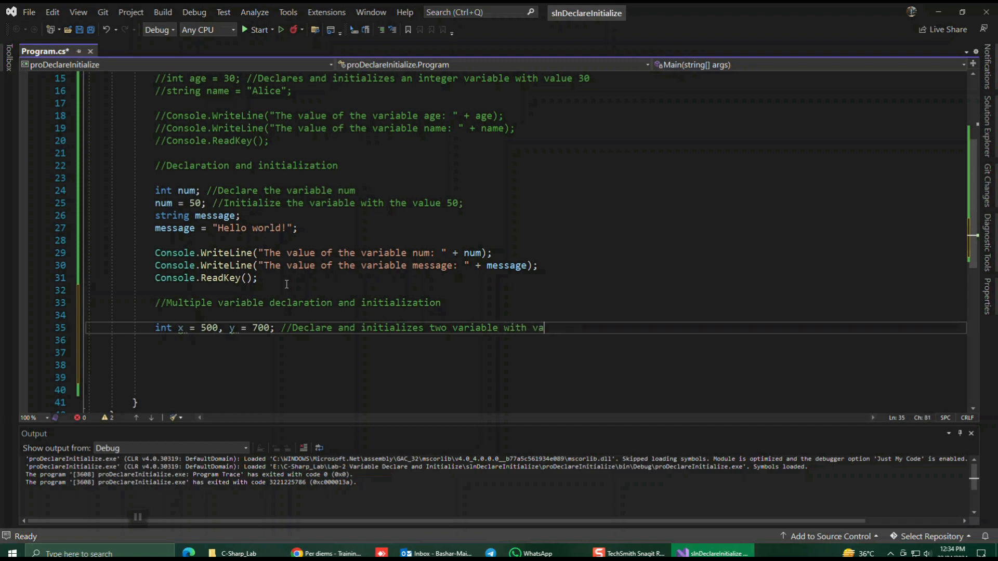
pyautogui.write('lues')
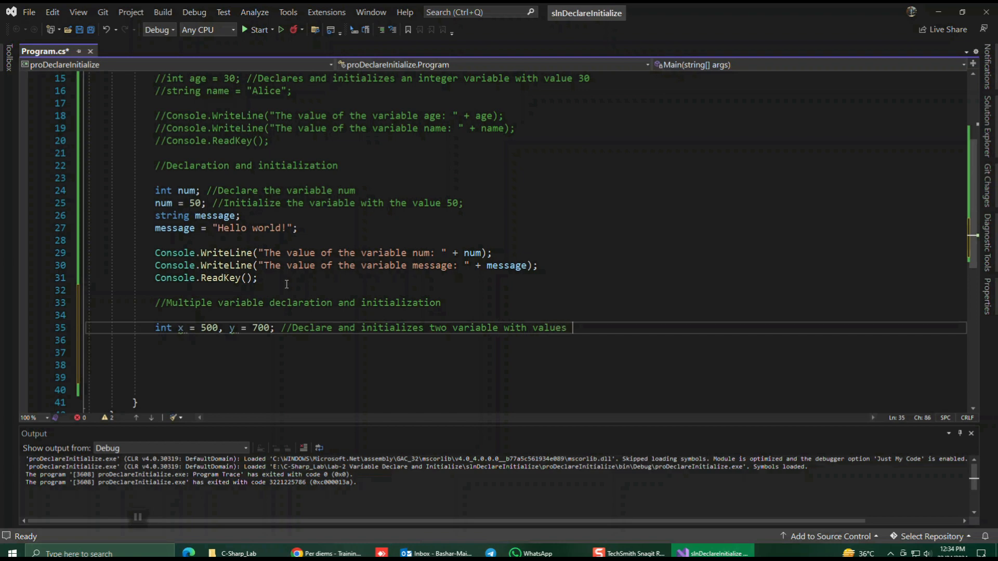
pyautogui.write('500')
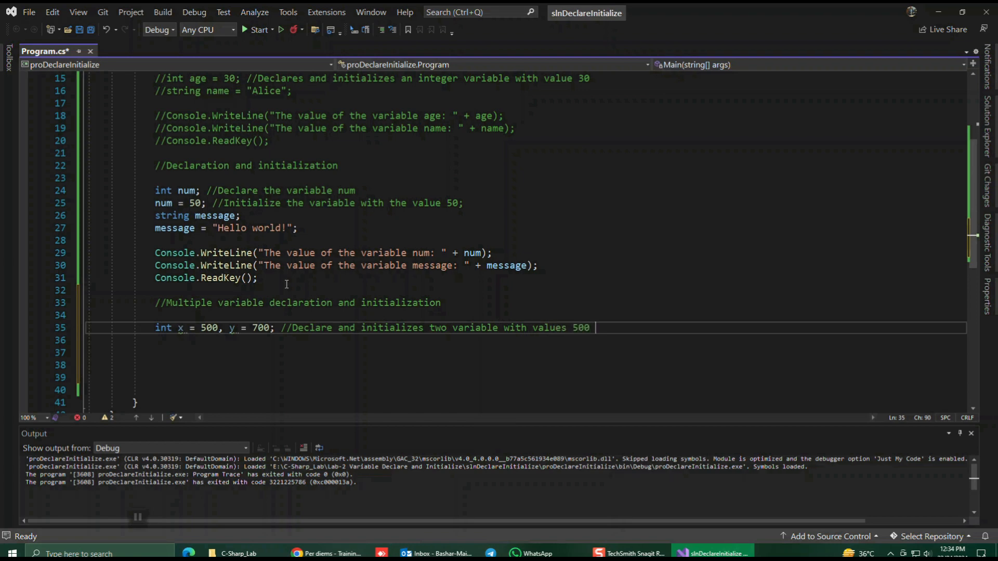
pyautogui.write('and 70')
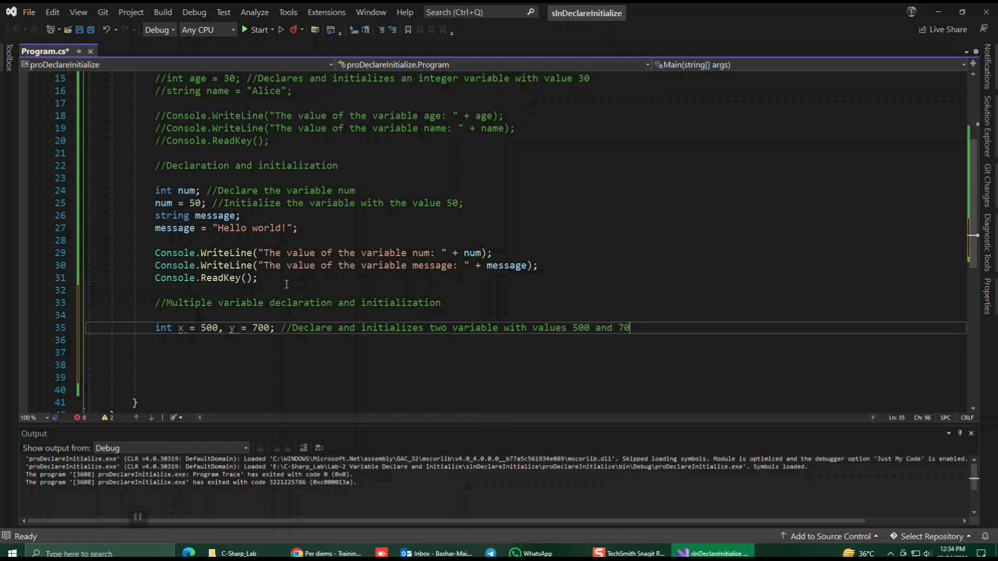
pyautogui.write('Console.WriteLine(')
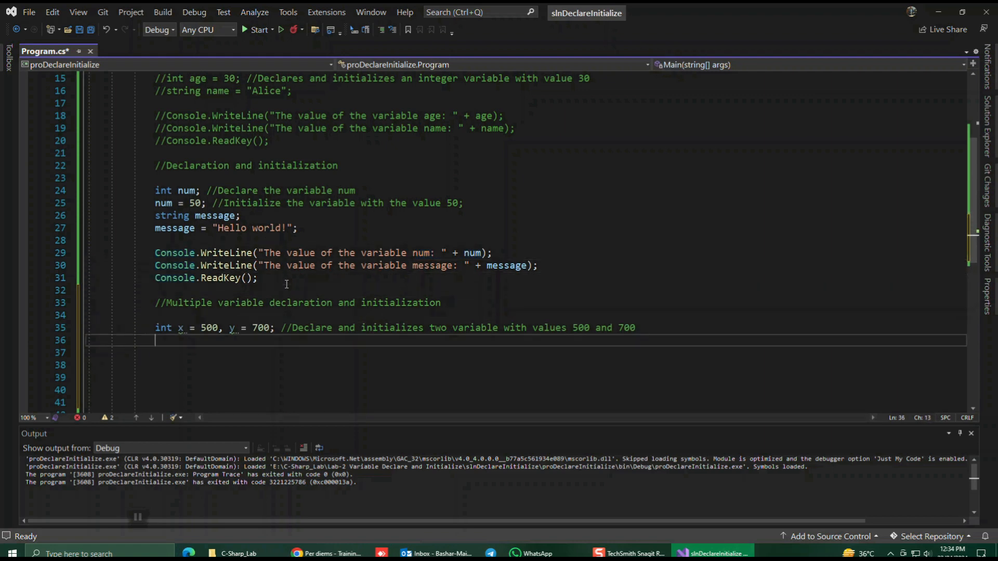
# Print 'The values of two variables x: ' with x and y, then add Console.ReadKey().
pyautogui.write('Console.WriteLine("The value of the variable num: " + num);')
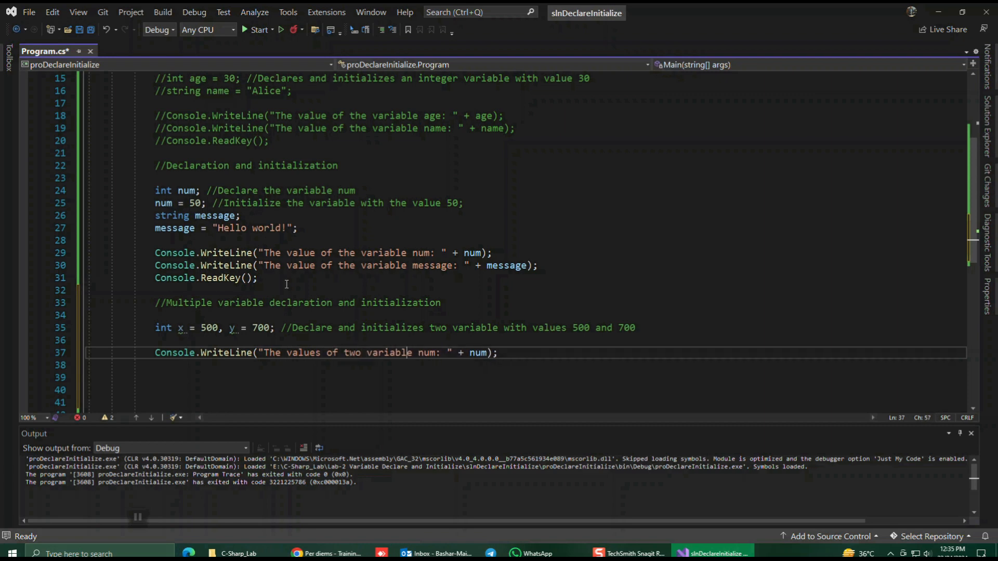
pyautogui.write('s')
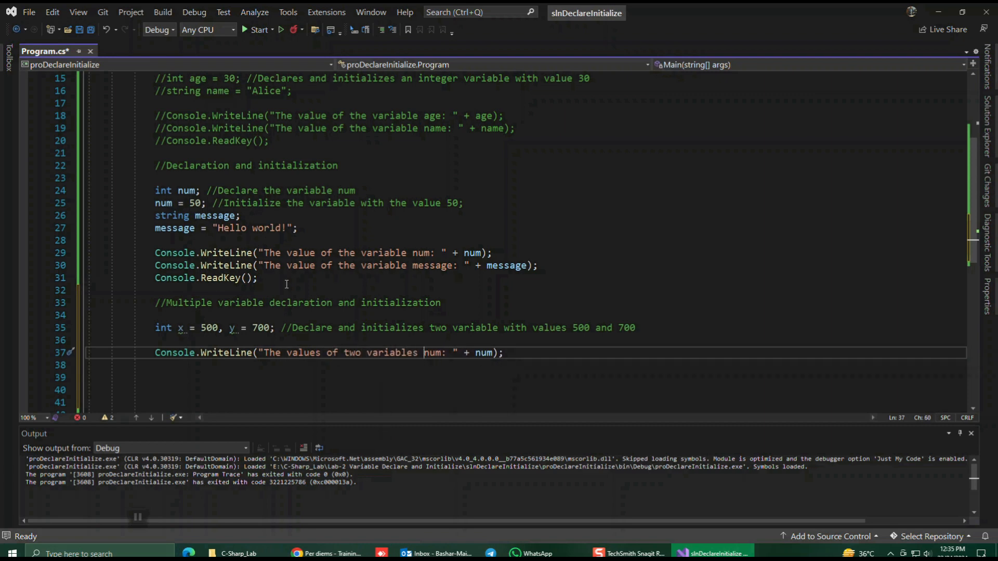
pyautogui.write('x:')
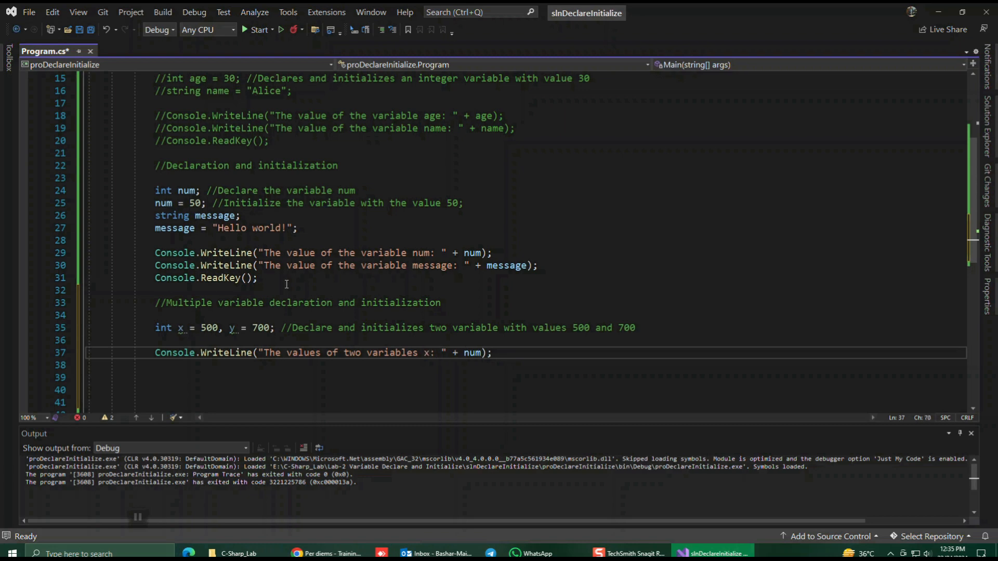
pyautogui.write('x +')
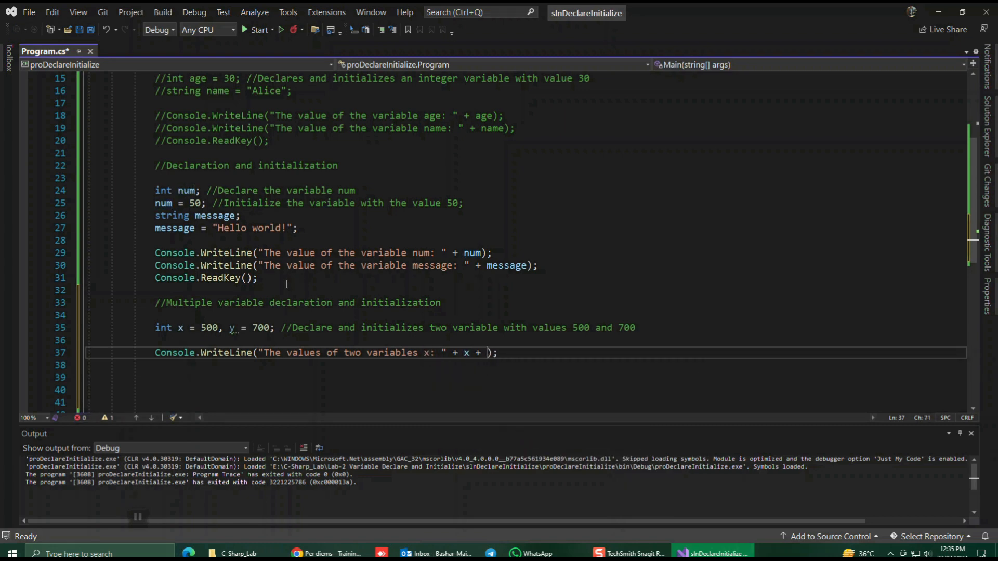
pyautogui.write('", and "')
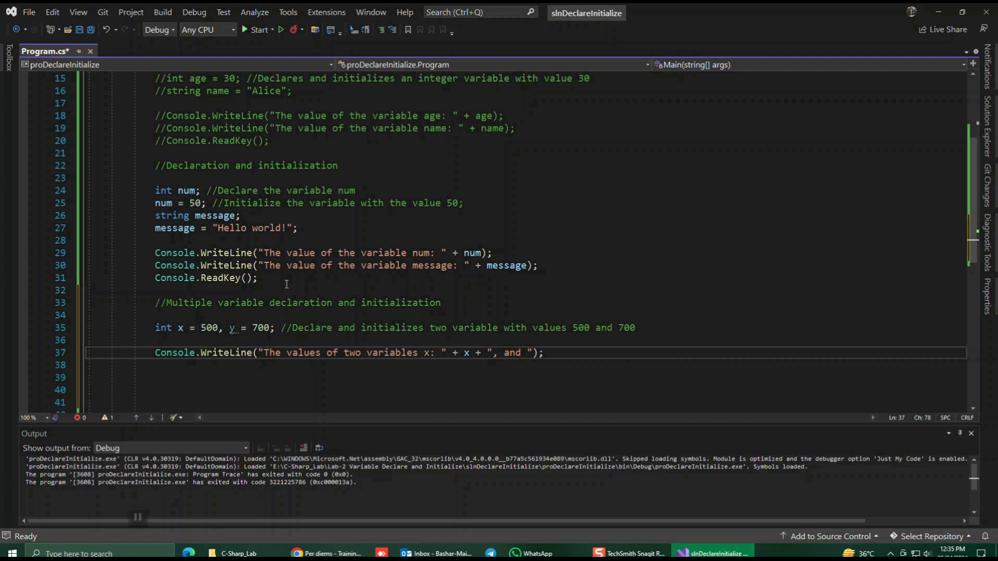
pyautogui.write('y:')
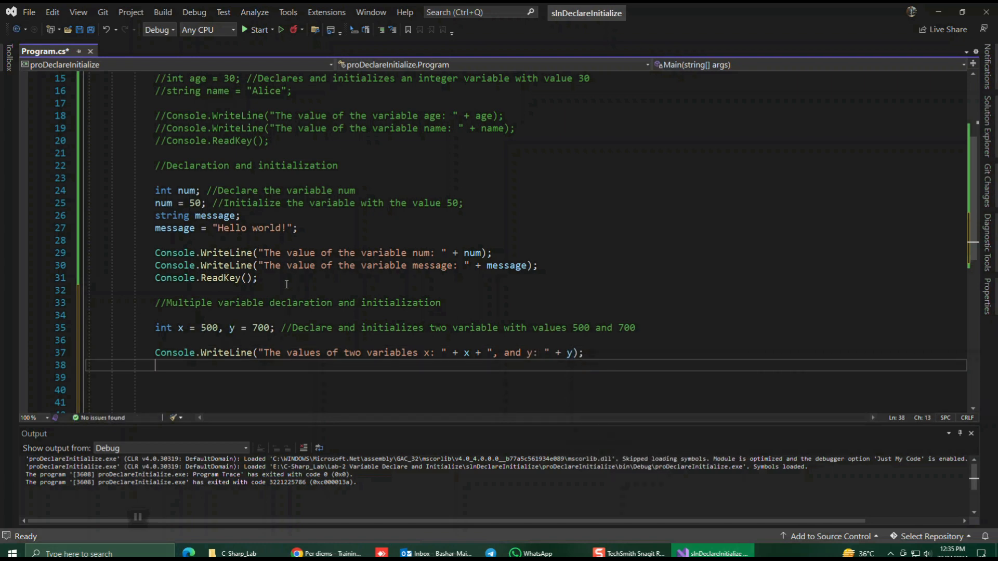
pyautogui.write('Console.readKey();1')
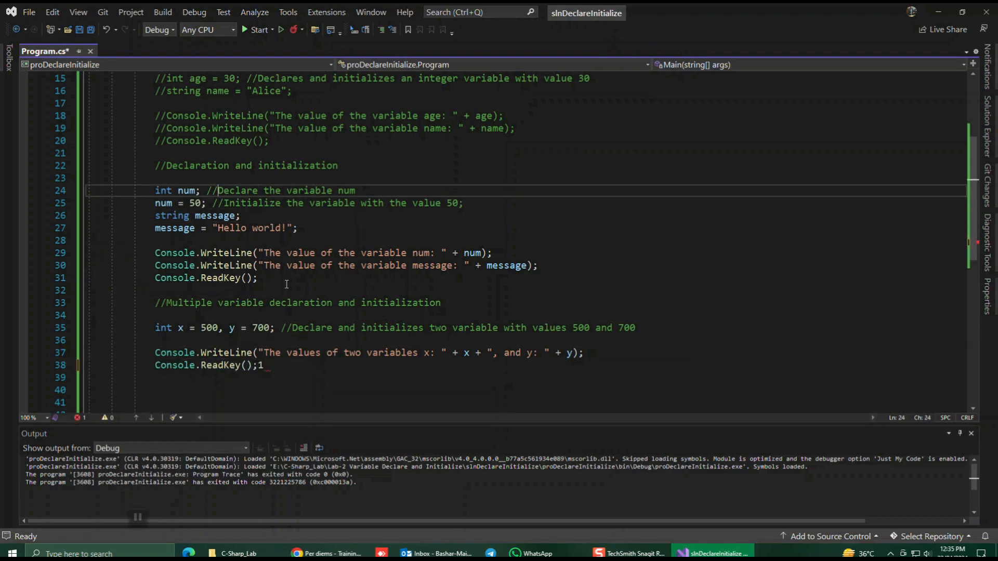
# Comment out the separate num/message declaration example, remove the stray character, and run the program.
pyautogui.moveTo(155, 190); pyautogui.dragTo(258, 277)
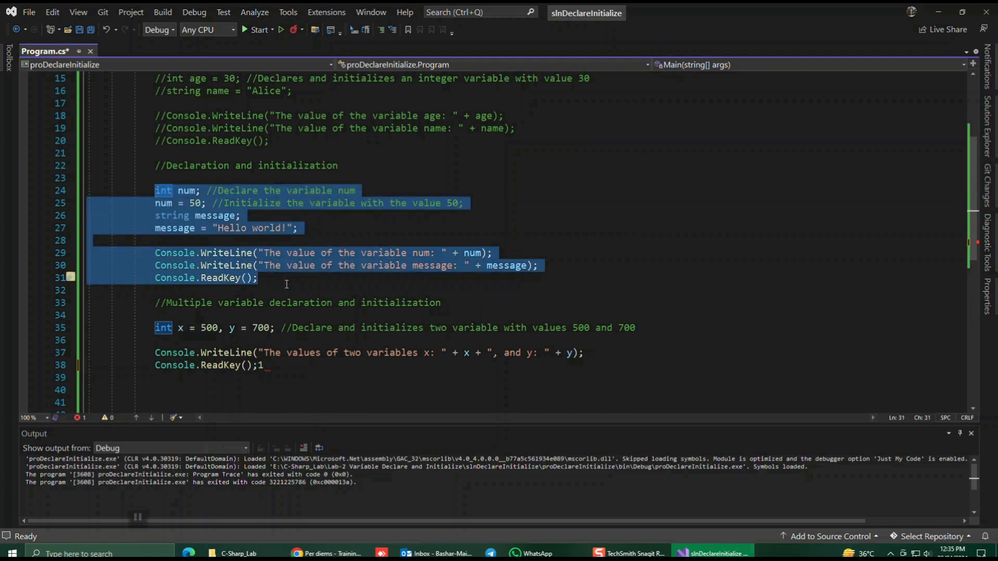
pyautogui.moveTo(333, 289)
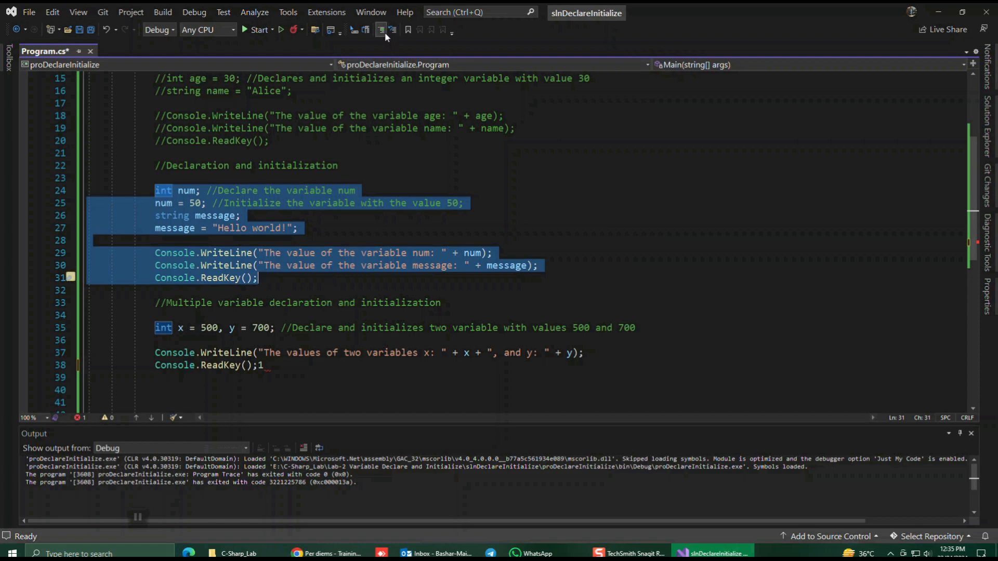
pyautogui.moveTo(381, 29)
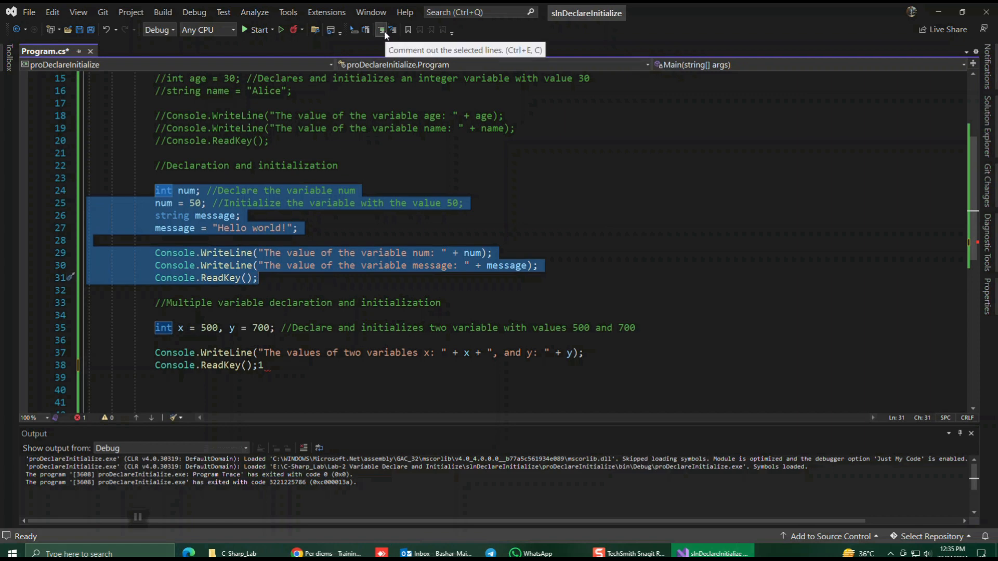
pyautogui.click(382, 30)
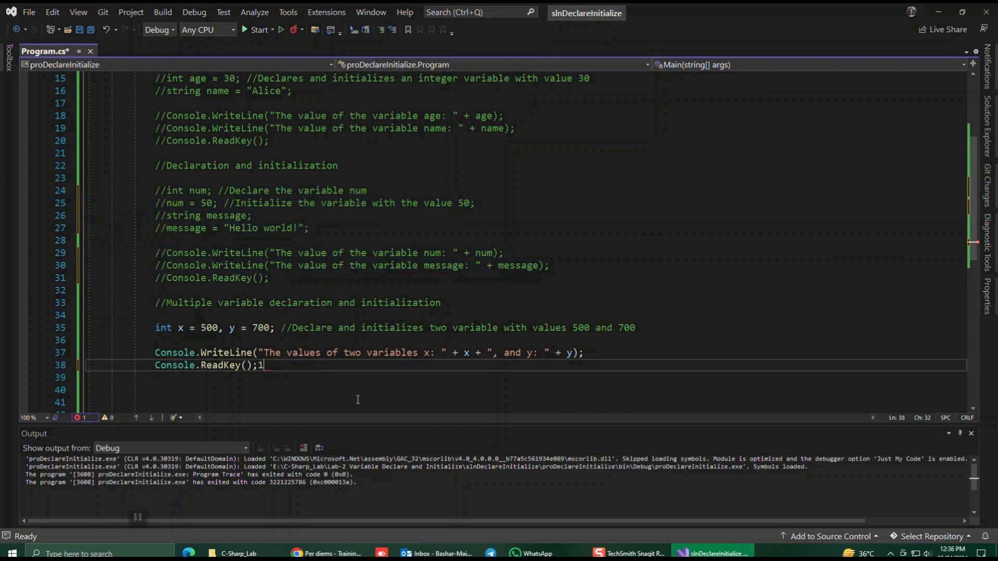
pyautogui.press('Backspace')
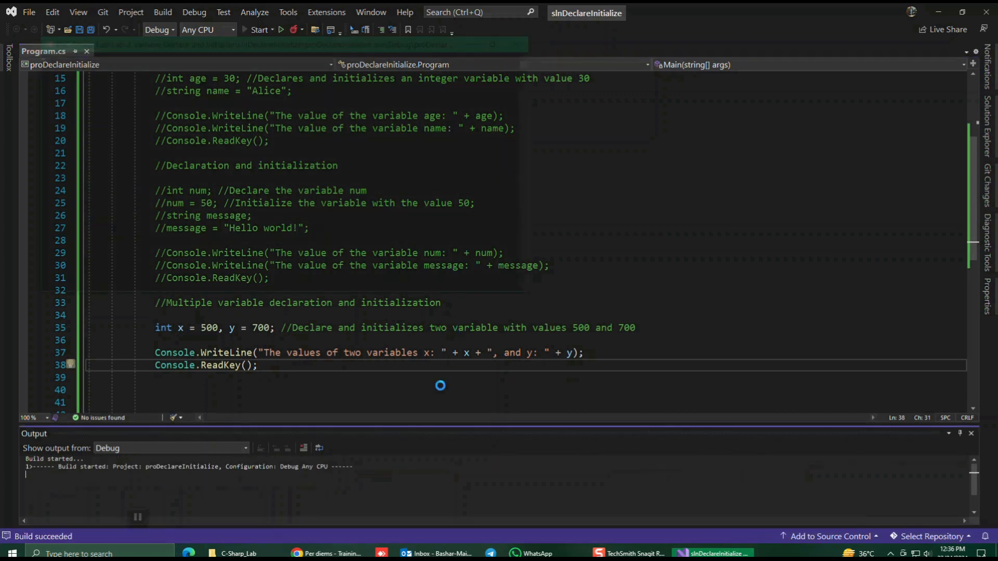
pyautogui.click(258, 29)
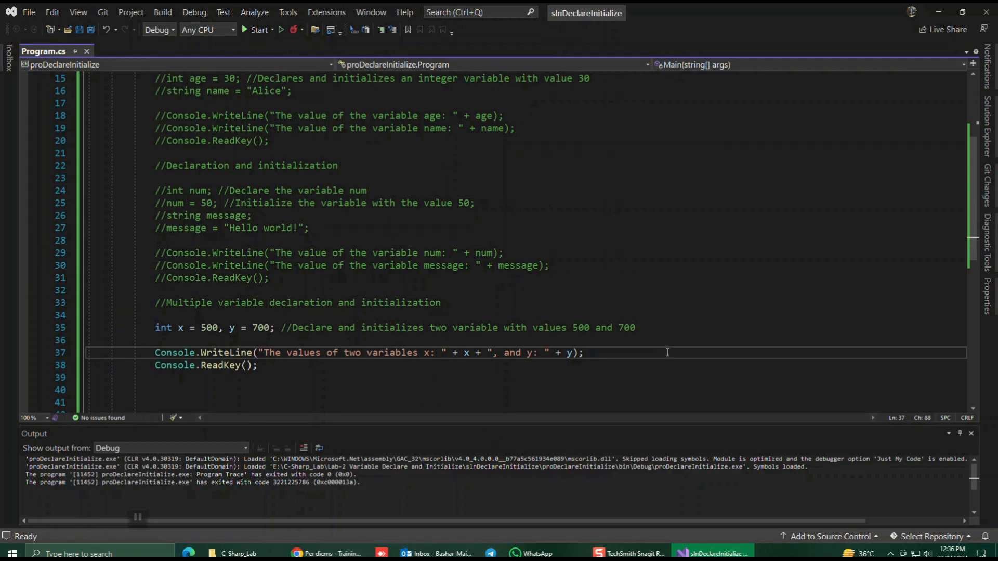
# Declare string firstname = "John", lastname = "Doe" on one line.
pyautogui.press('Enter')
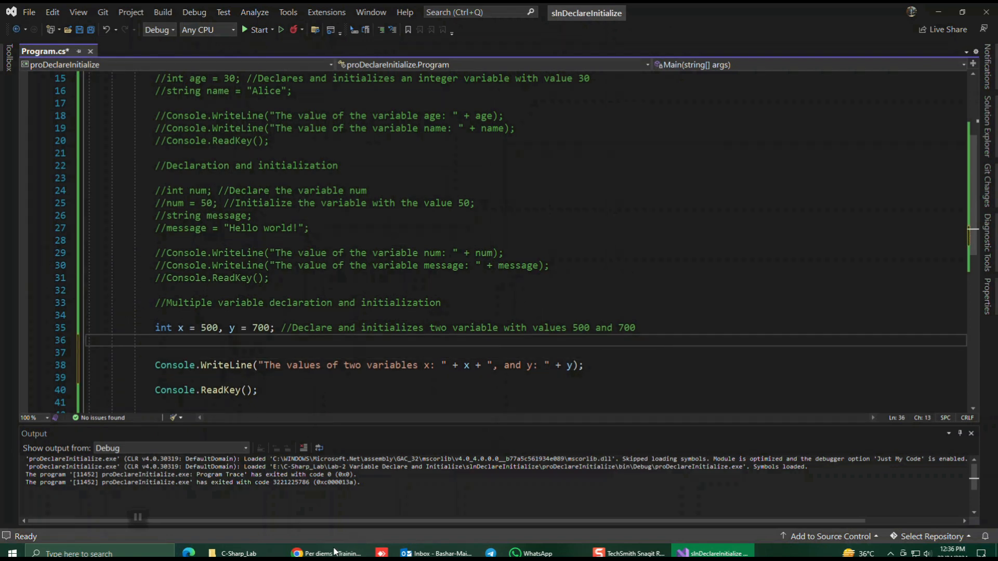
pyautogui.write('string')
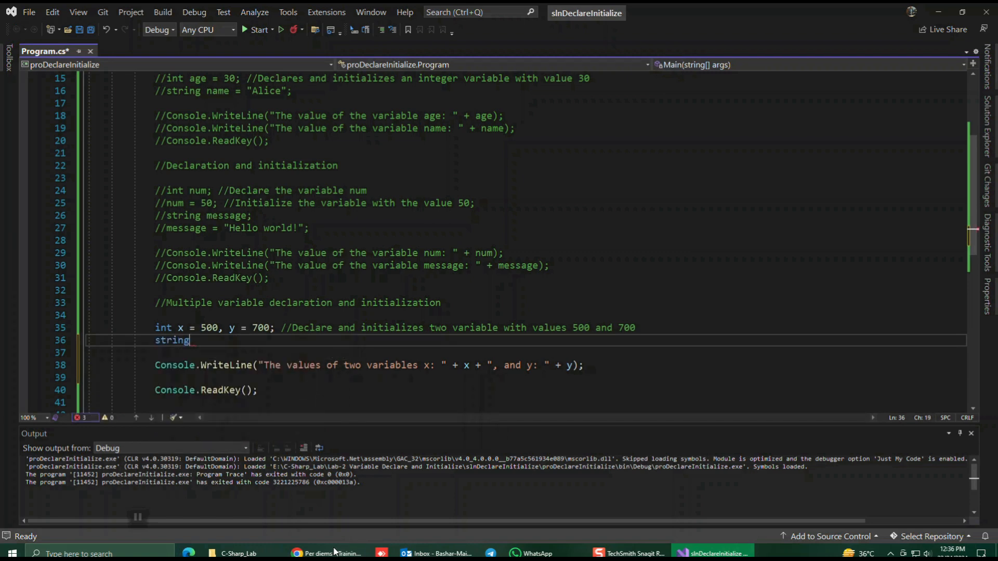
pyautogui.write('fi')
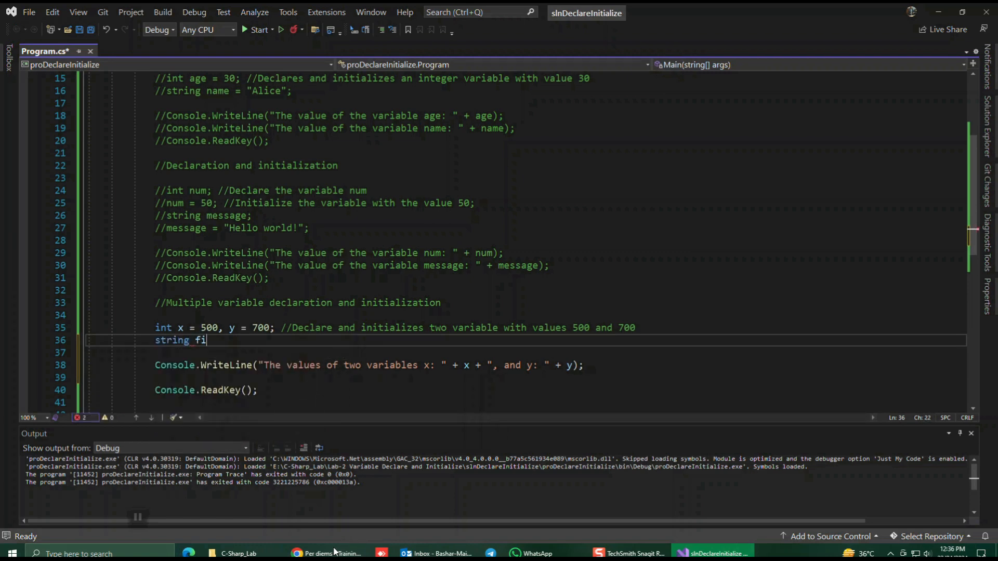
pyautogui.write('rstnam')
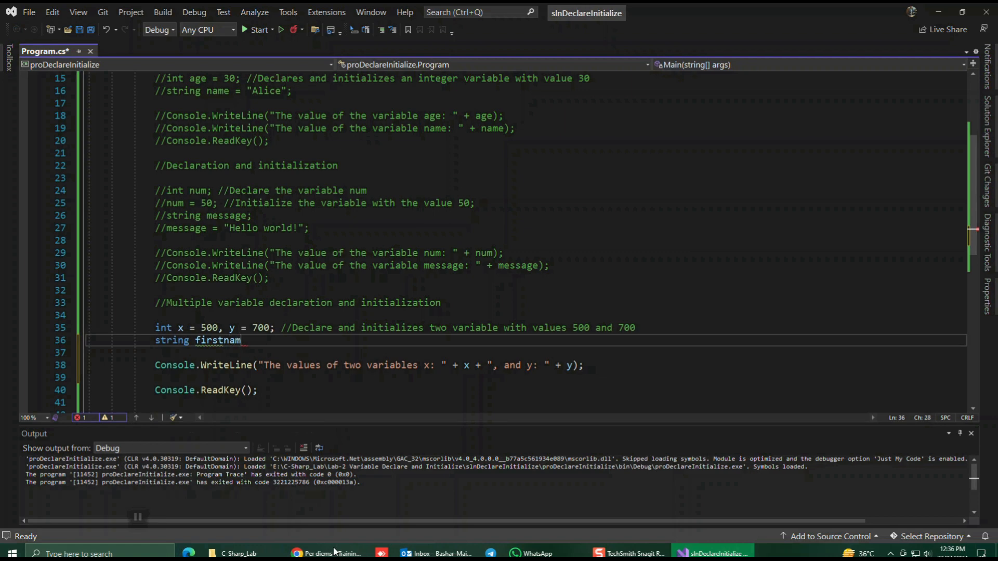
pyautogui.write('e=""')
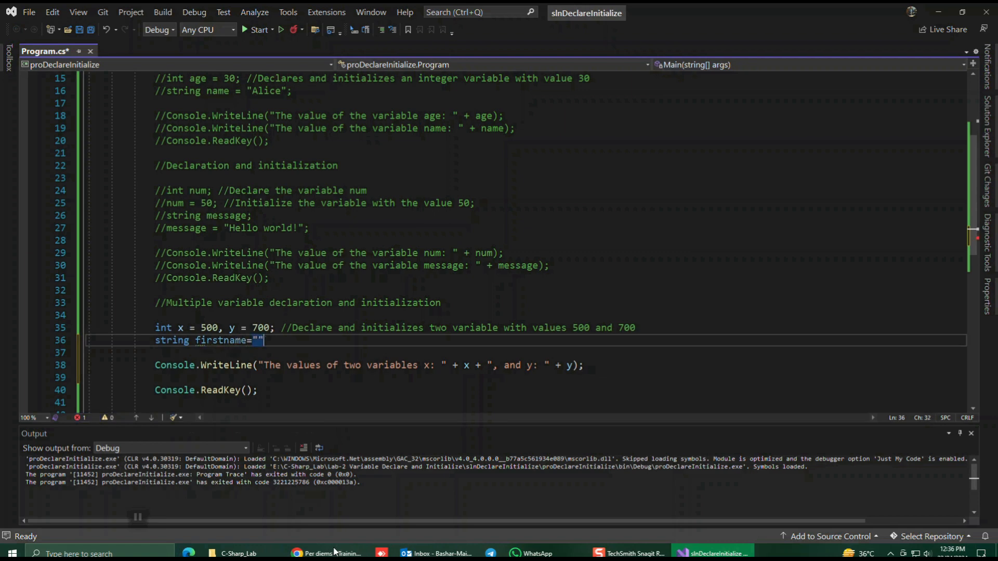
pyautogui.press('Backspace')
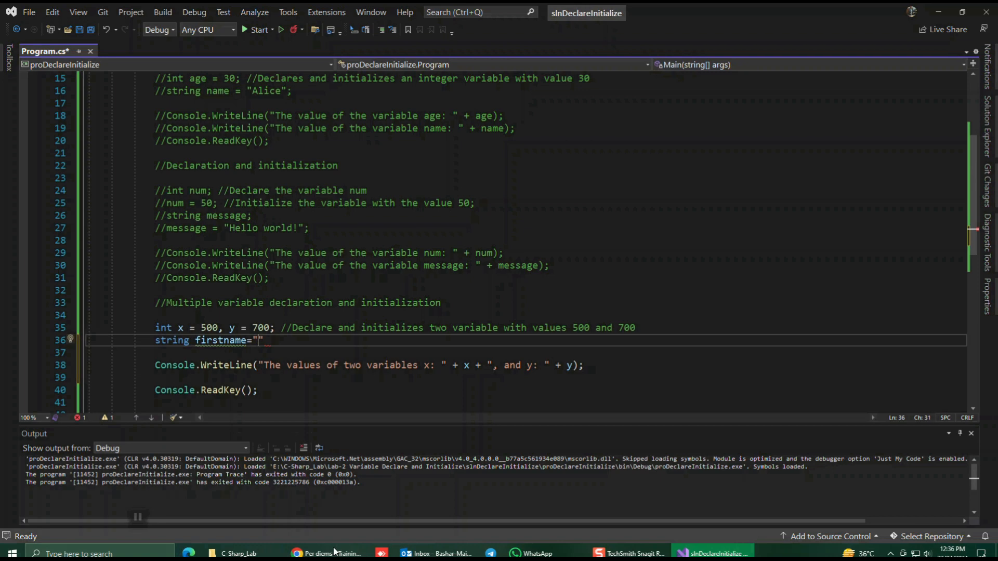
pyautogui.write('John')
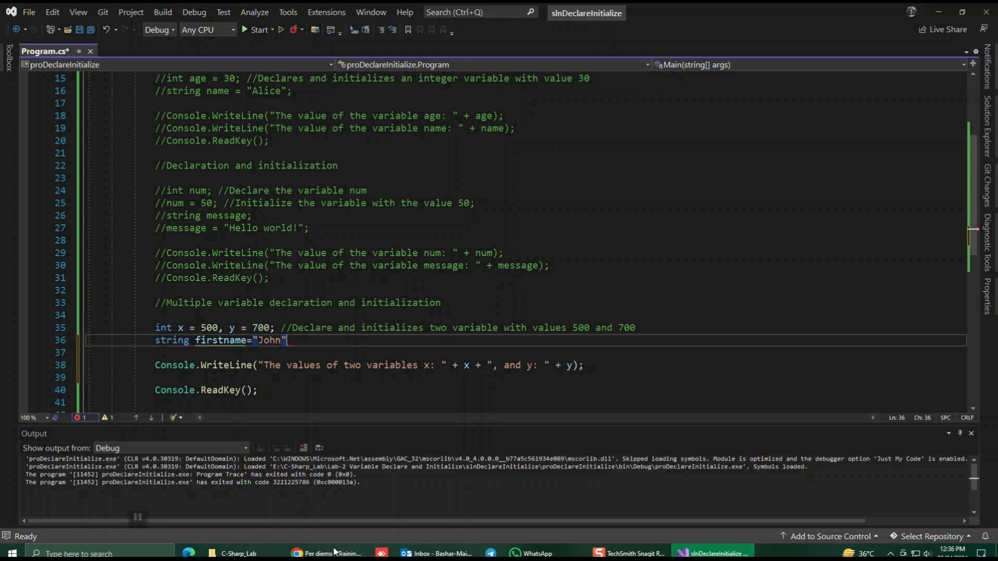
pyautogui.write(', l')
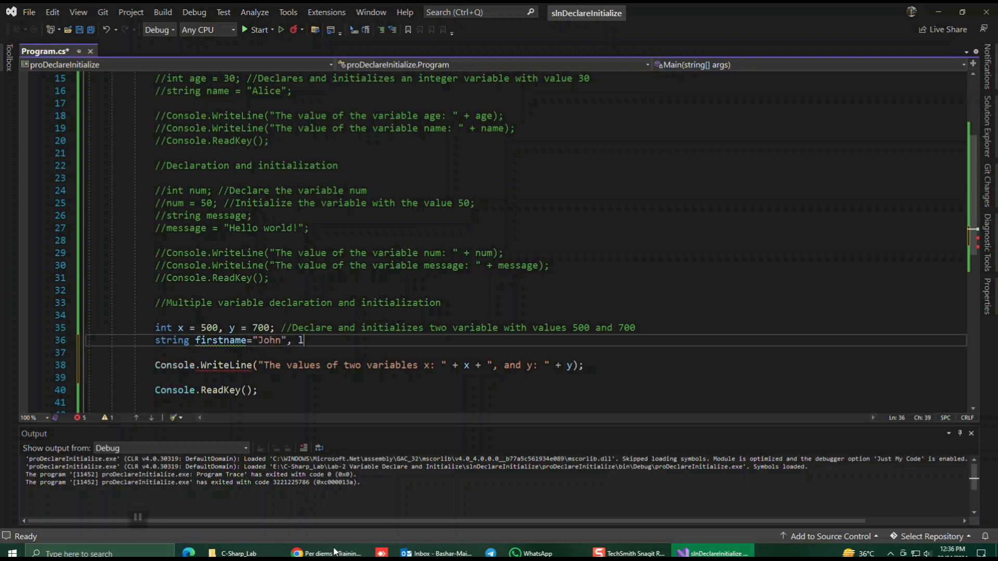
pyautogui.write('astn')
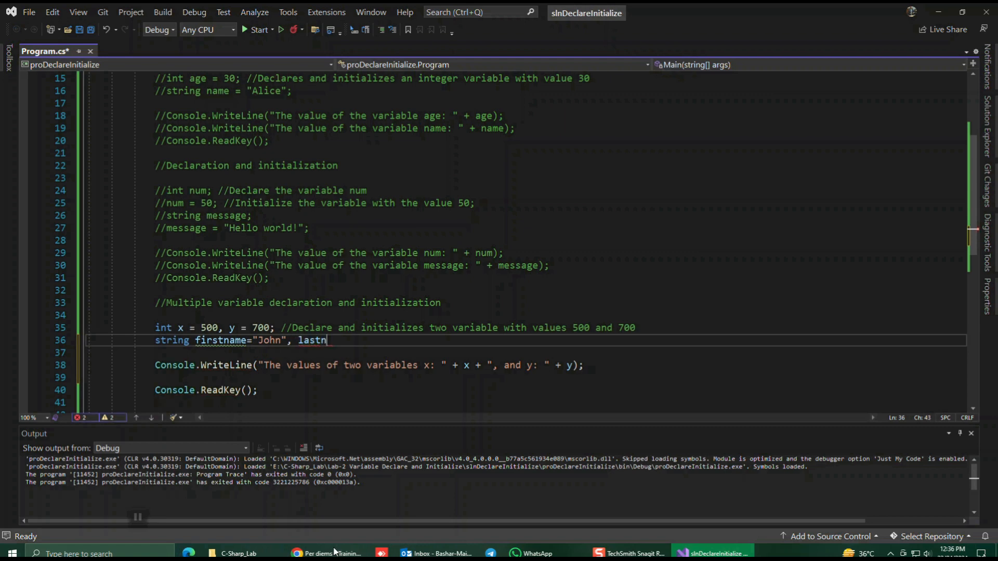
pyautogui.write('ame=')
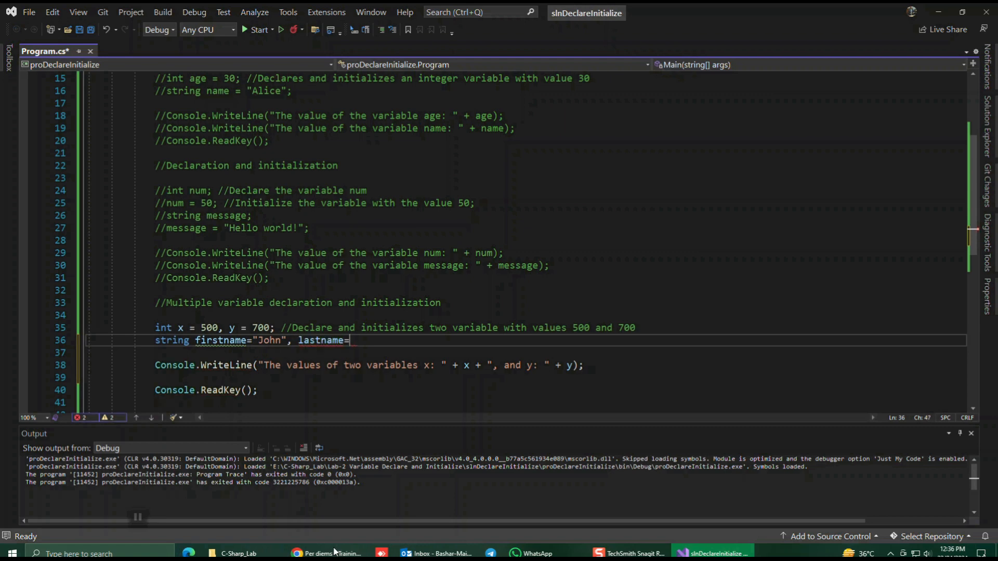
pyautogui.write('"Doe";')
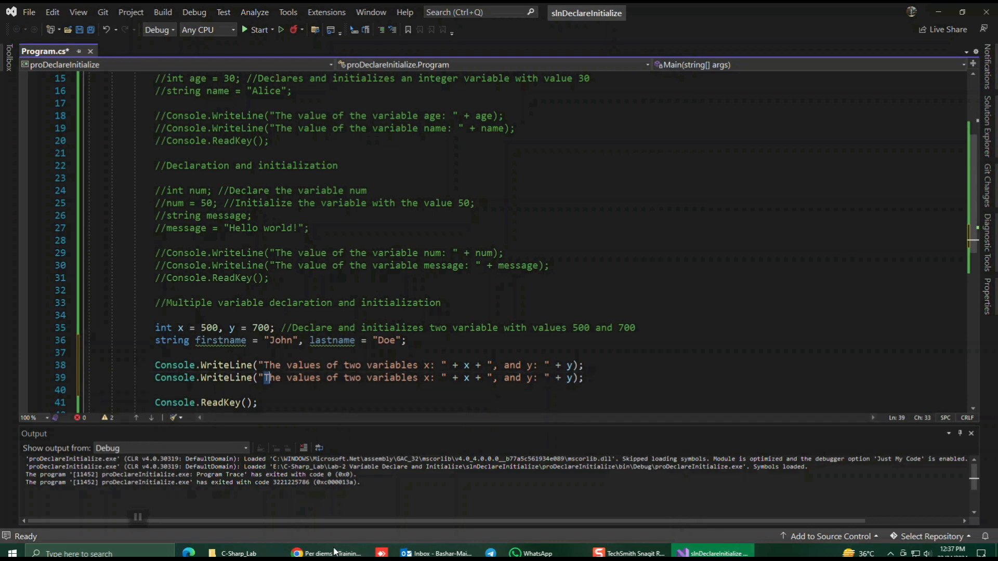
# Print 'First Name:' firstname and 'Last Name:' lastname, then run the program.
pyautogui.write('First Name:')
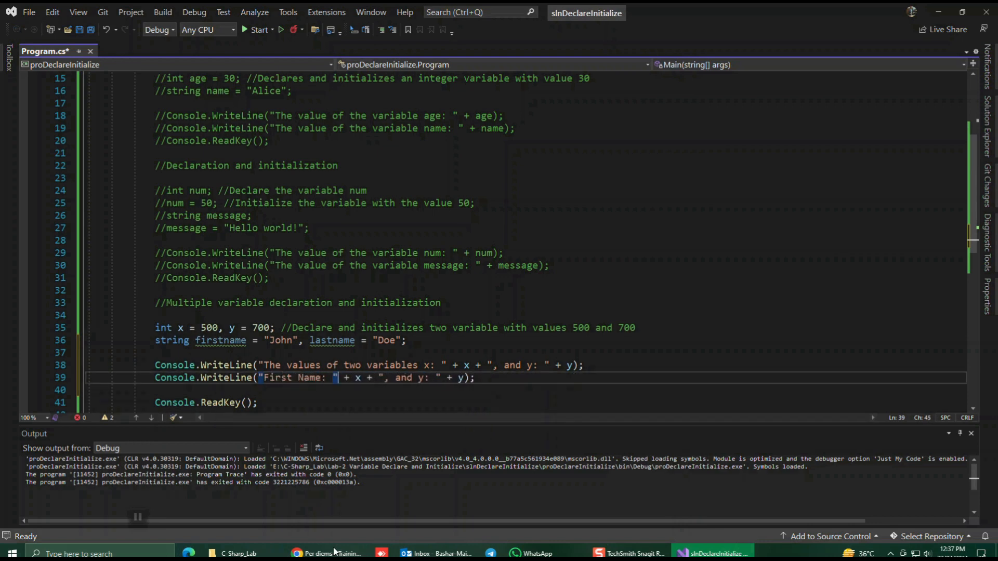
pyautogui.write('firstname')
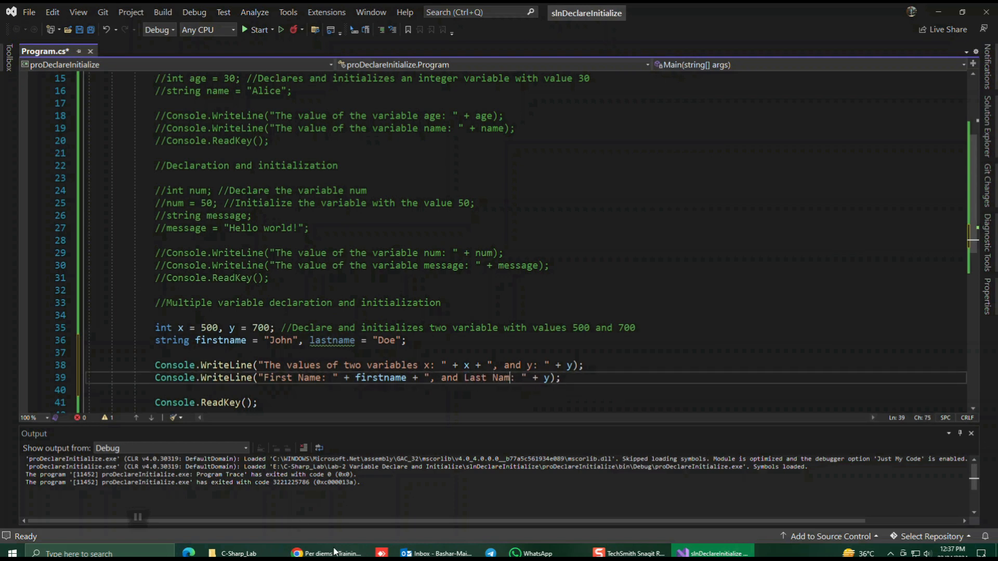
pyautogui.write('lastname')
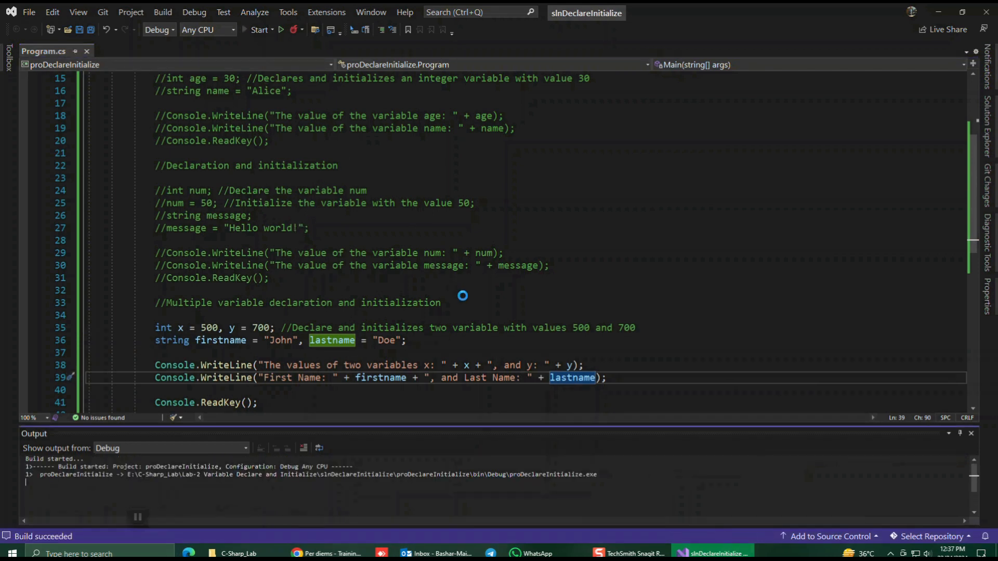
pyautogui.click(252, 29)
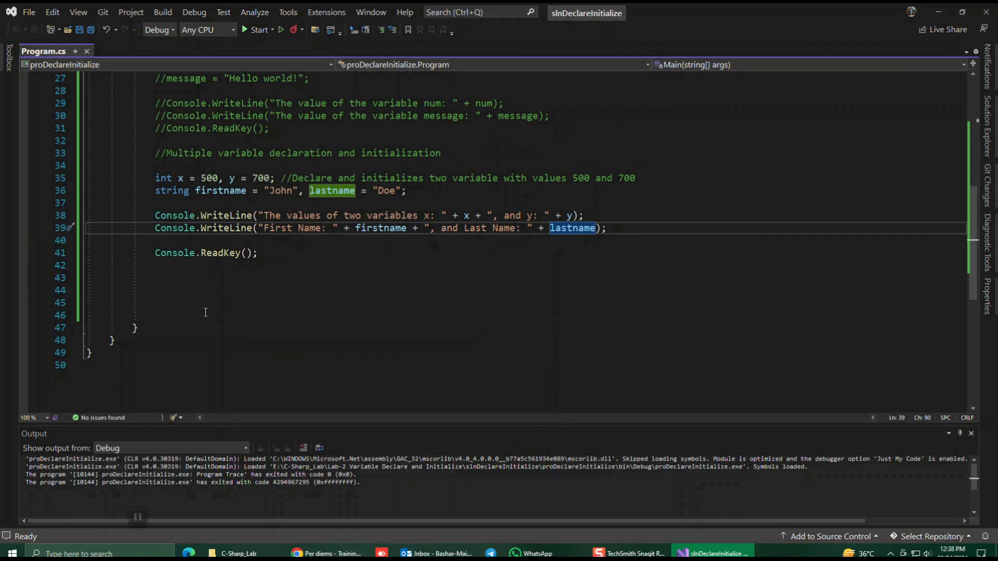
# Add the heading comment '//Using the var keyword for automatic type inference'.
pyautogui.write('//')
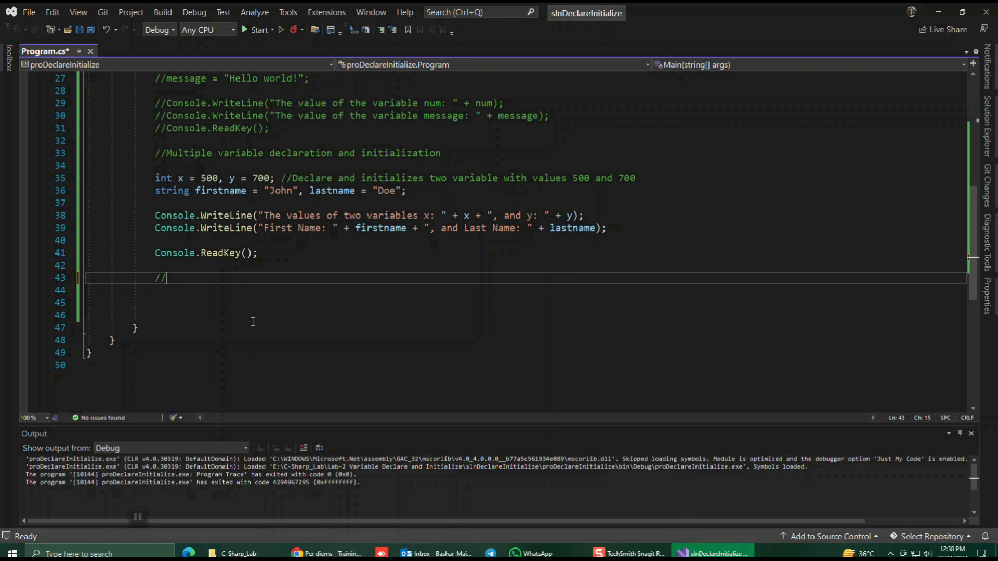
pyautogui.write('Using the var ke')
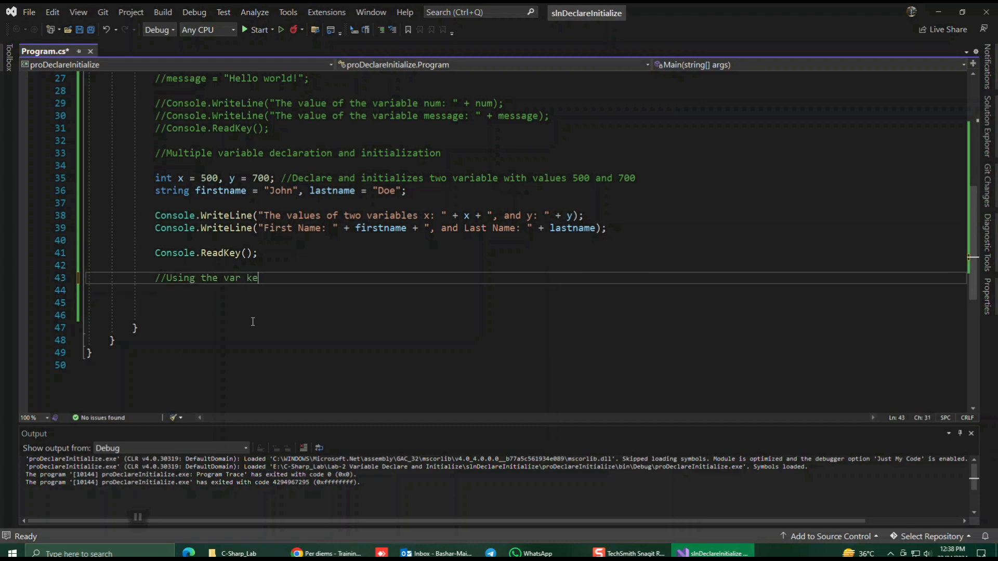
pyautogui.write('wo')
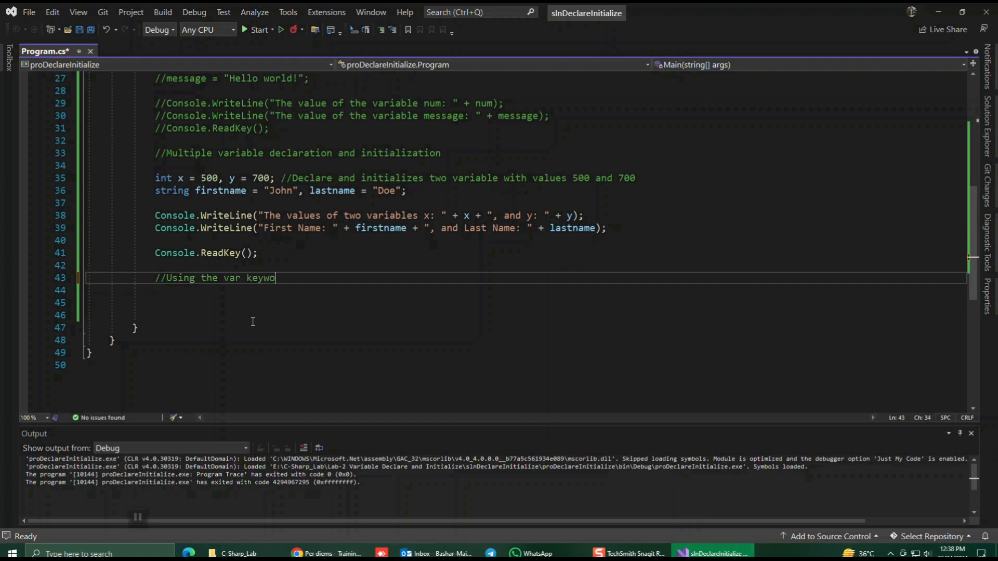
pyautogui.write('rd for au')
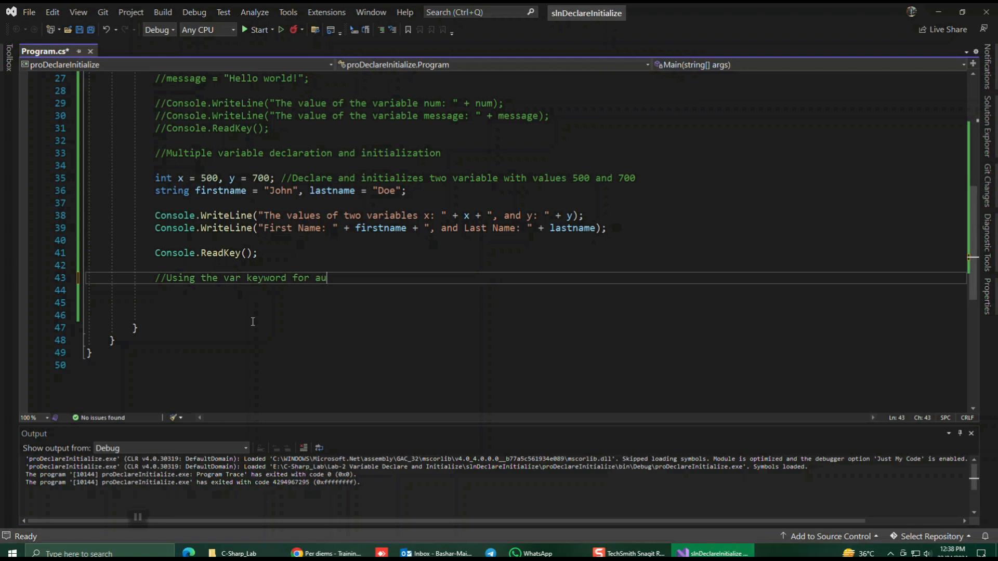
pyautogui.write('tomatic')
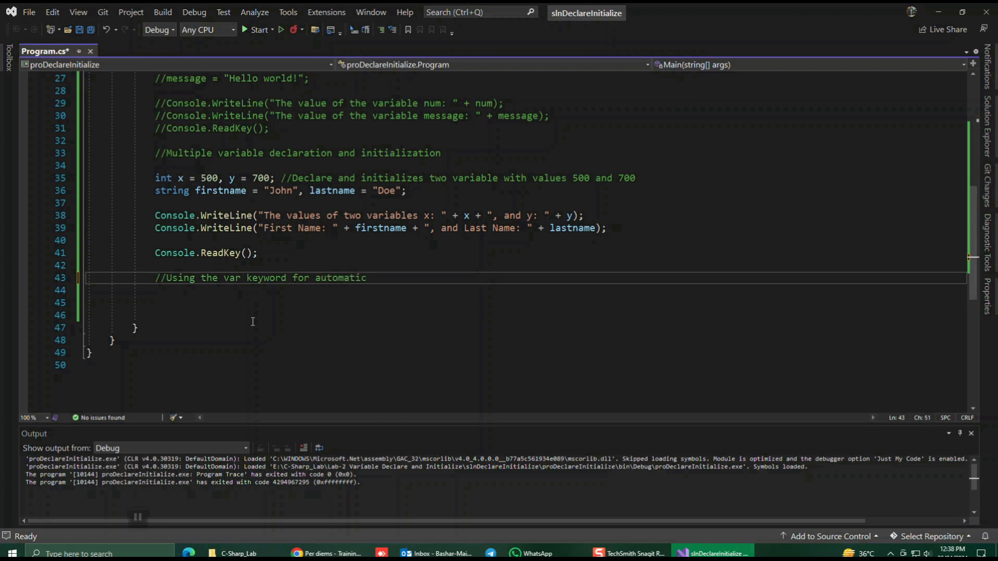
pyautogui.write('type in')
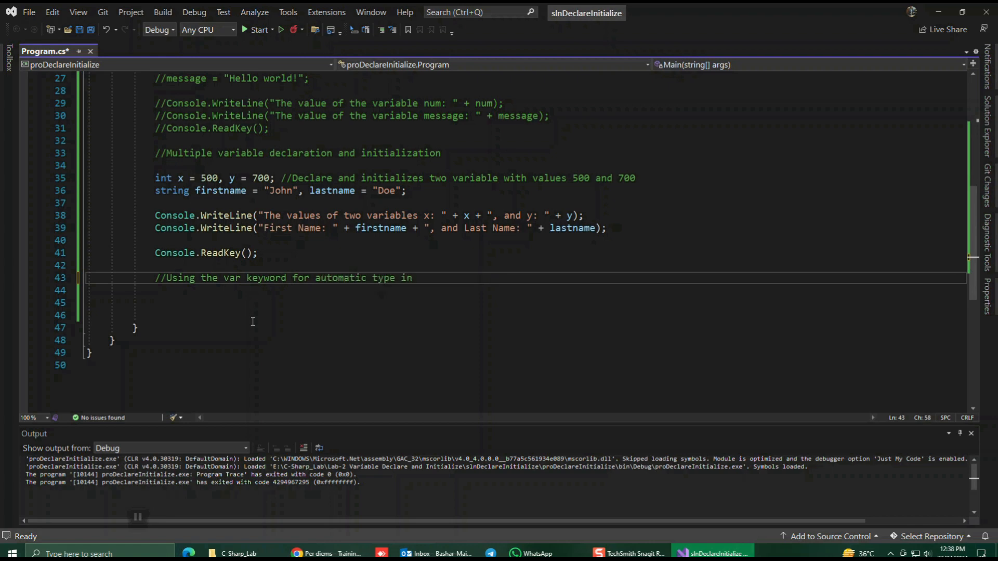
pyautogui.write('feren')
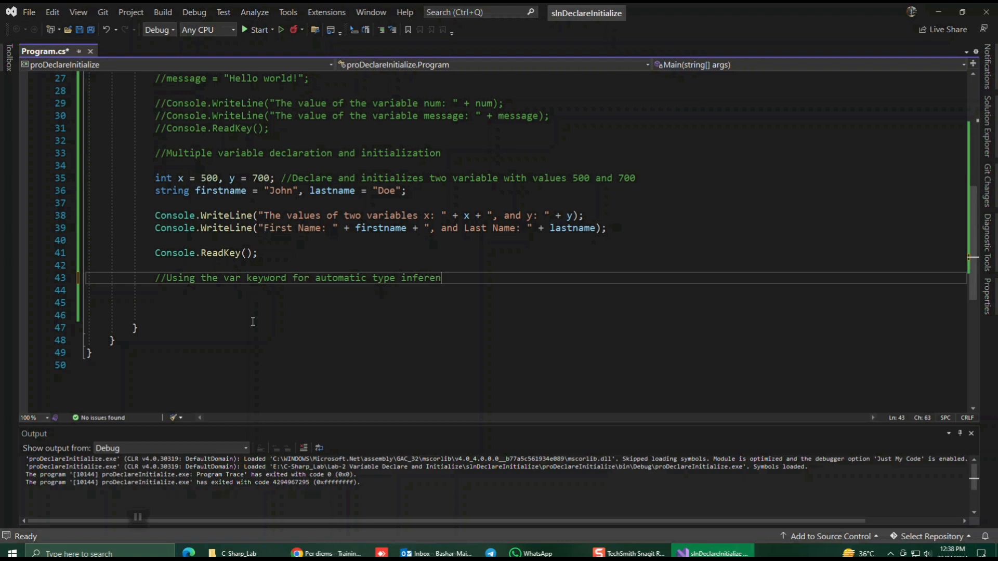
pyautogui.write('ce')
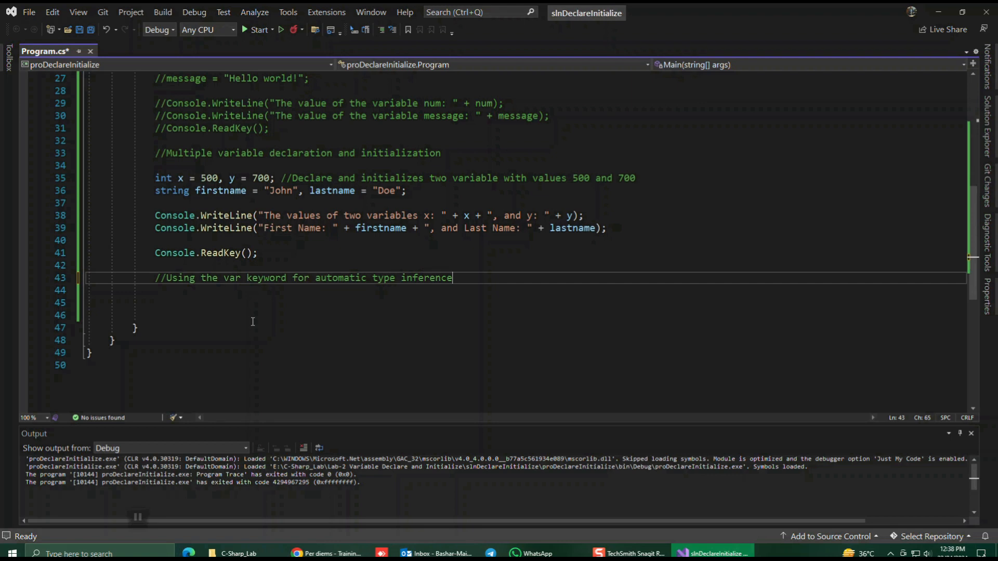
pyautogui.press('Enter')
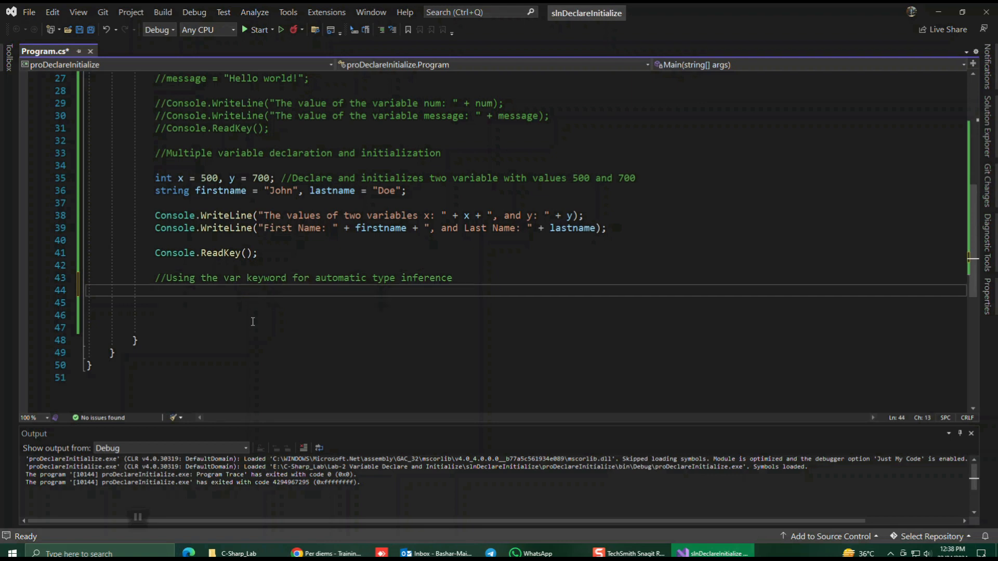
# Declare var number = 42.0 with a comment that it infers its type as double.
pyautogui.write('var number')
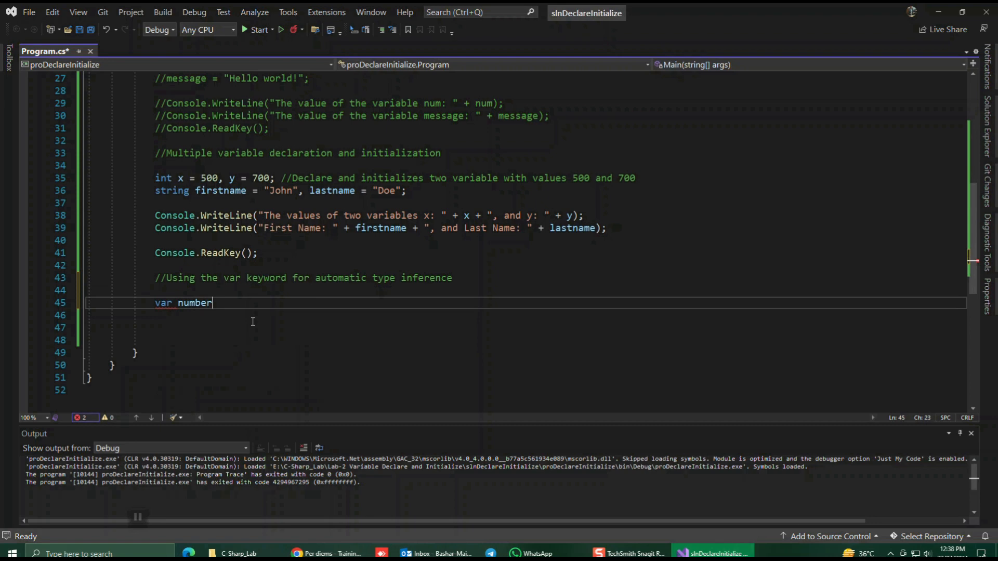
pyautogui.write('=')
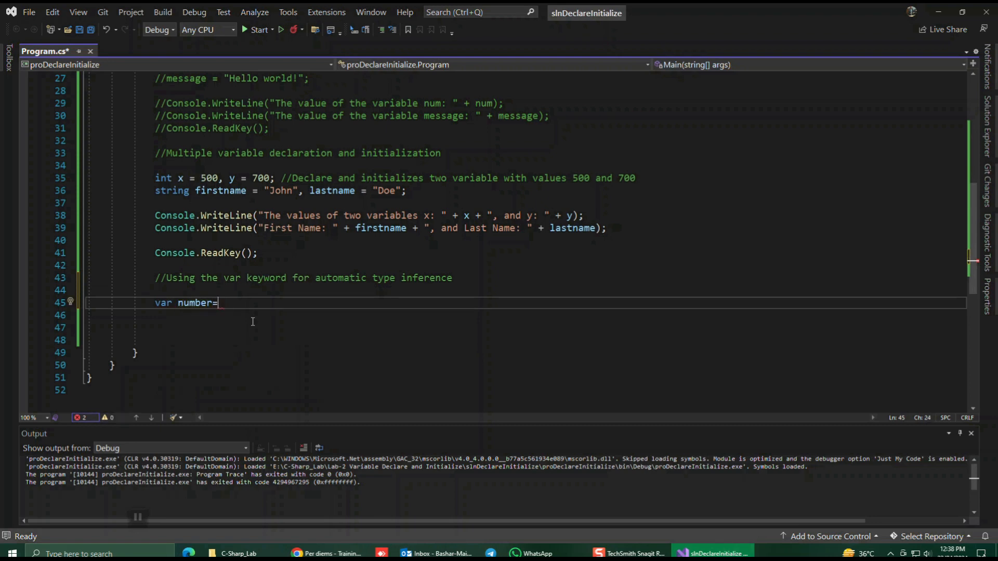
pyautogui.write('42.0; //')
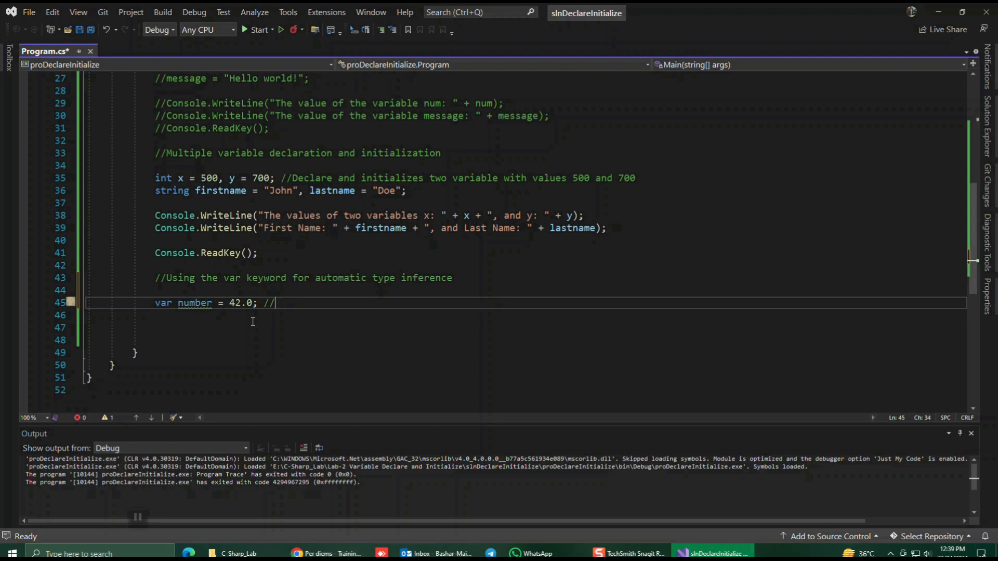
pyautogui.write('Declare')
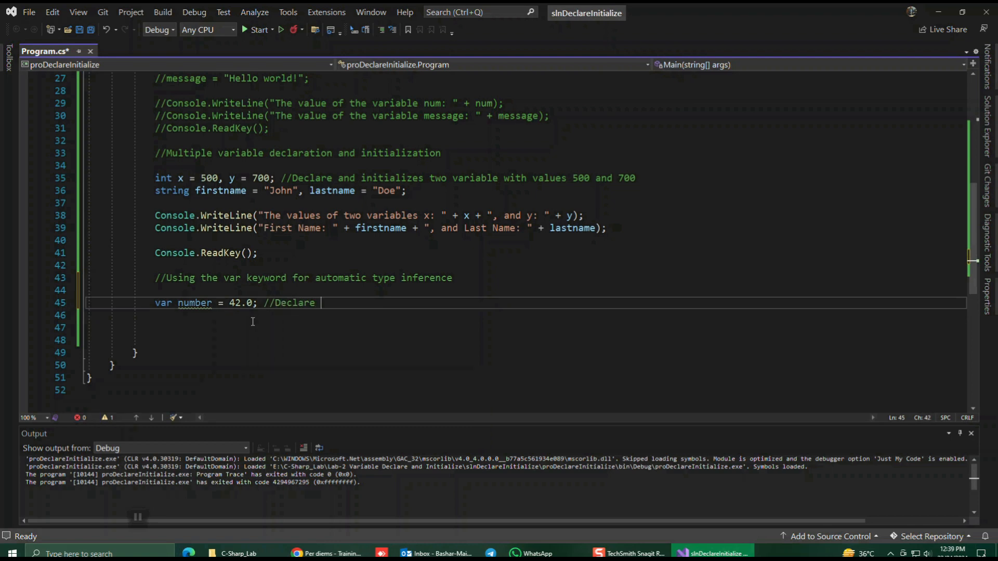
pyautogui.write('a variable nu')
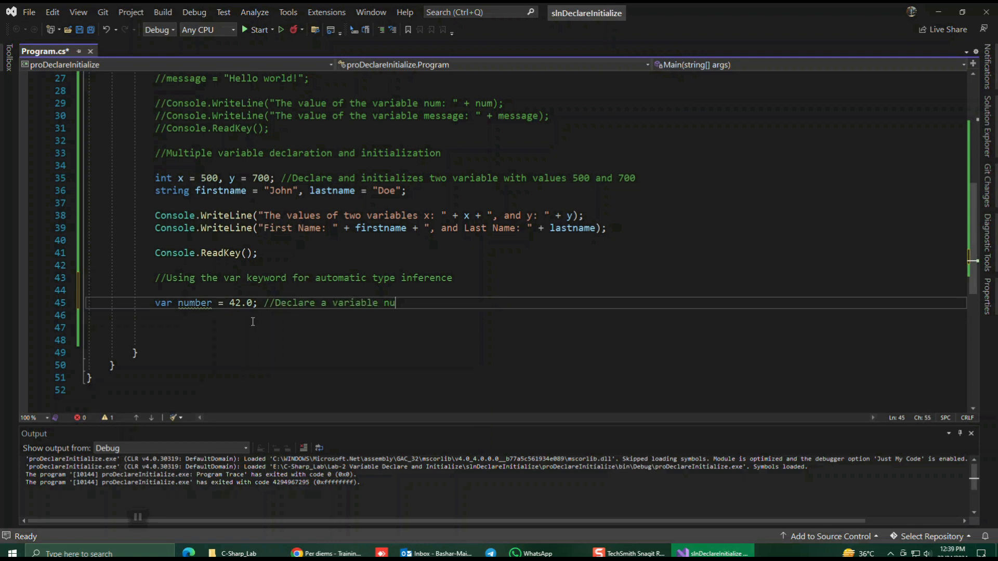
pyautogui.write('mber and')
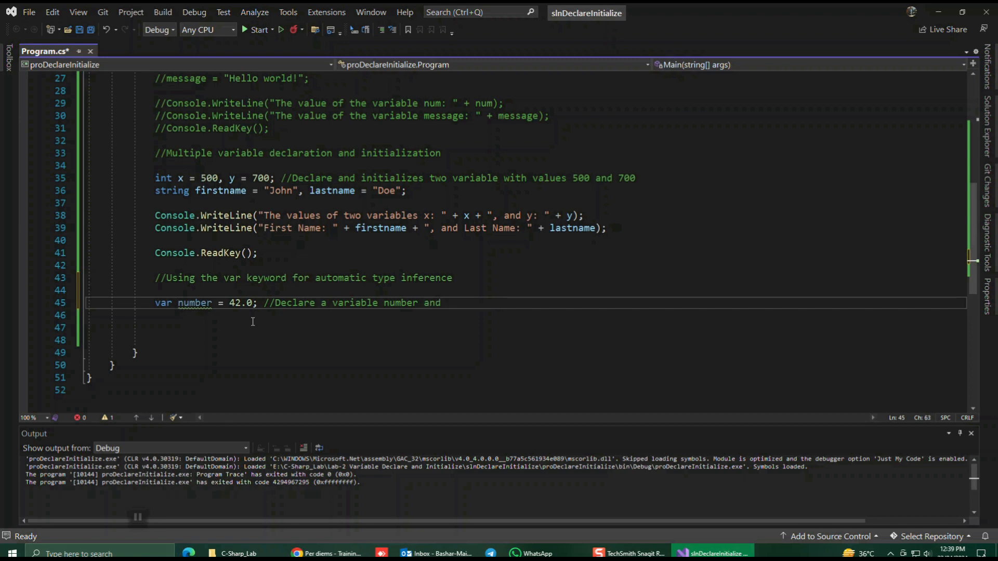
pyautogui.write('i')
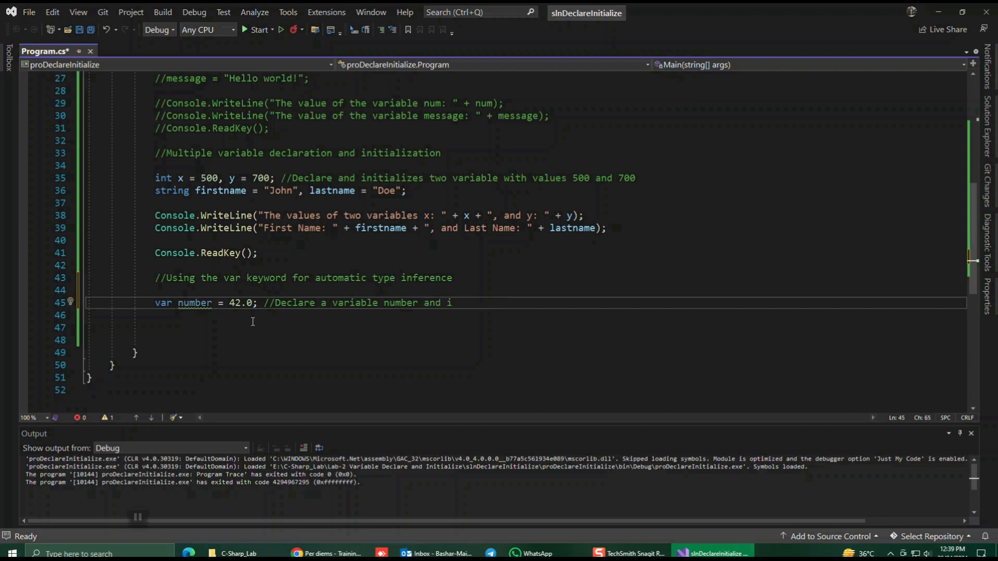
pyautogui.write('infers its type as double based on the value')
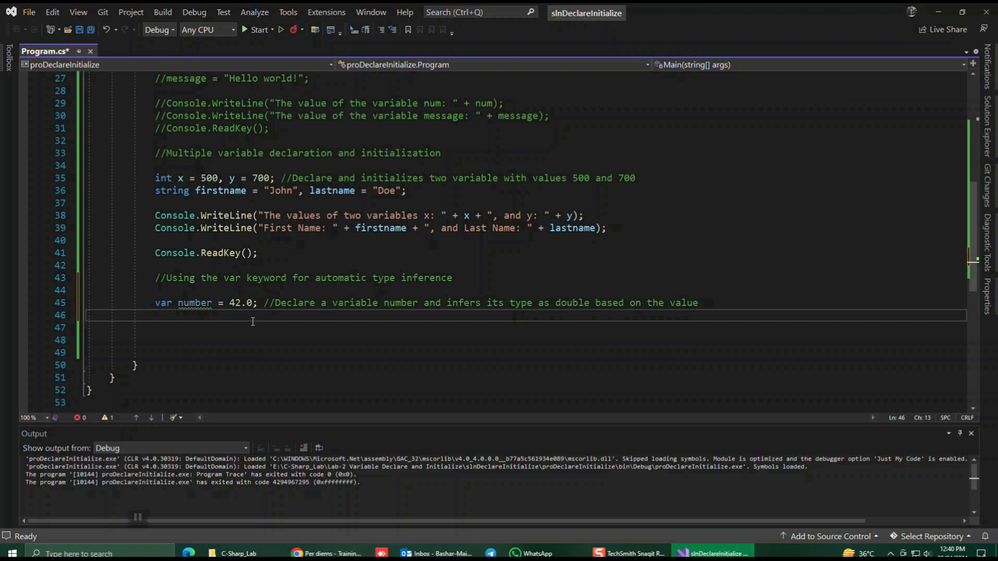
pyautogui.write('var greeti')
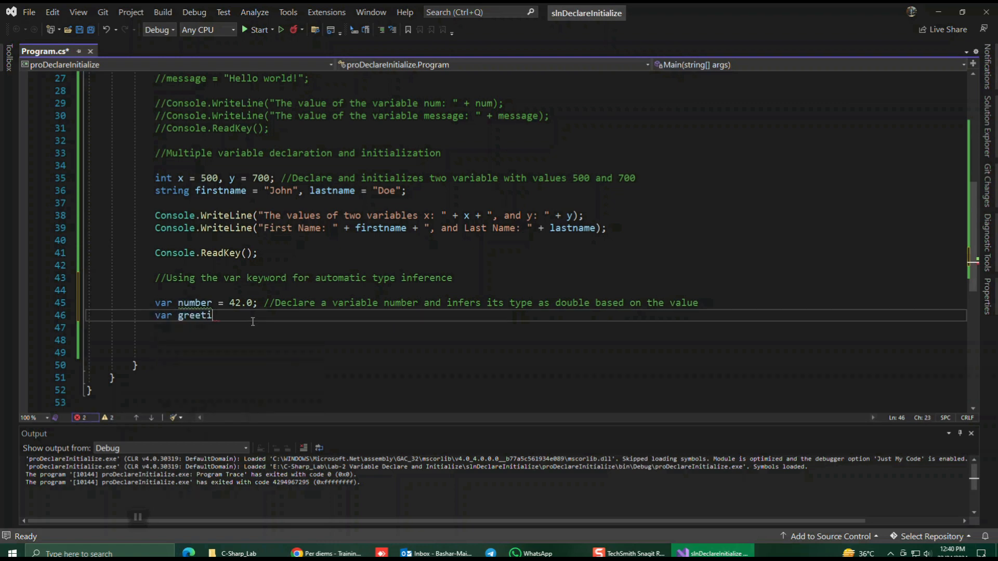
# Declare var greeting = "Hi there" and print number and greeting before Console.ReadKey().
pyautogui.write('ng = "Hi there";')
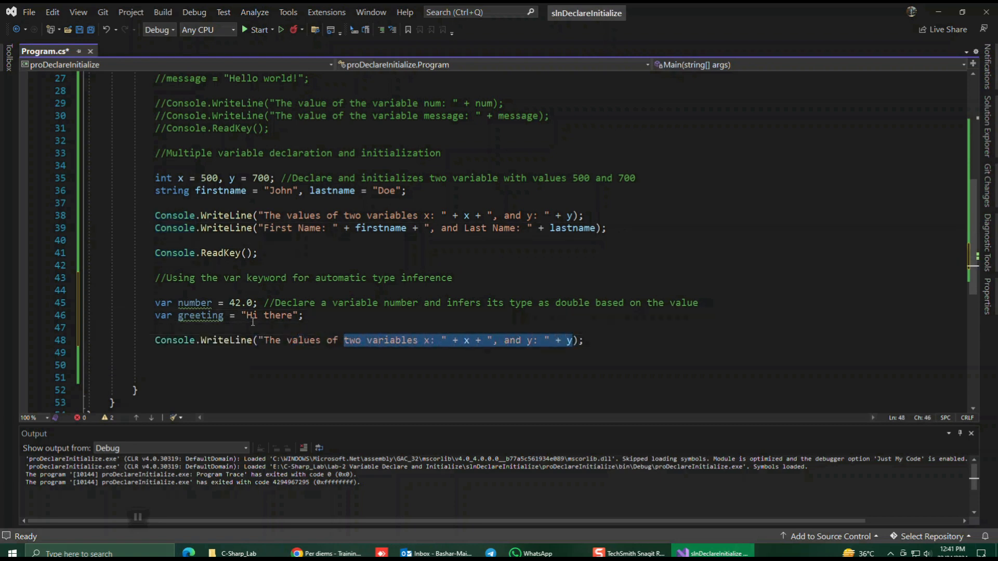
pyautogui.write('the variable number')
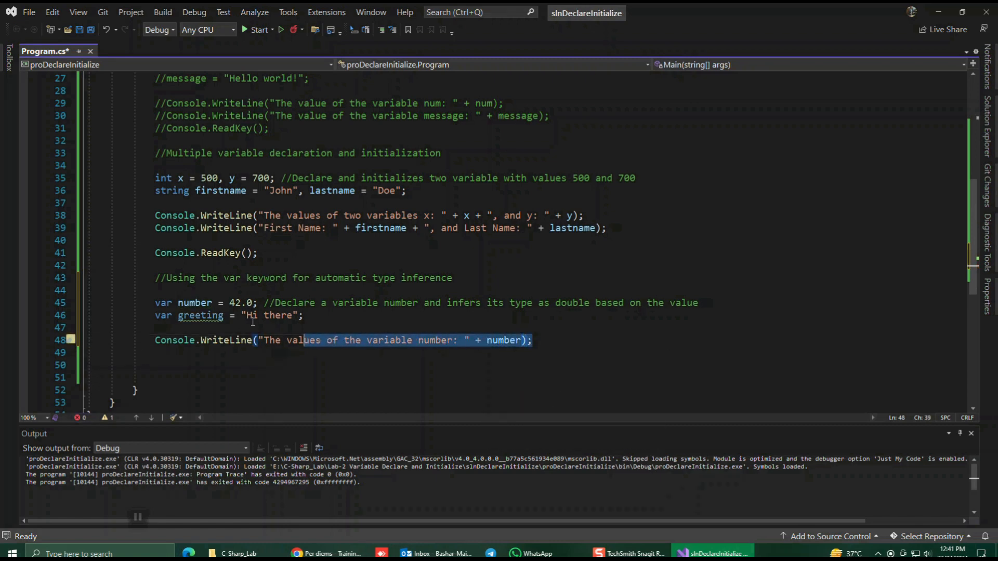
pyautogui.write('value')
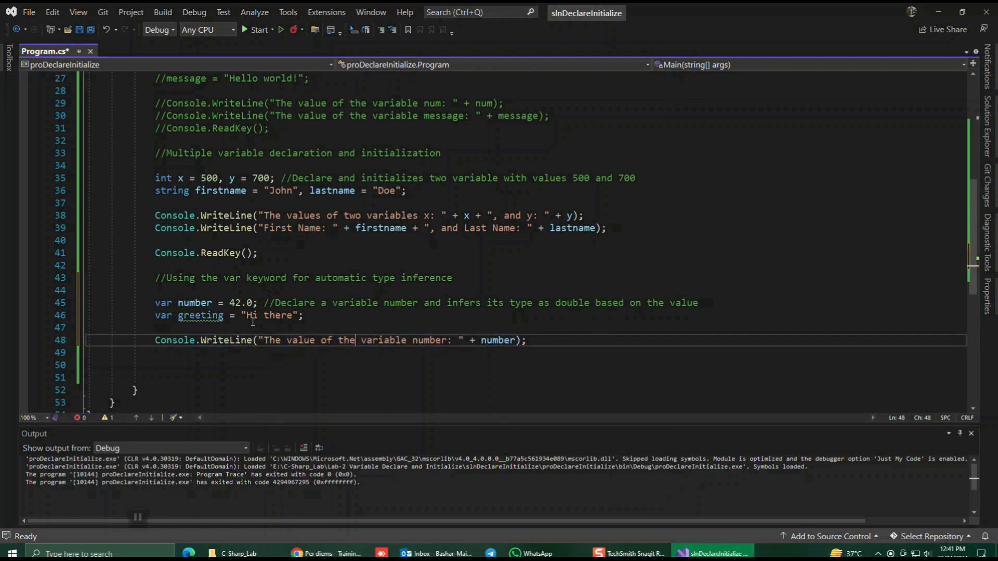
pyautogui.write('Console.WriteLine("The values of the variable number: " + number);')
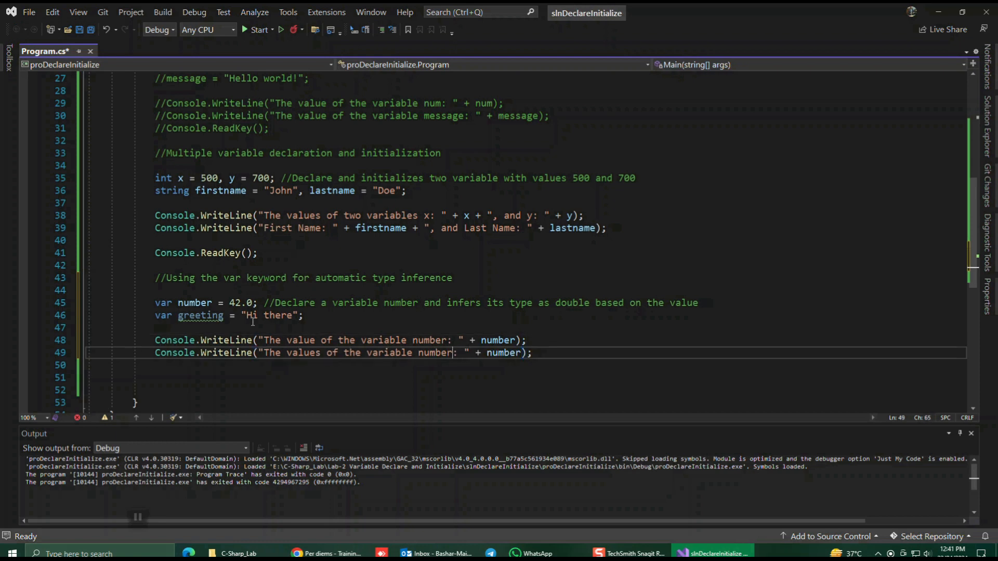
pyautogui.write('greeting')
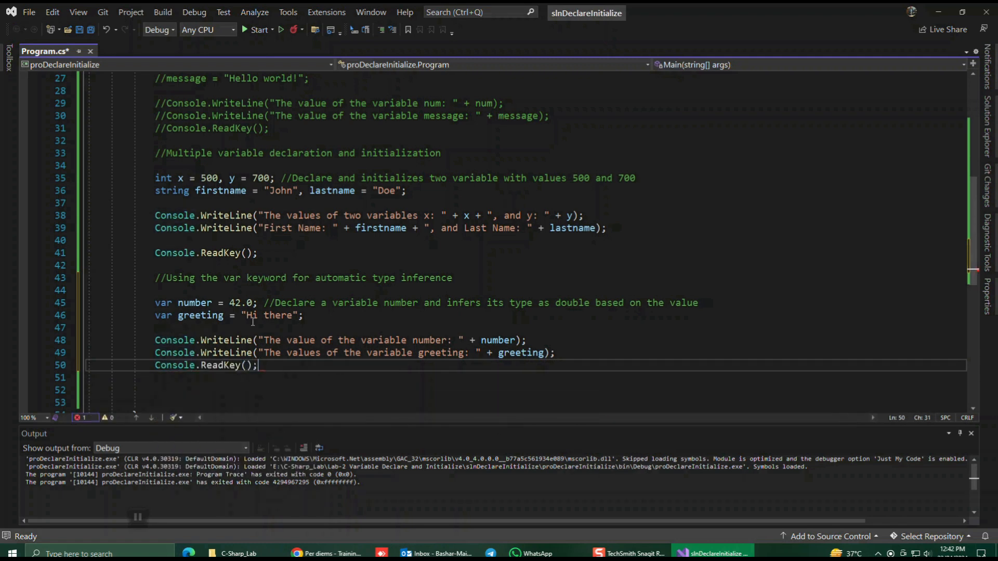
# Save, build and run the var example, then select the multiple-declaration lines.
pyautogui.press('Ctrl+S')
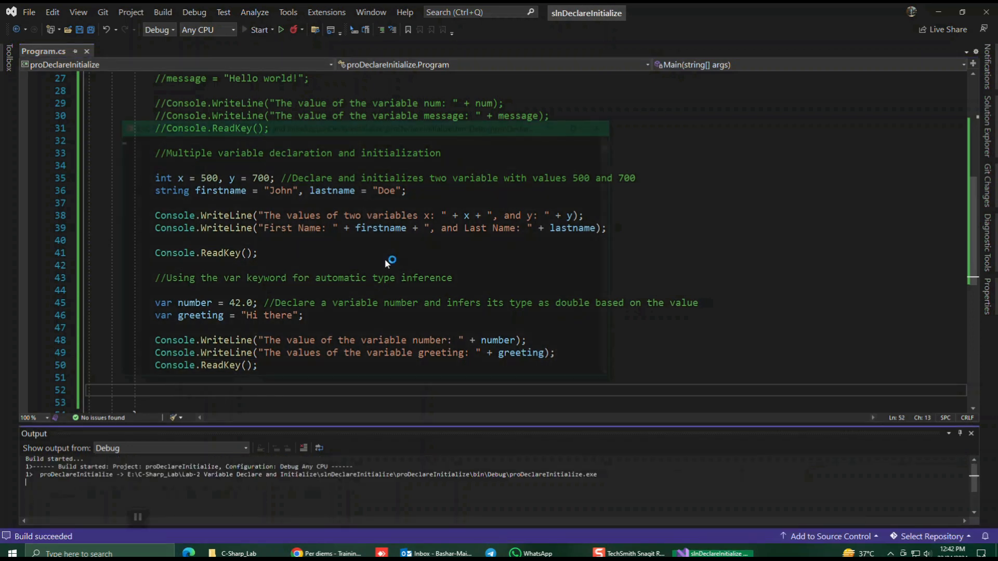
pyautogui.click(250, 29)
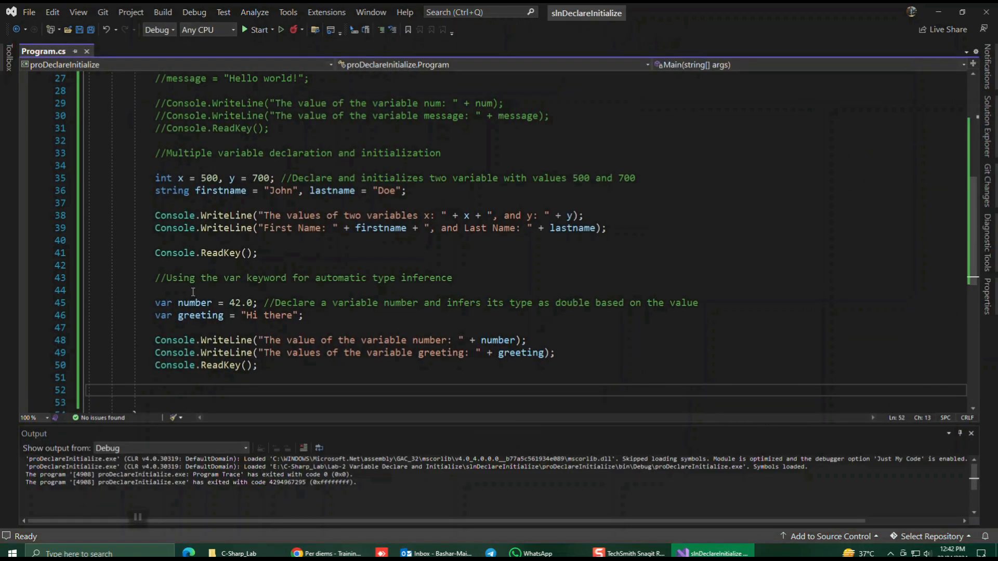
pyautogui.moveTo(155, 178); pyautogui.dragTo(155, 265)
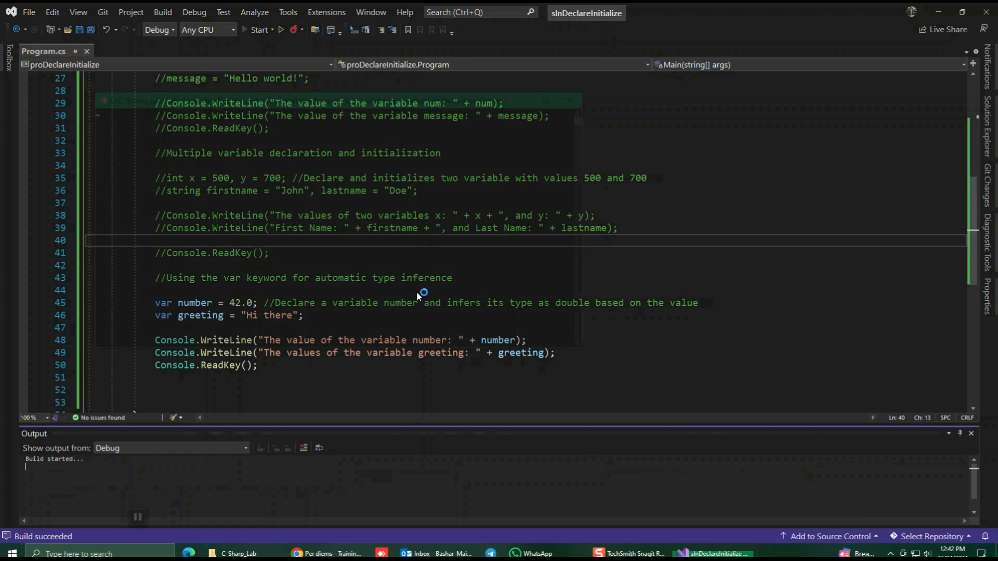
# Rerun the program with the multiple-declaration lines commented out and review the output.
pyautogui.click(258, 29)
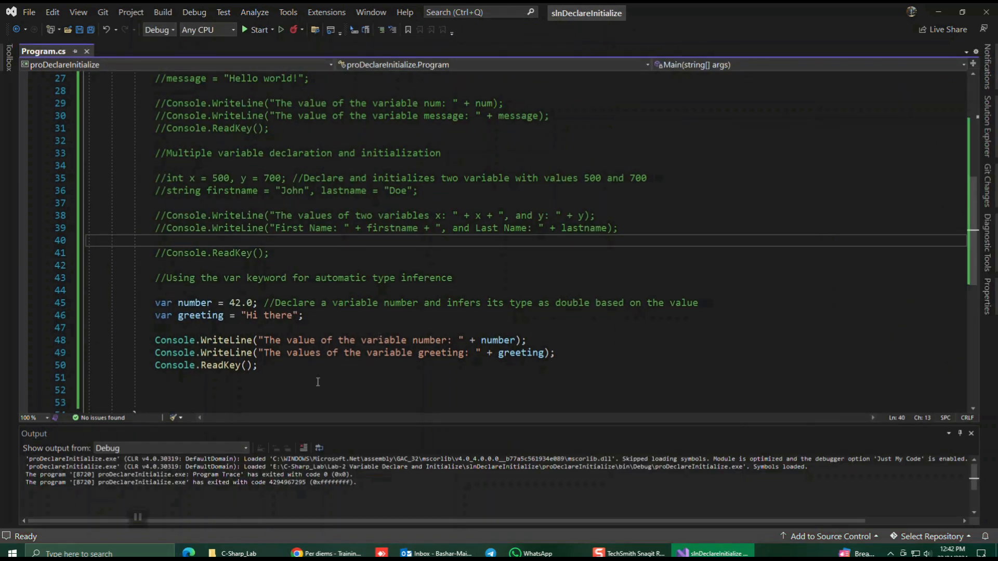
pyautogui.scroll(-3)
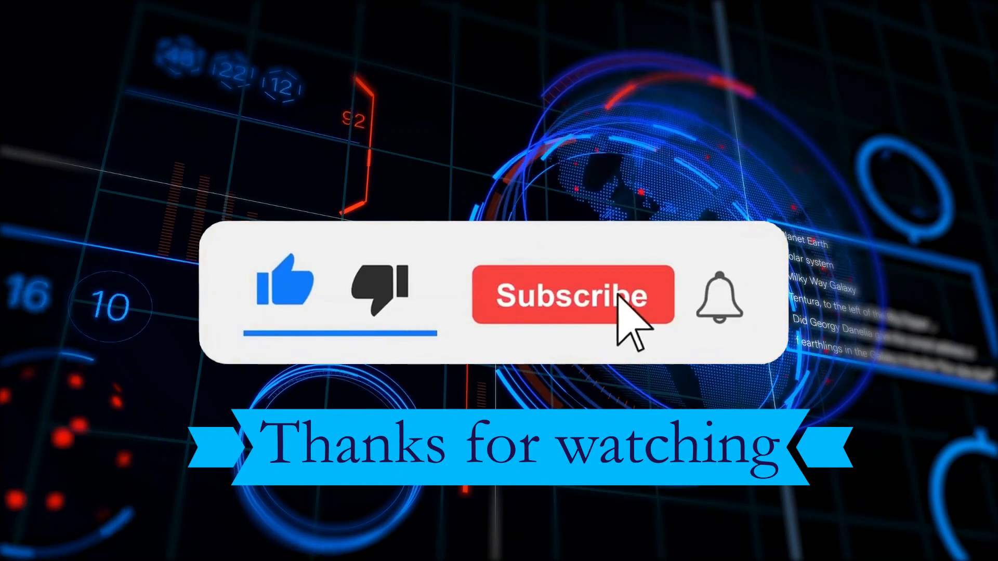
# Show the closing 'Thanks for watching' end card of the presentation.
pyautogui.click(572, 295)
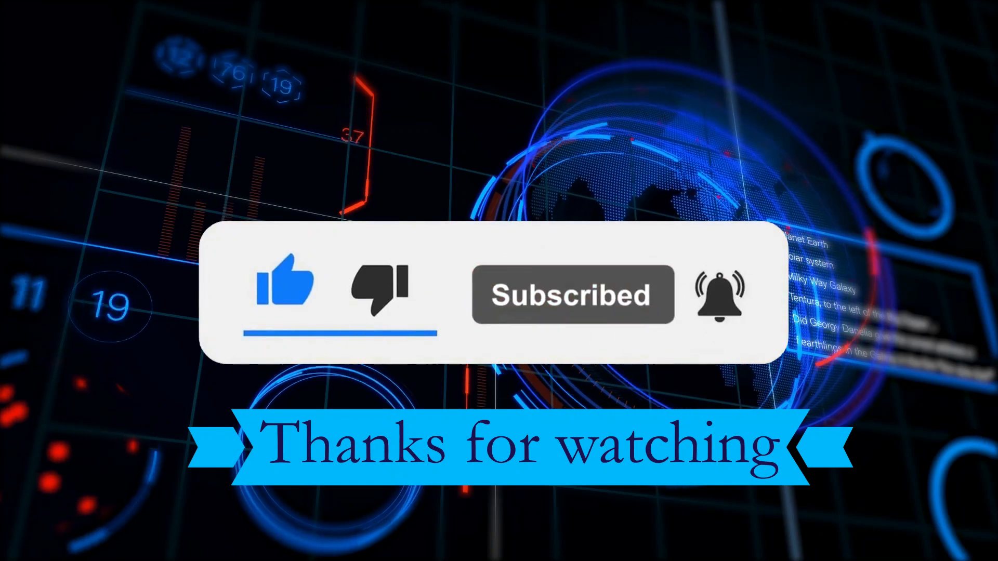